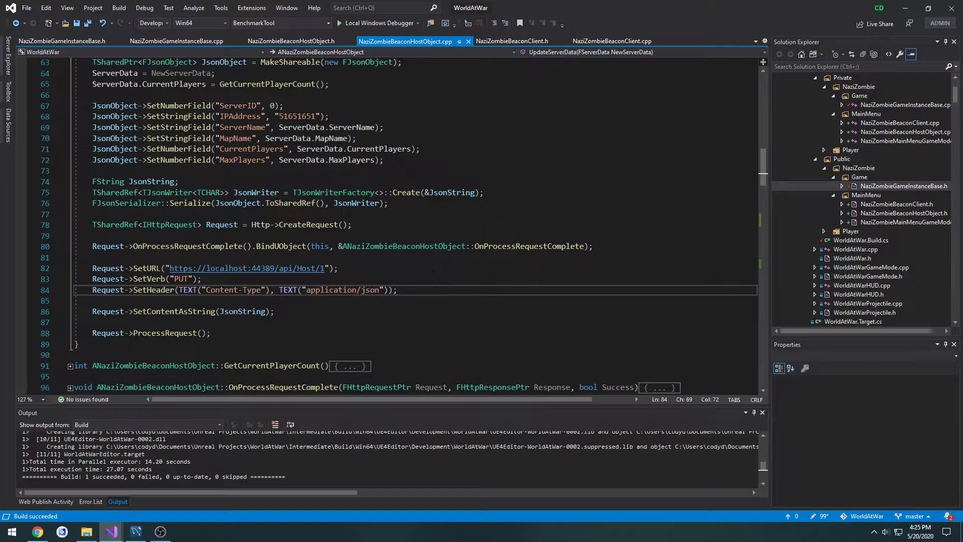
mouse_move(178, 41)
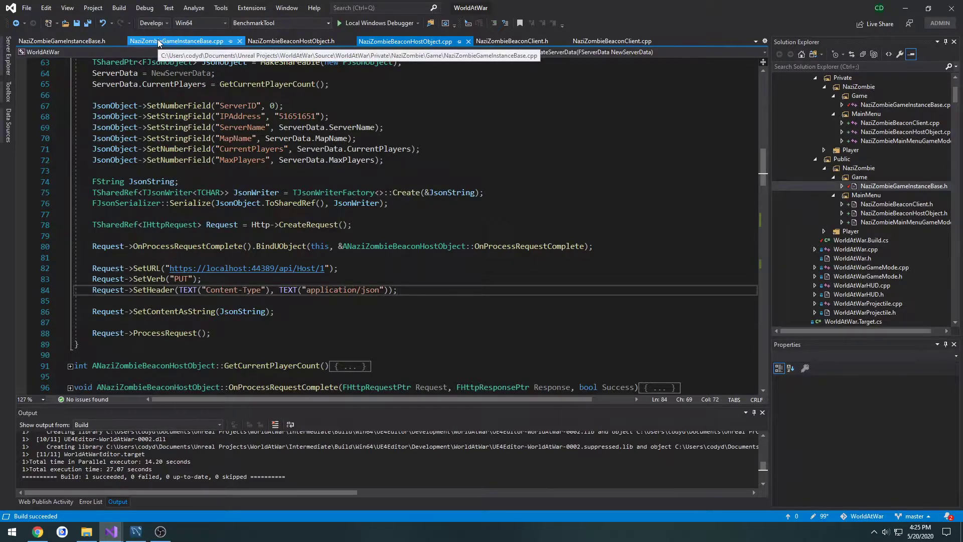
Show NaziZombieBeaconHostObject.h at the protected declarations near DisconnectClient.
click(291, 41)
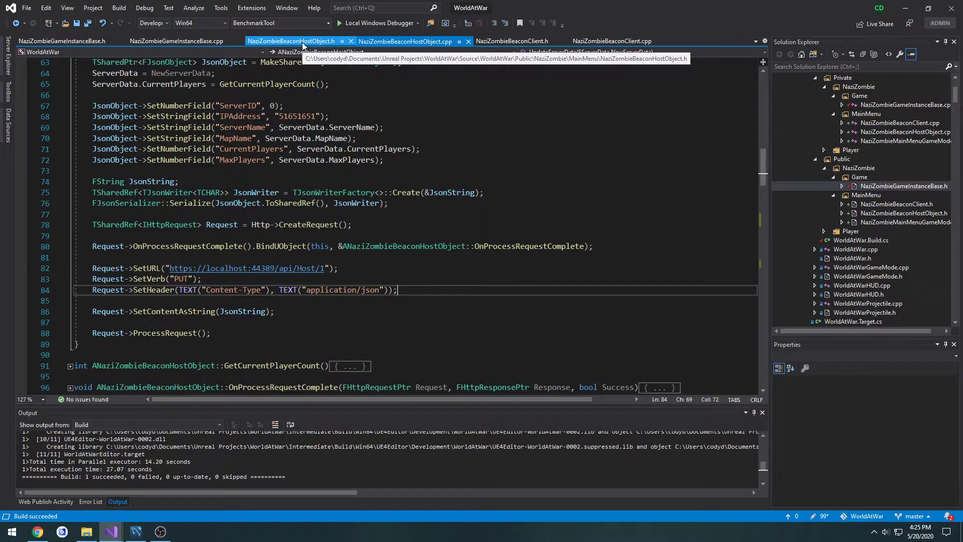
click(404, 41)
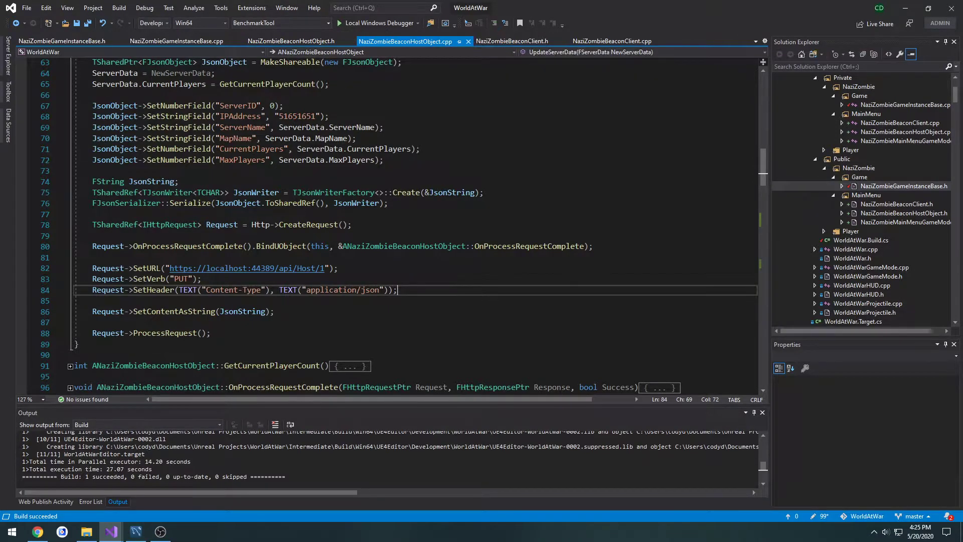
click(290, 41)
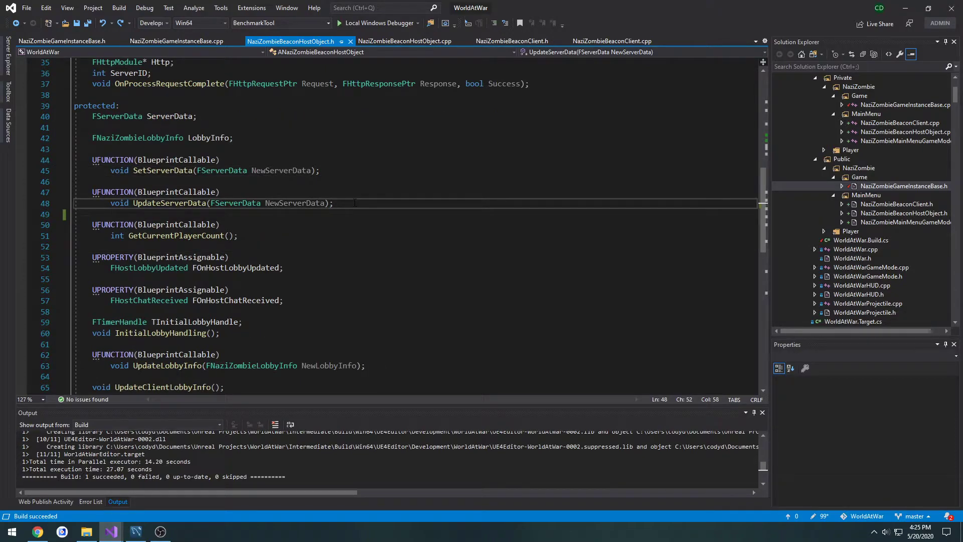
scroll(down, 3)
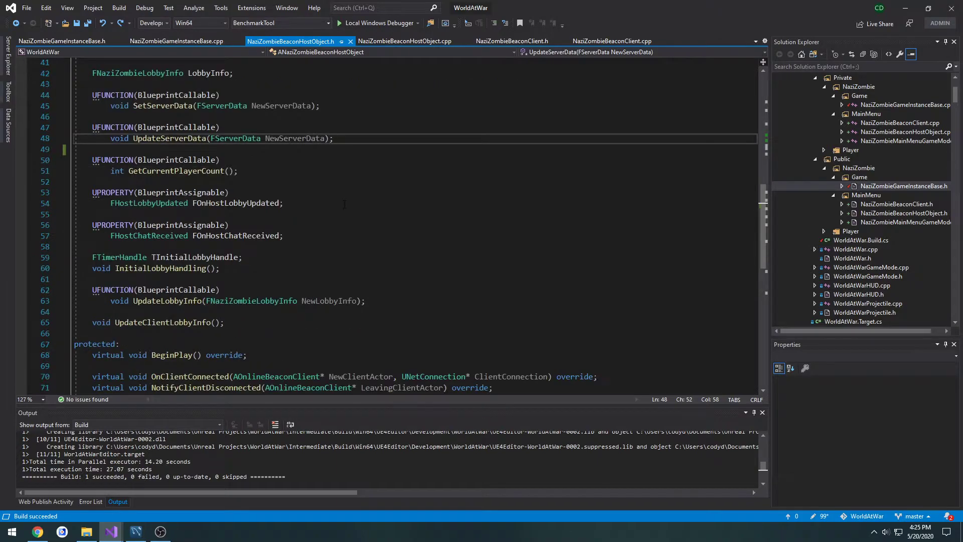
scroll(down, 3)
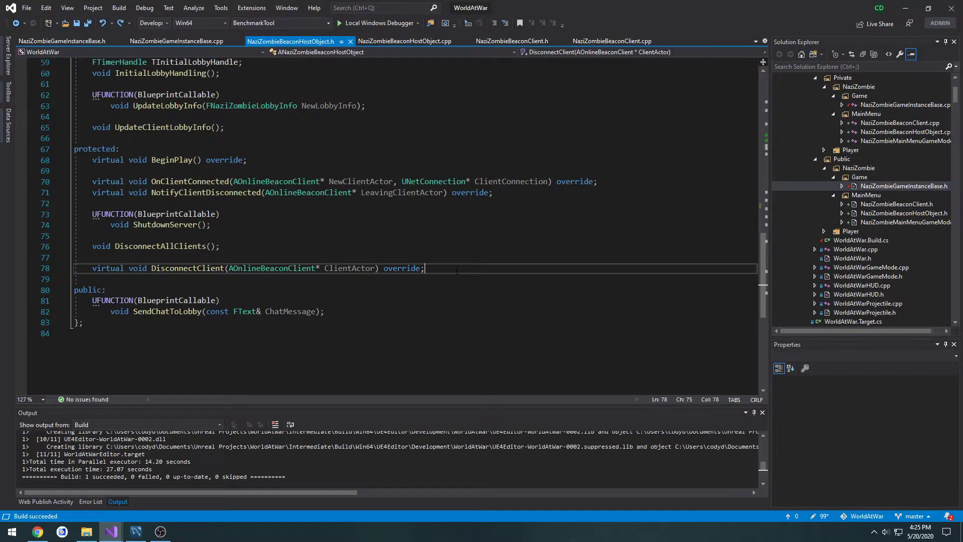
Below DisconnectClient, declare UFUNCTION(BlueprintCallable) void StartServer(FString MapURL);.
key(enter)
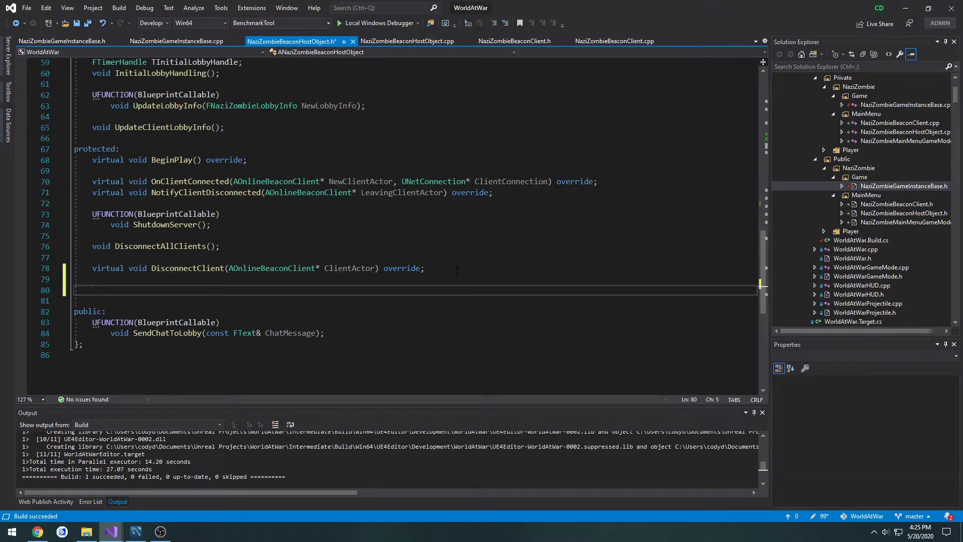
text(UFU)
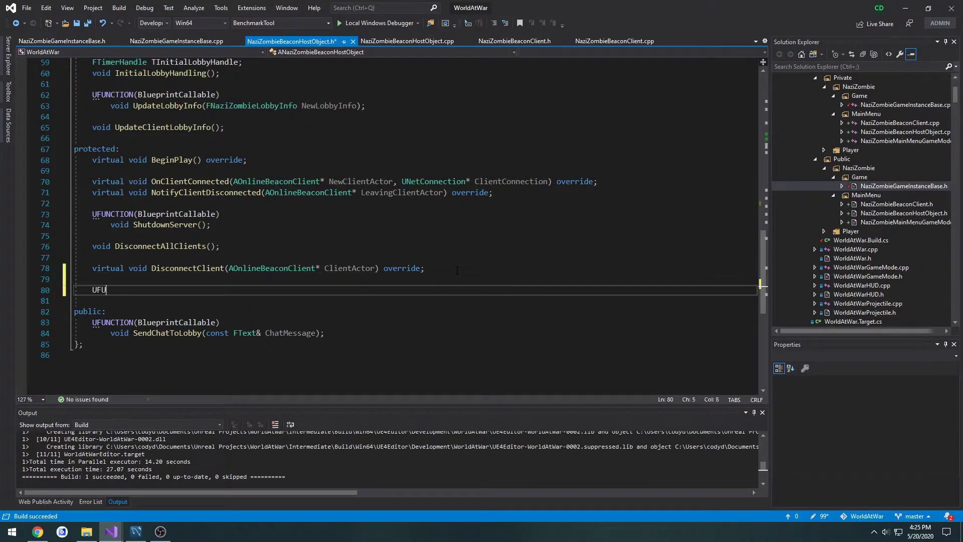
text(NCTION())
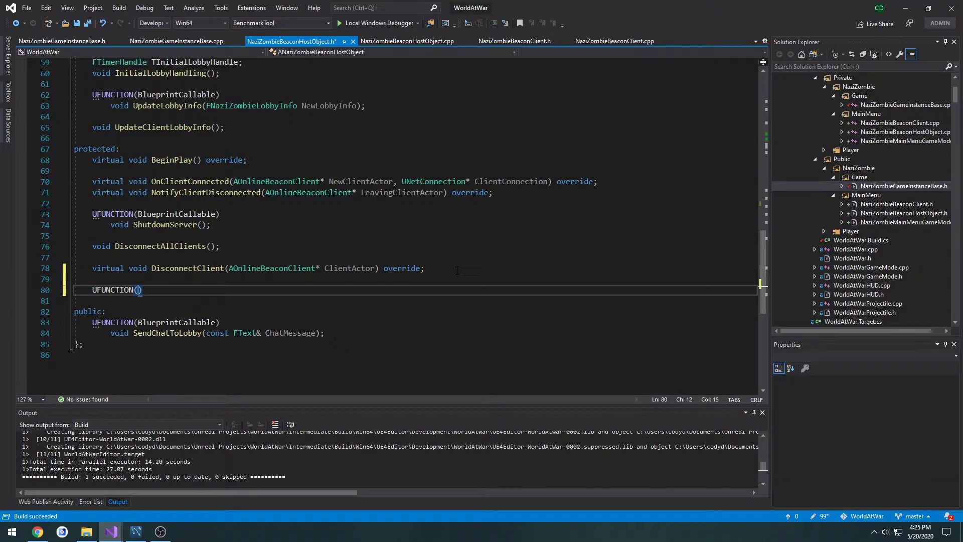
text(BlueprintCallable)
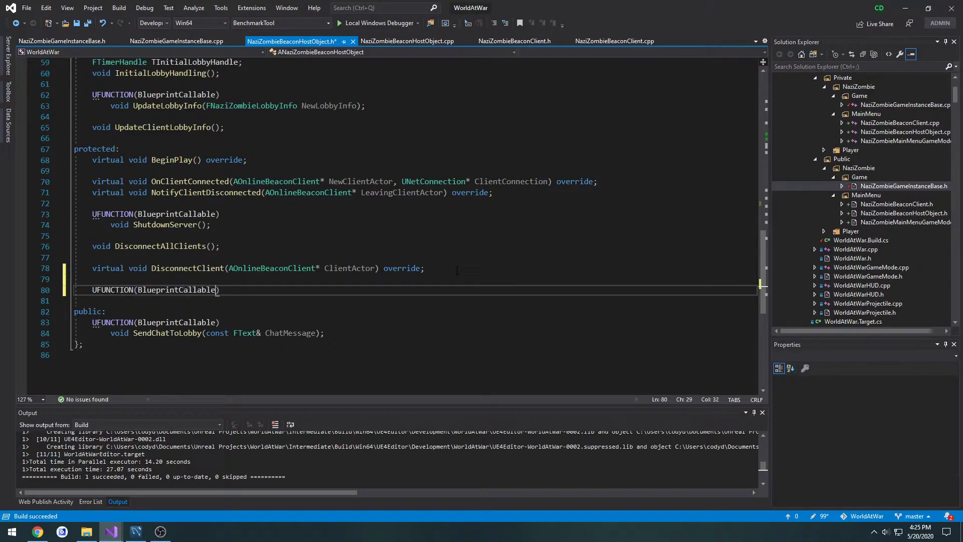
text(void)
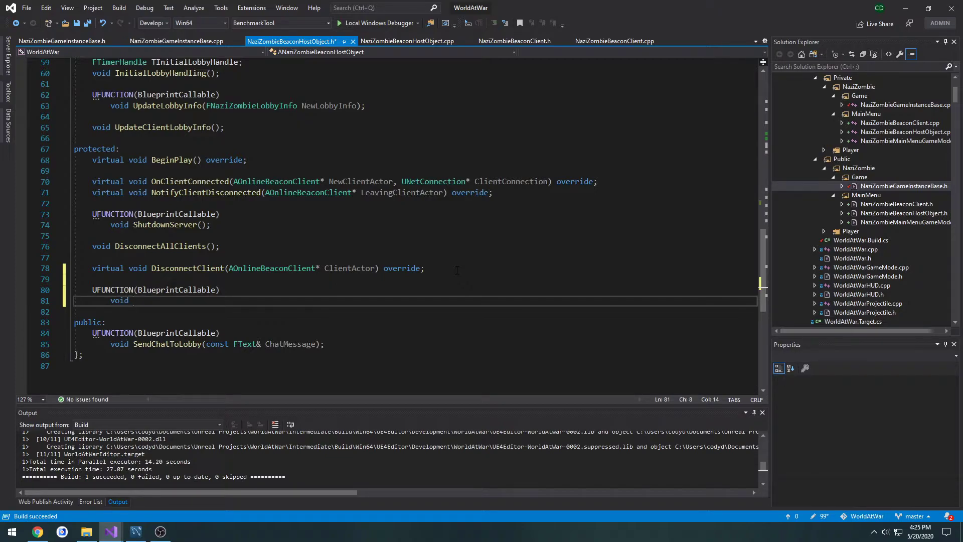
text(StartServer)
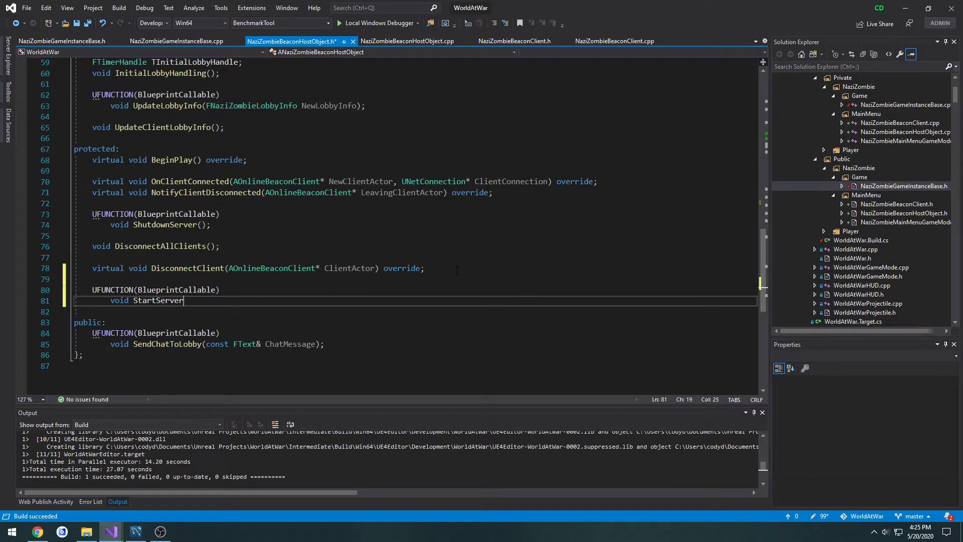
text(())
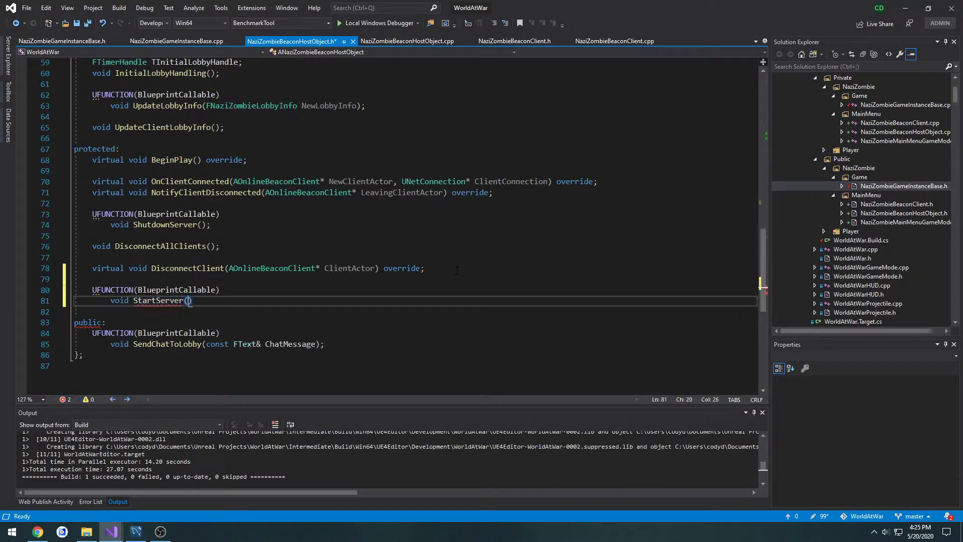
text())
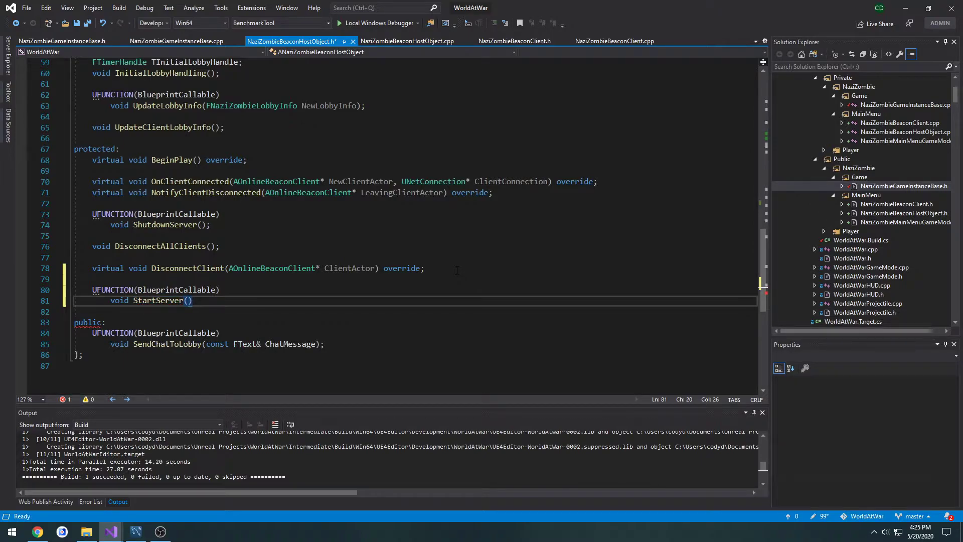
text(FString)
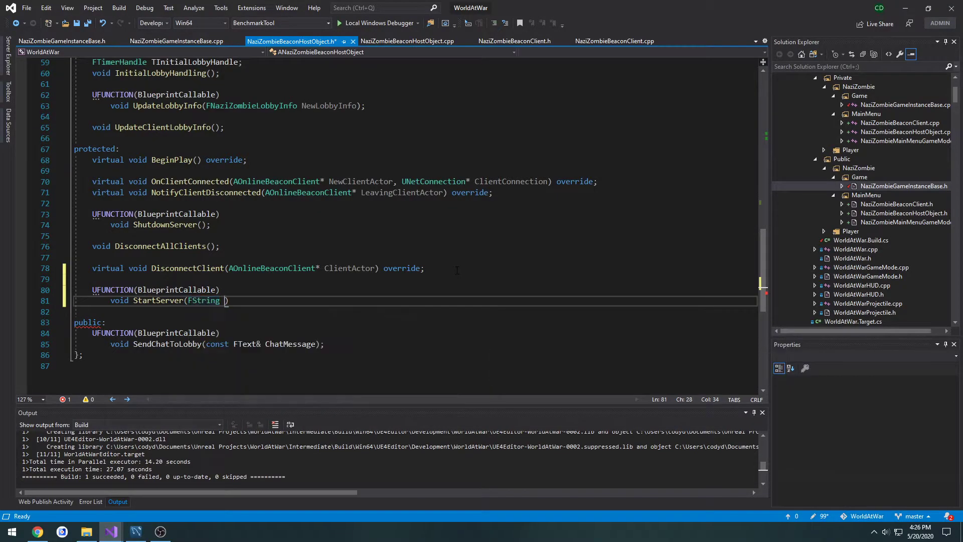
text(MapURL)
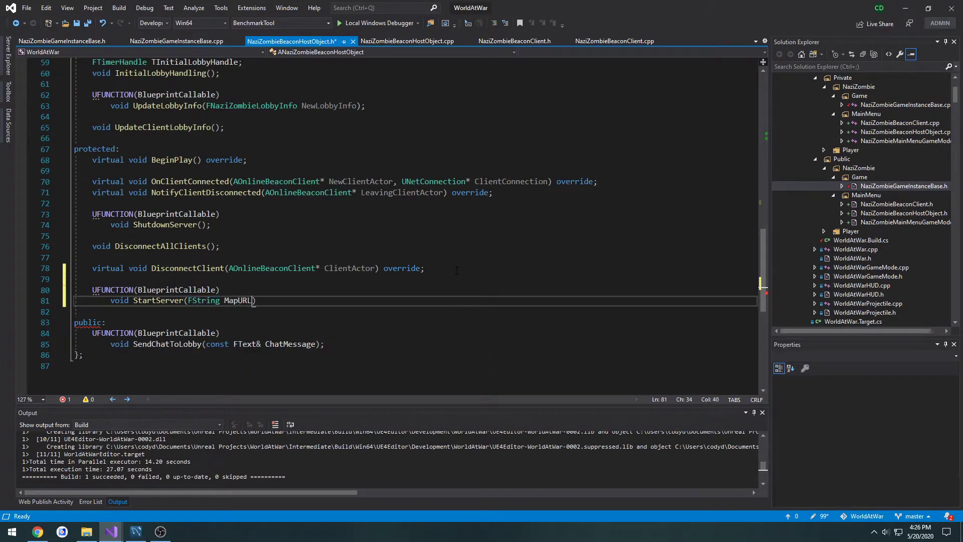
text(&)
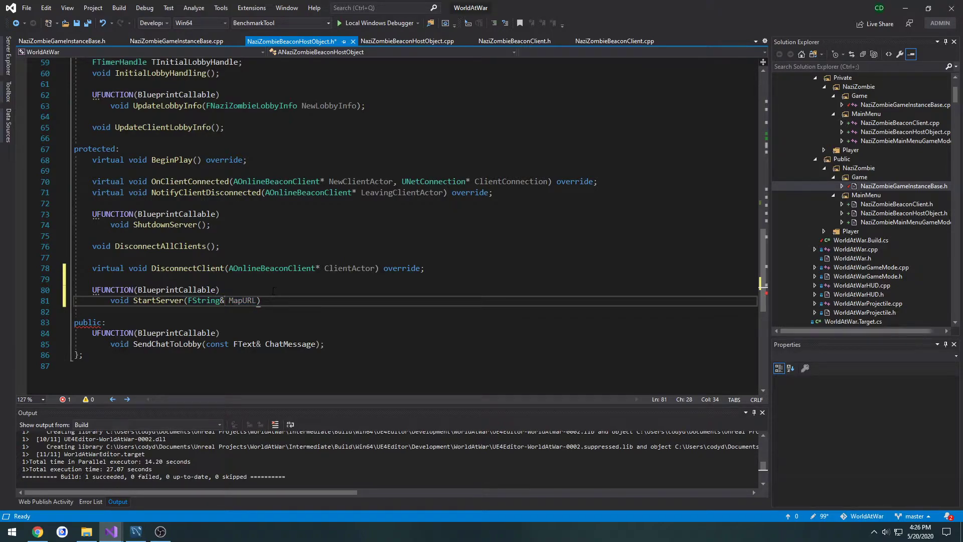
key(Backspace)
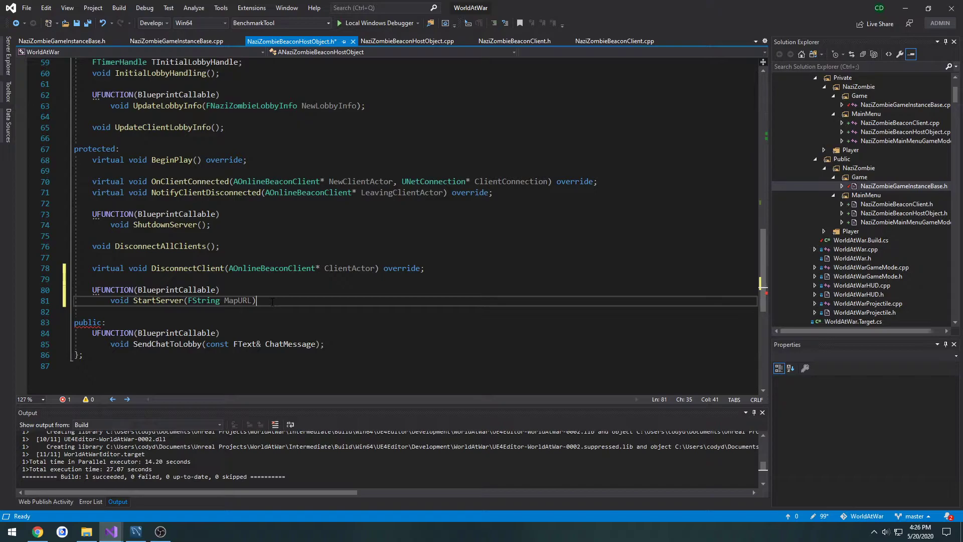
text(;)
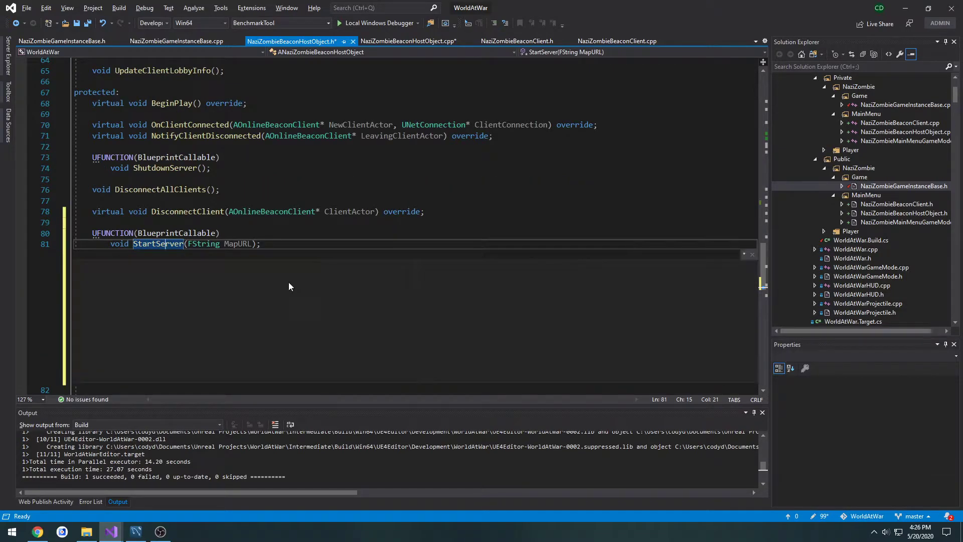
Add an empty StartServer(FString MapURL) definition after DisconnectClient in NaziZombieBeaconHostObject.cpp.
click(408, 41)
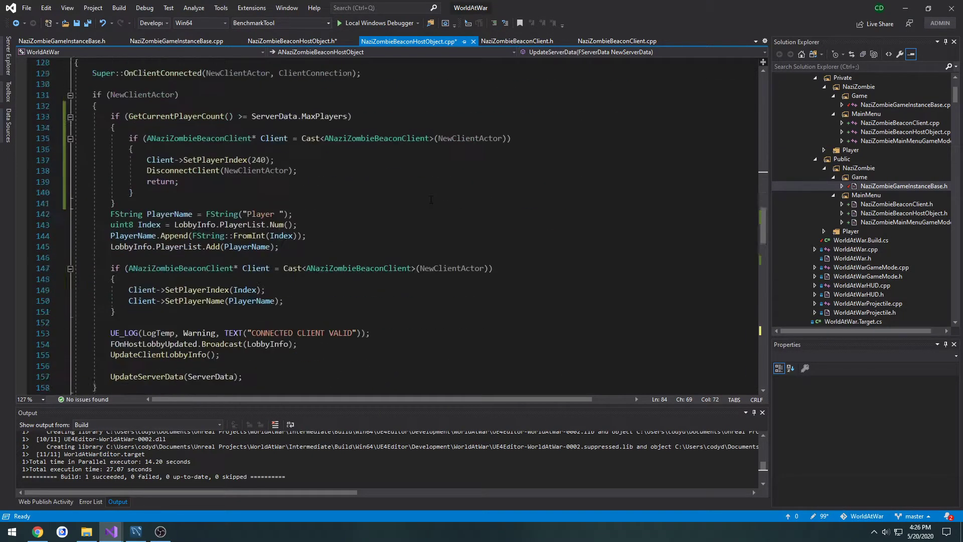
scroll(down, 3)
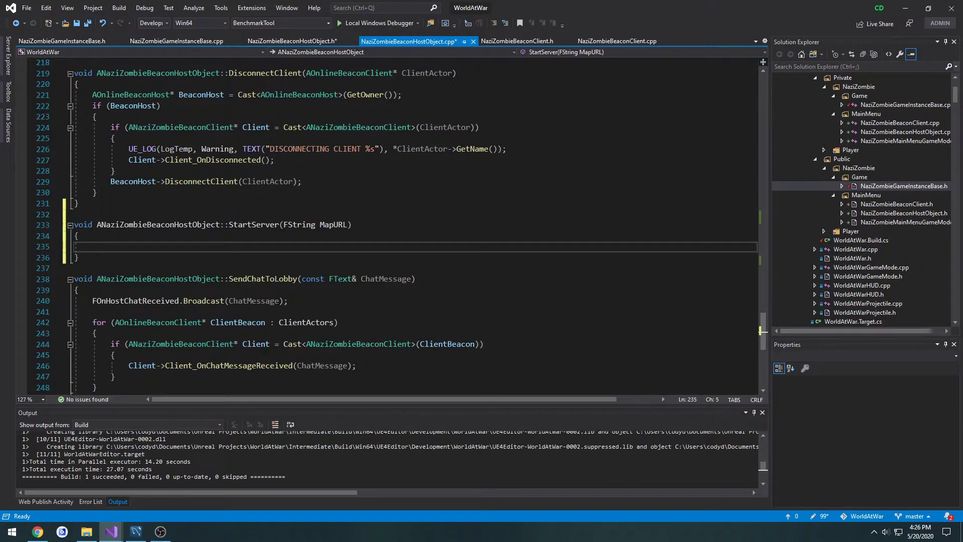
click(516, 41)
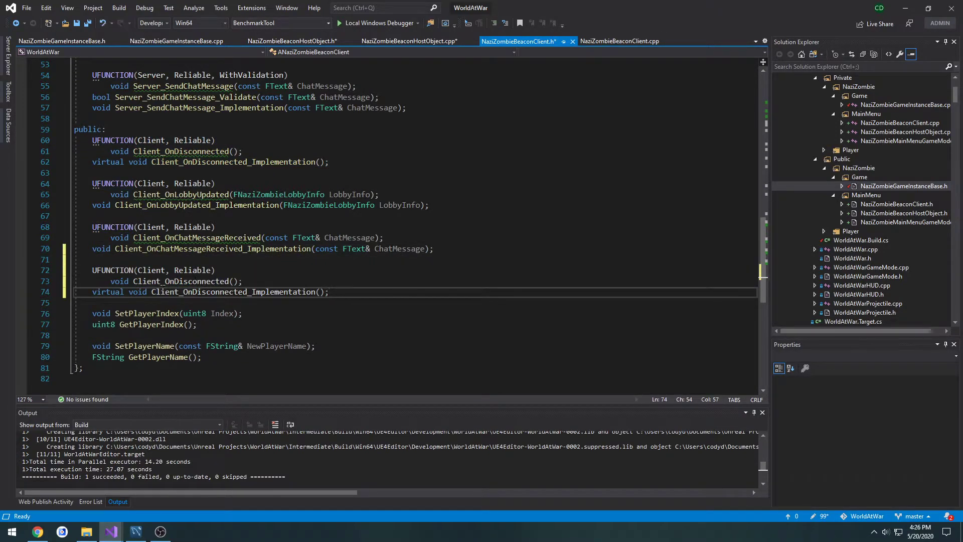
Rename the duplicated Client_OnDisconnected declarations to Client_FullConnect and Client_FullConnect_Implementation.
double_click(197, 281)
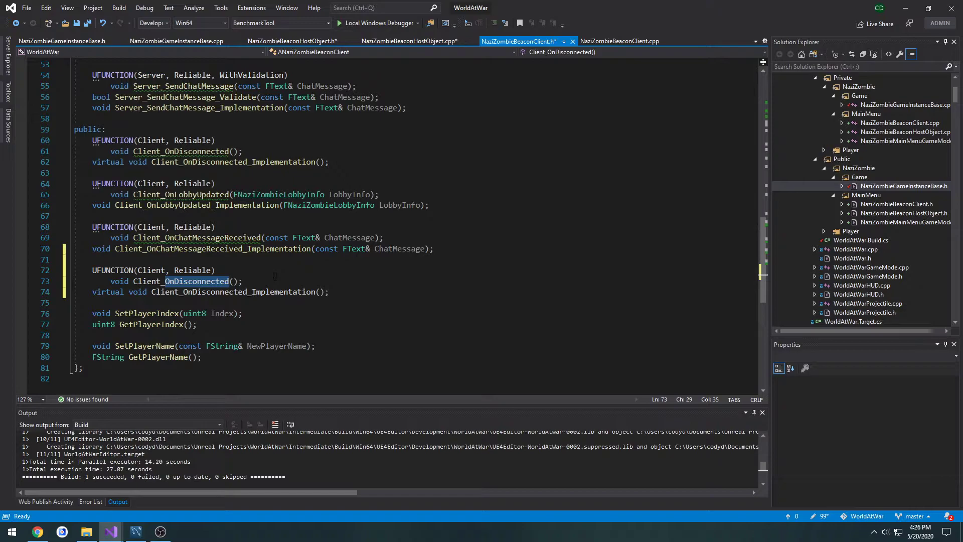
text(Client_FullCo)
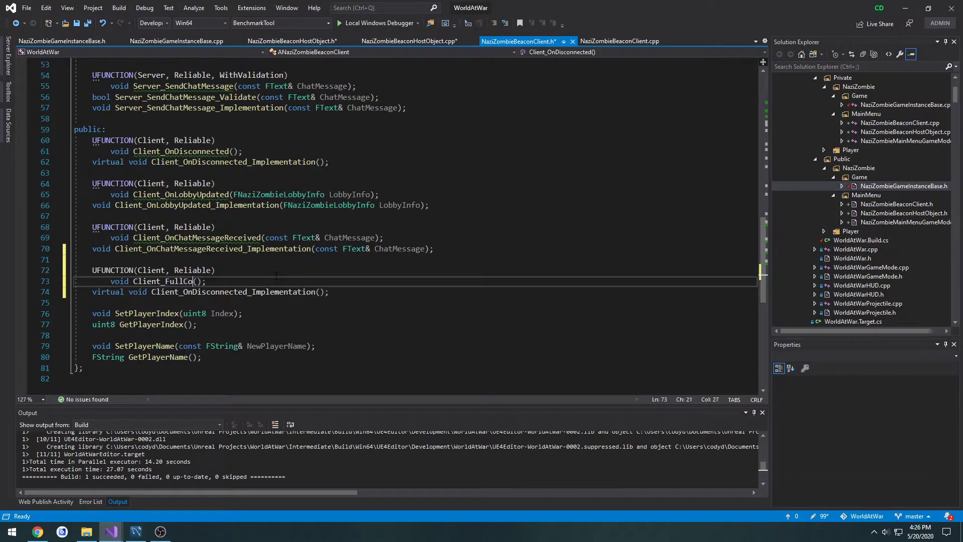
text(nnect)
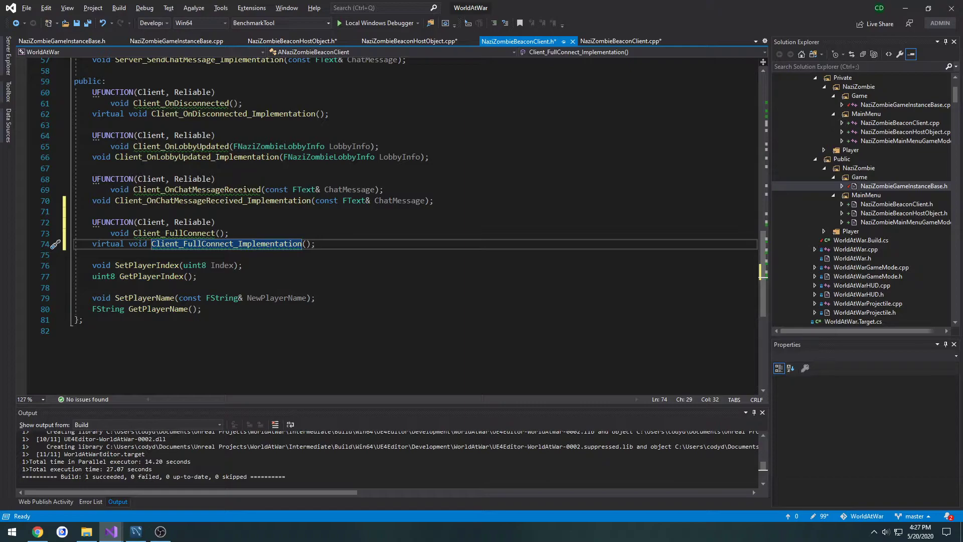
click(619, 41)
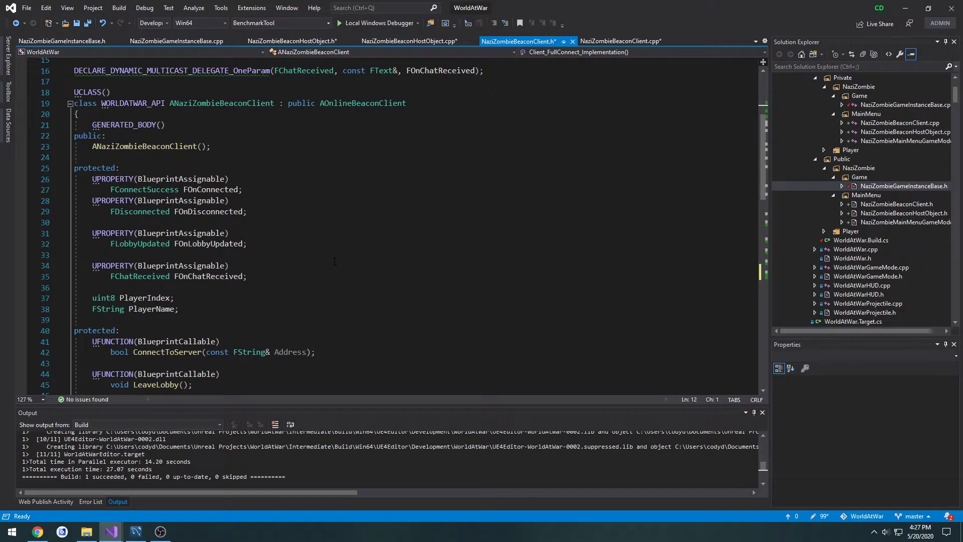
scroll(down, 3)
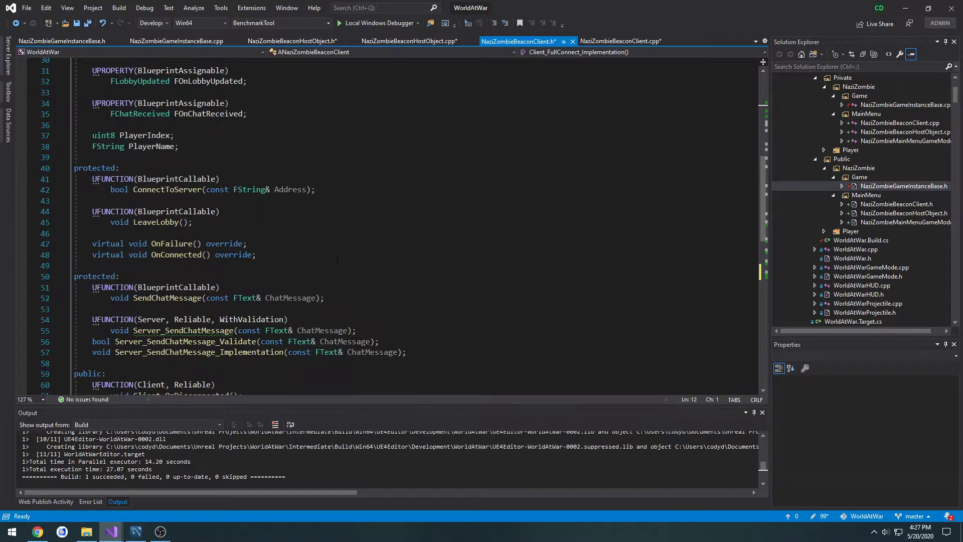
scroll(down, 3)
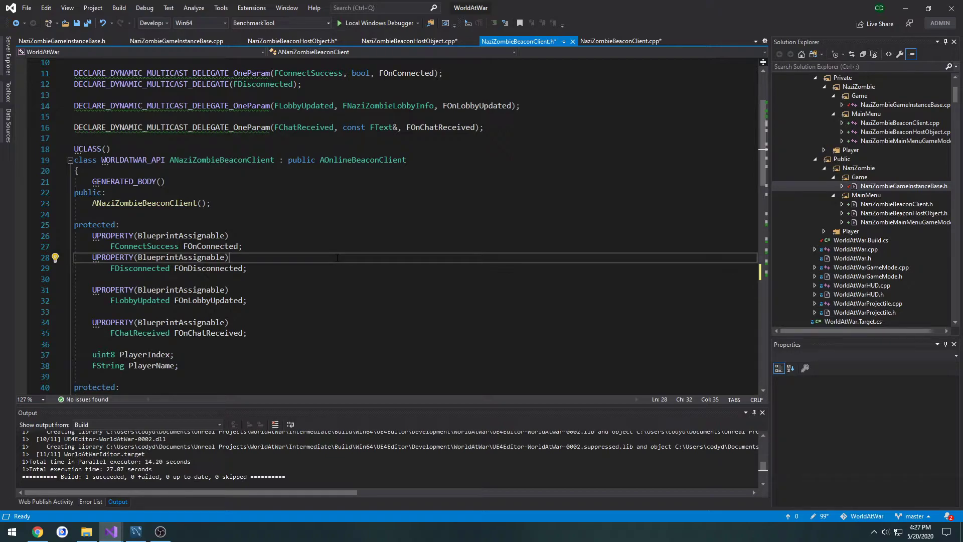
scroll(down, 3)
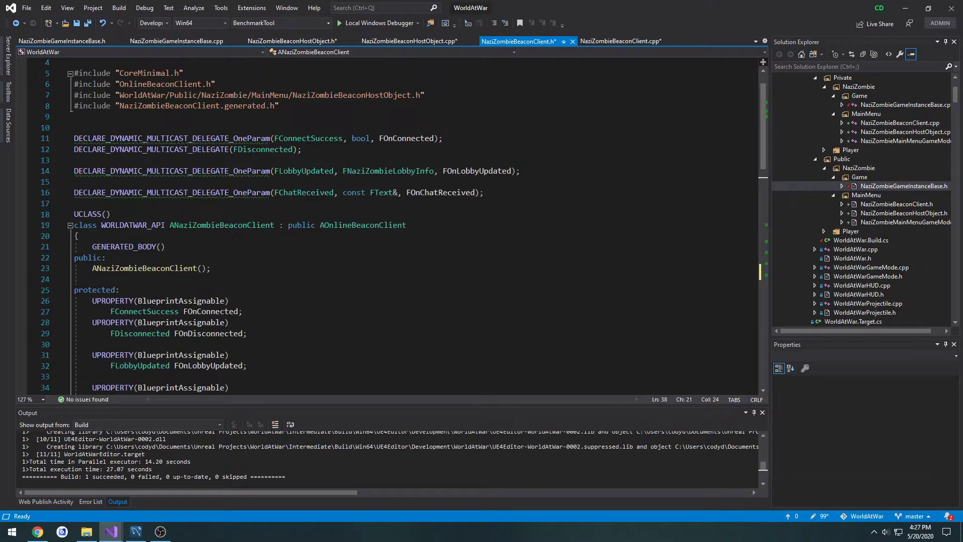
Duplicate the FDisconnected delegate declaration and rename the copy FFullConnect.
triple_click(187, 150)
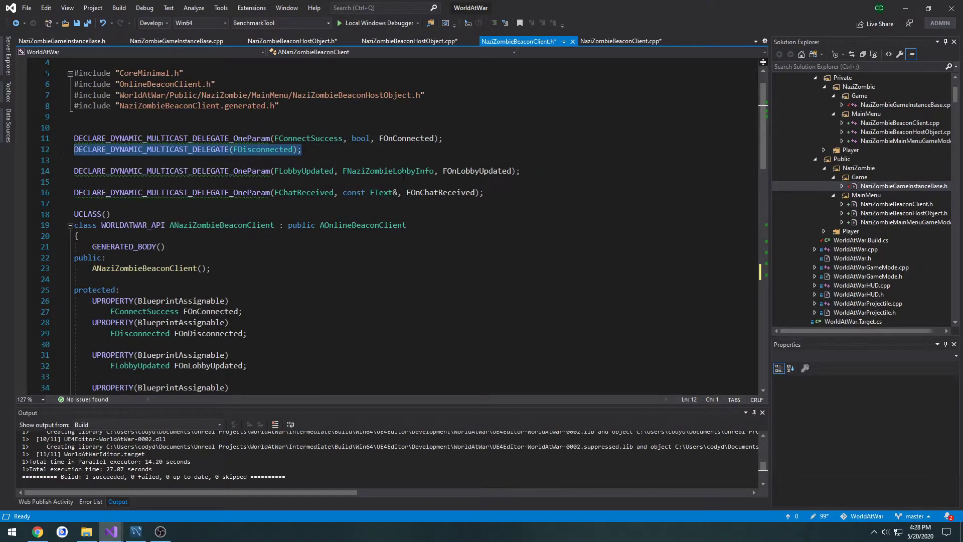
key(enter)
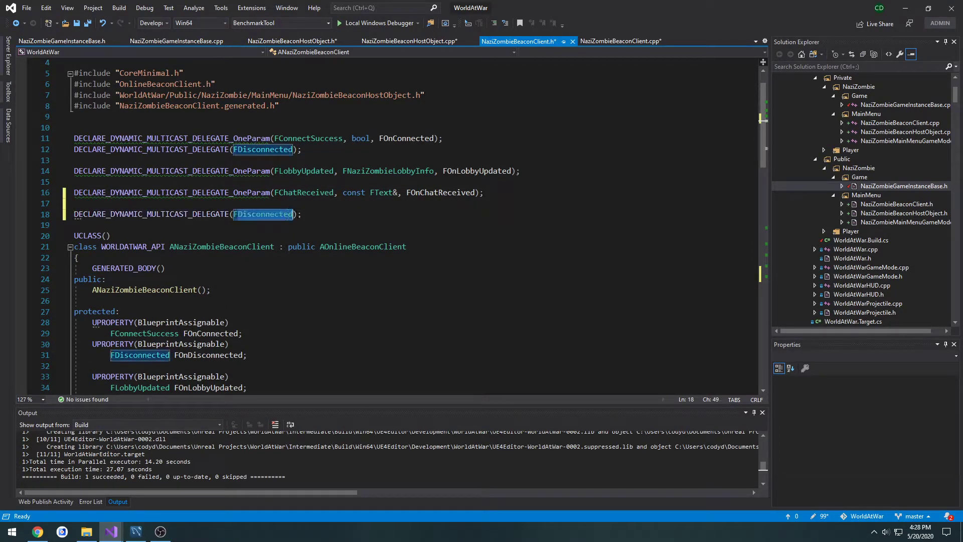
text(FFullCon)
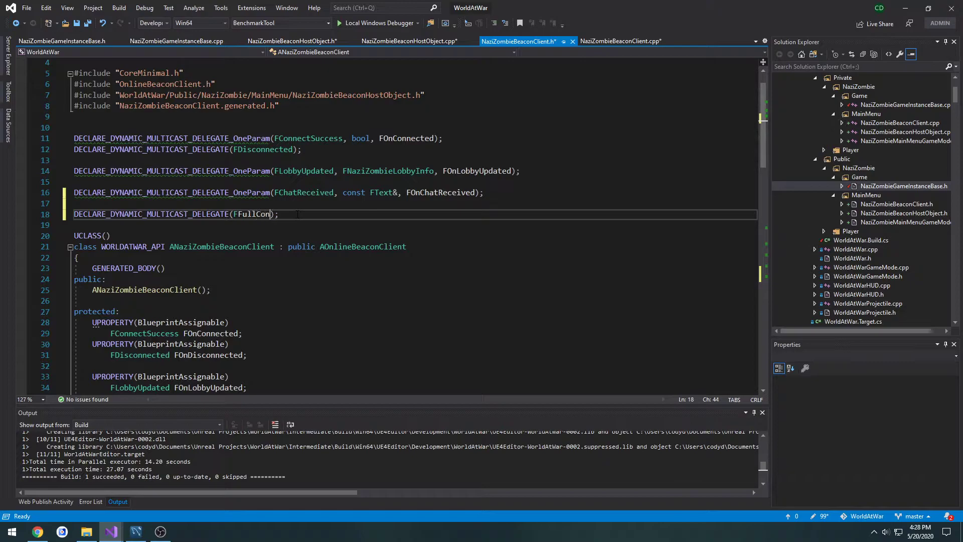
text(nect)
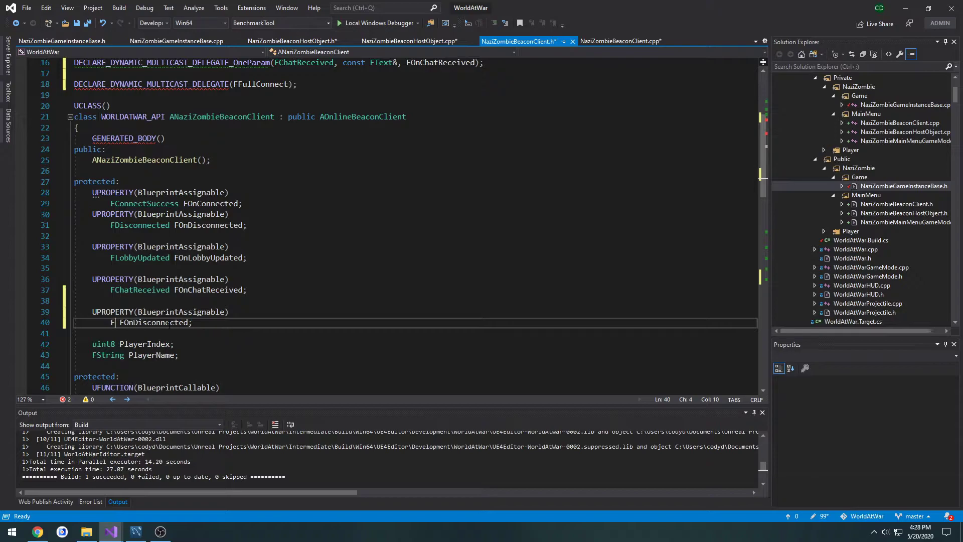
Add a BlueprintAssignable FFullConnect FOnFullConnect property.
text(FullConnect)
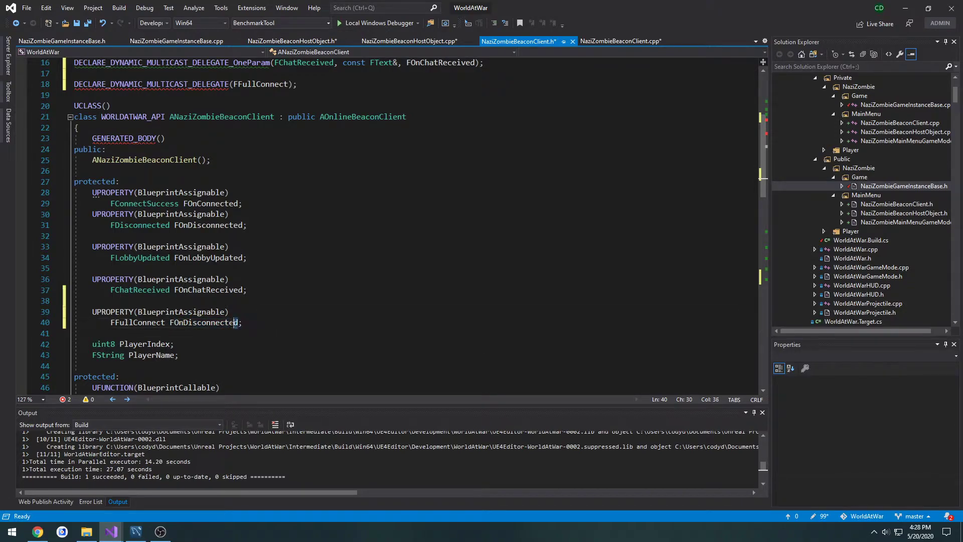
text(FOnFullCon)
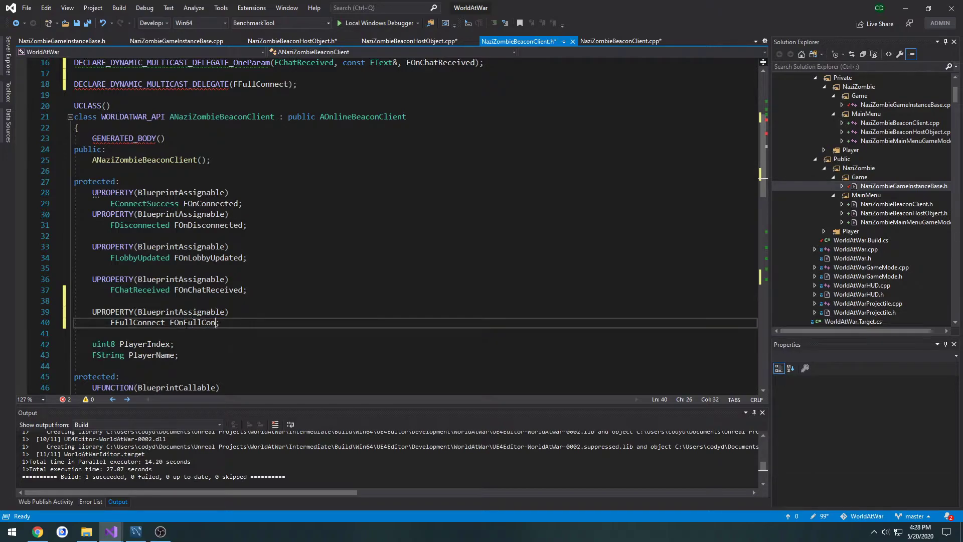
text(nect;)
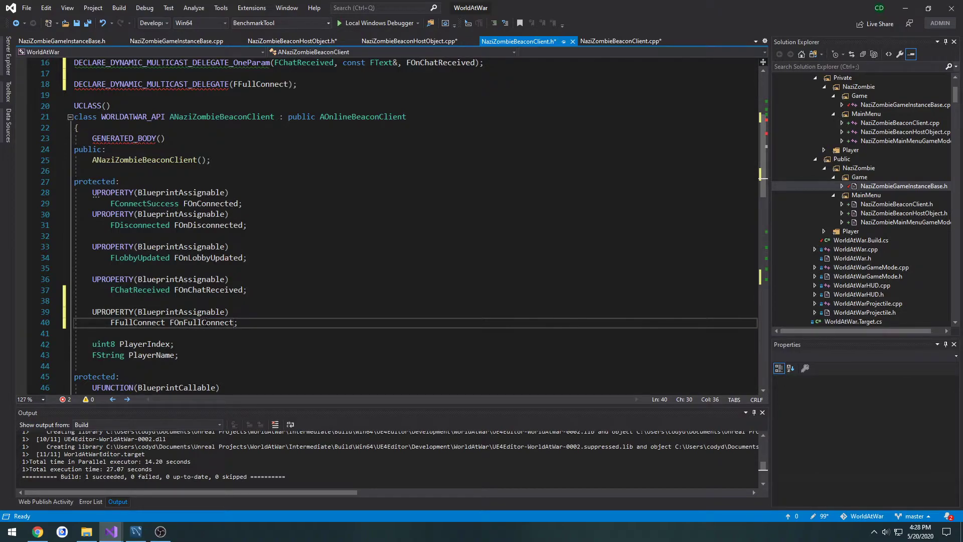
click(621, 41)
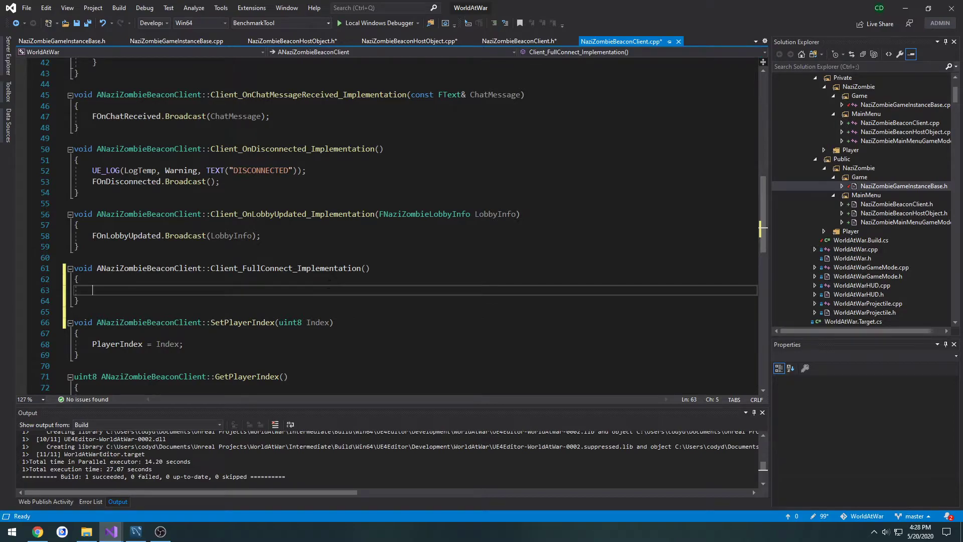
Make Client_FullConnect_Implementation call LeaveLobby() and FOnFullConnect.Broadcast().
text(LeaveLobby();)
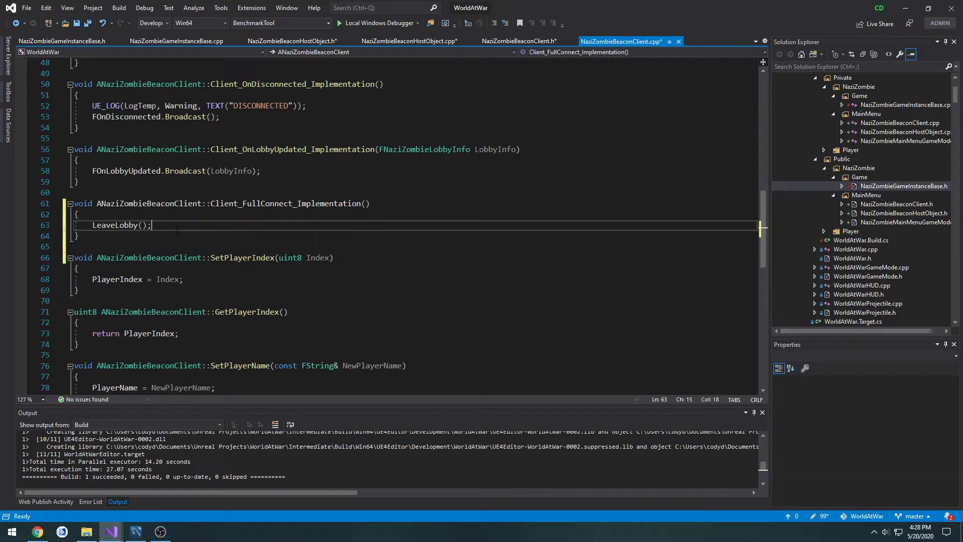
text(FOnFullConnect)
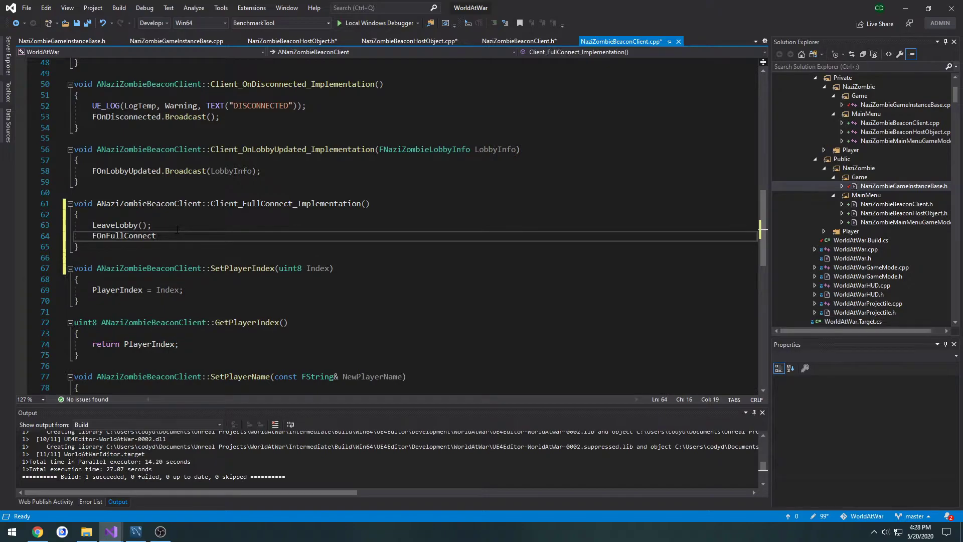
text(.Broadcast())
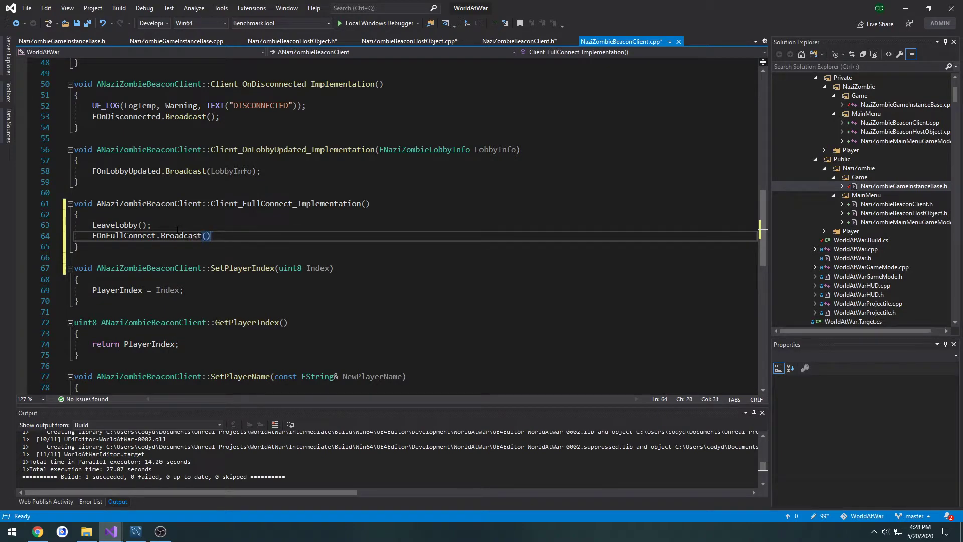
text(;)
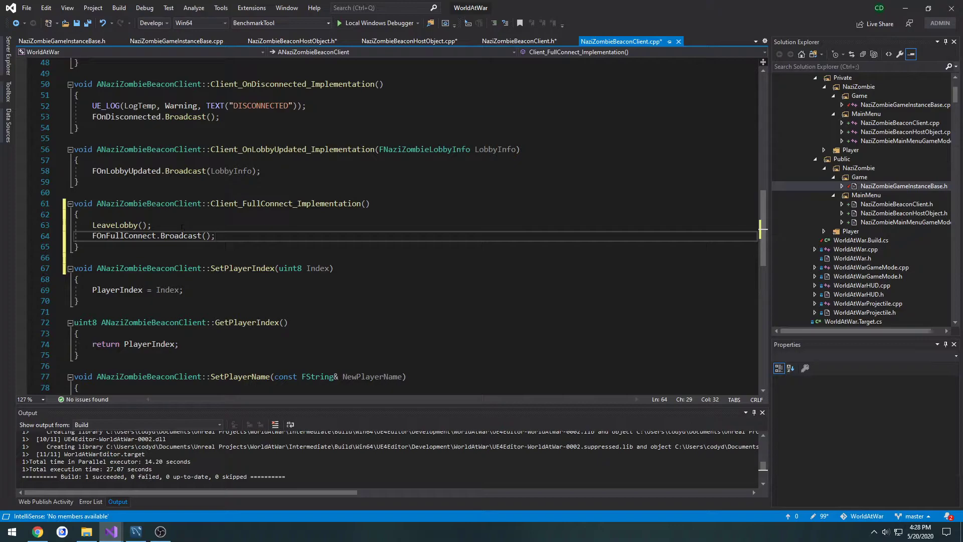
click(408, 42)
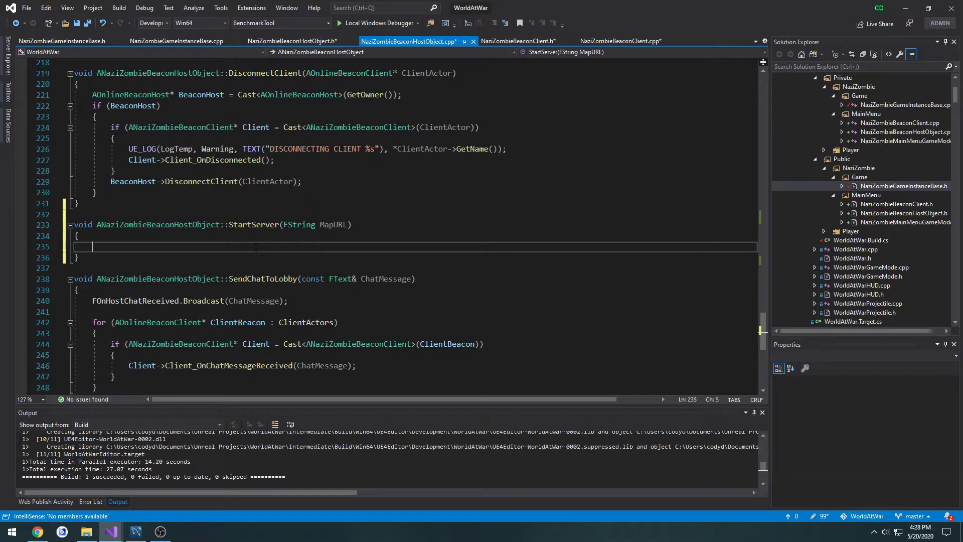
In StartServer, call Client_FullConnect on each client actor, then ShutdownServer().
scroll(down, 3)
text(Client->)
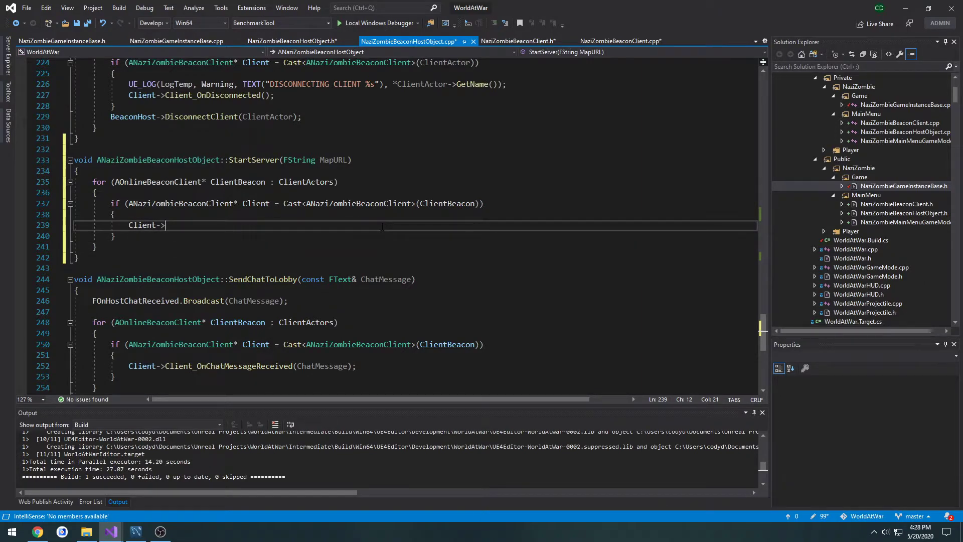
text(Client_FullConnect();)
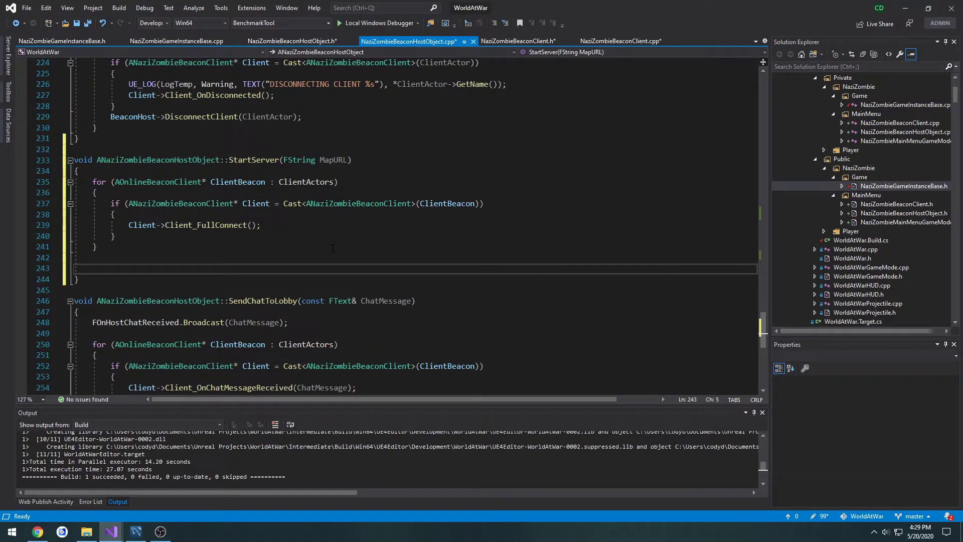
text(ShutdownServer)
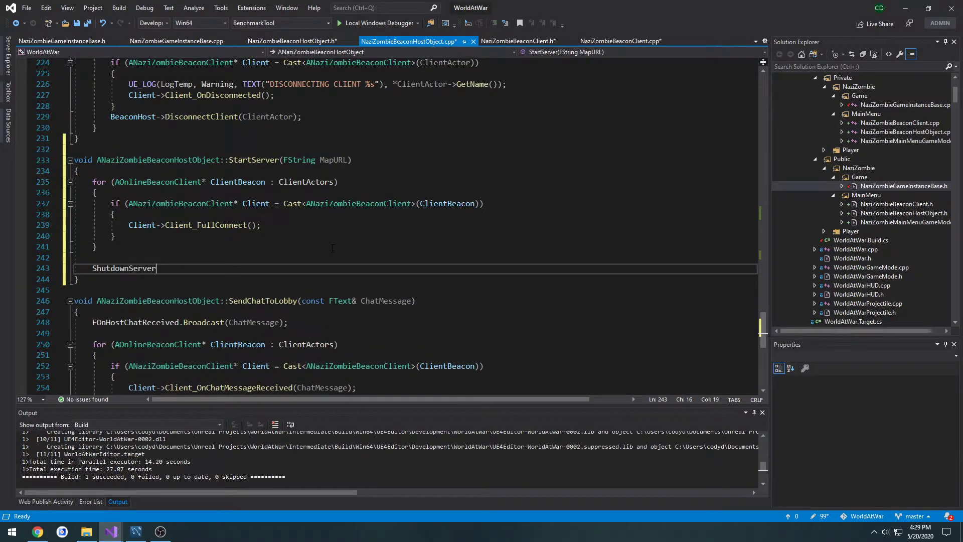
text(();)
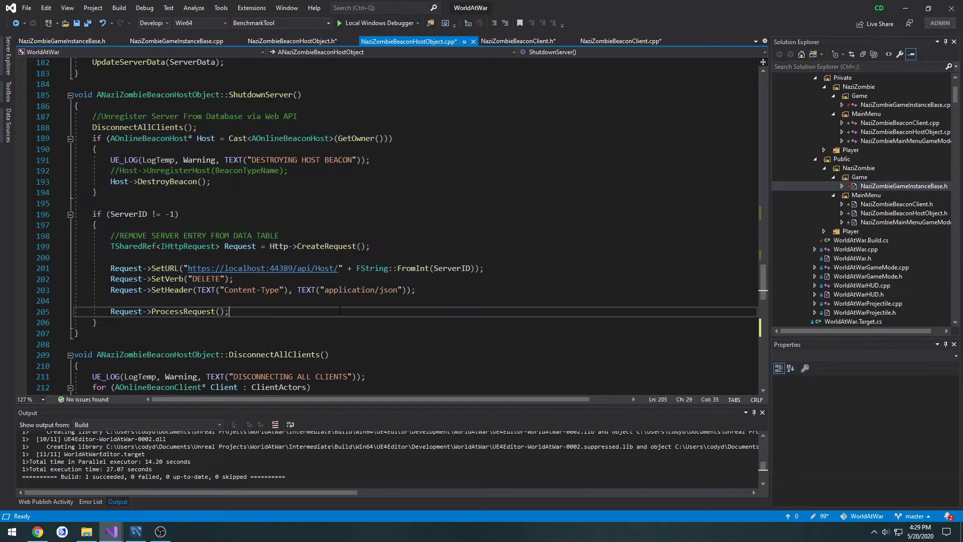
Add GetWorld()->ServerTravel(MapURL + "?listen"); after the shutdown call.
scroll(down, 3)
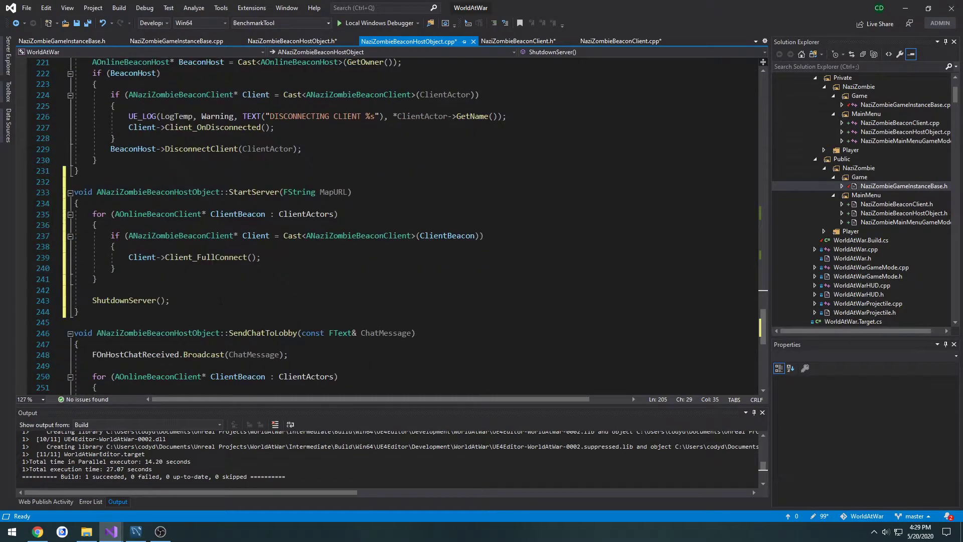
key(enter)
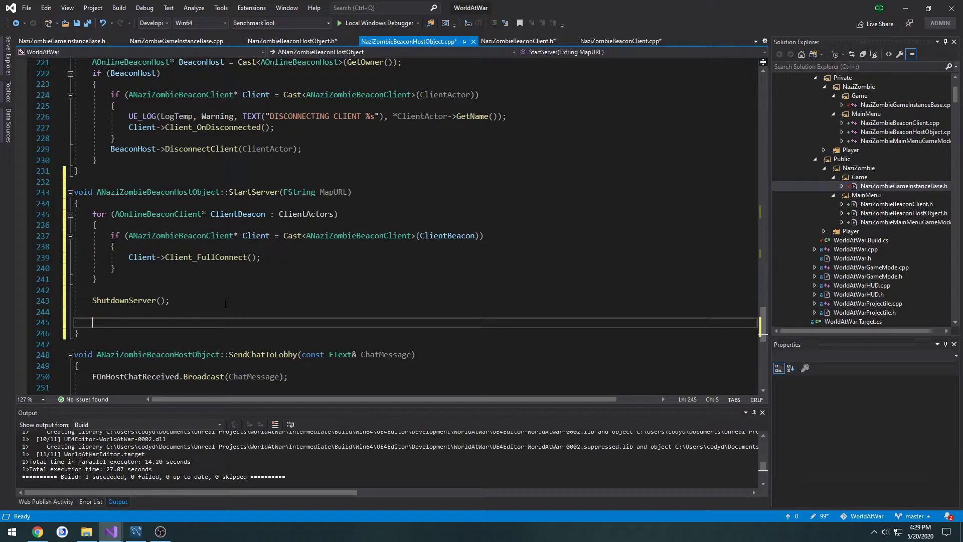
text(Ser)
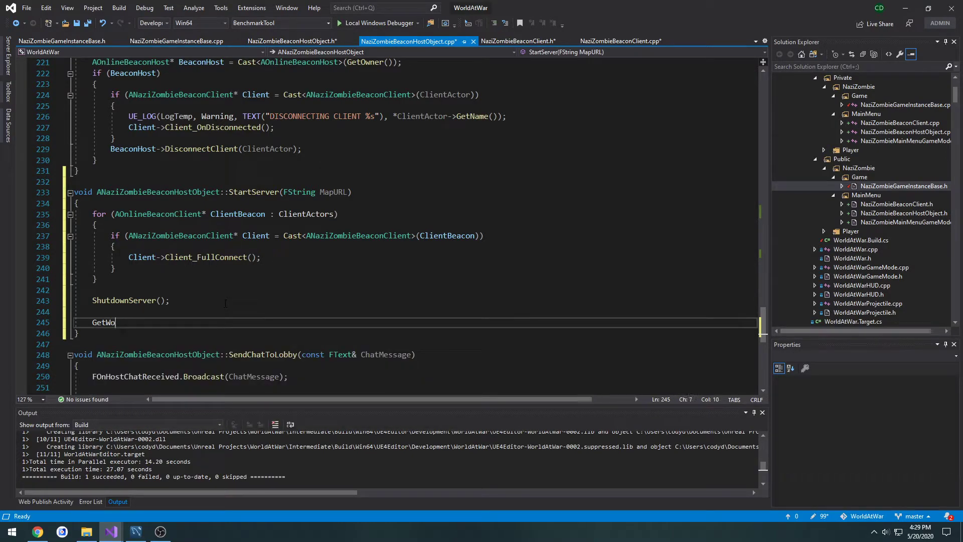
text(rld()->ServerTravel()
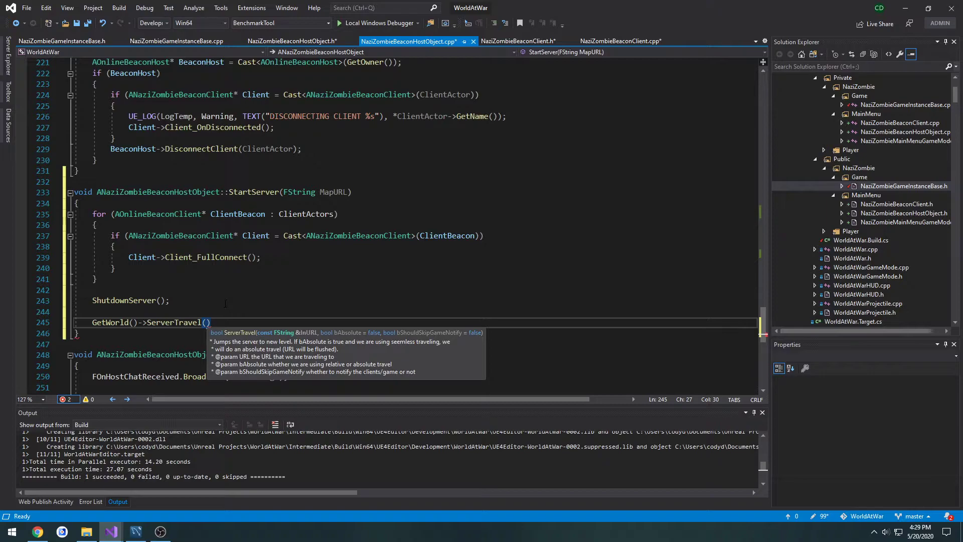
text(MapURL + "?L)
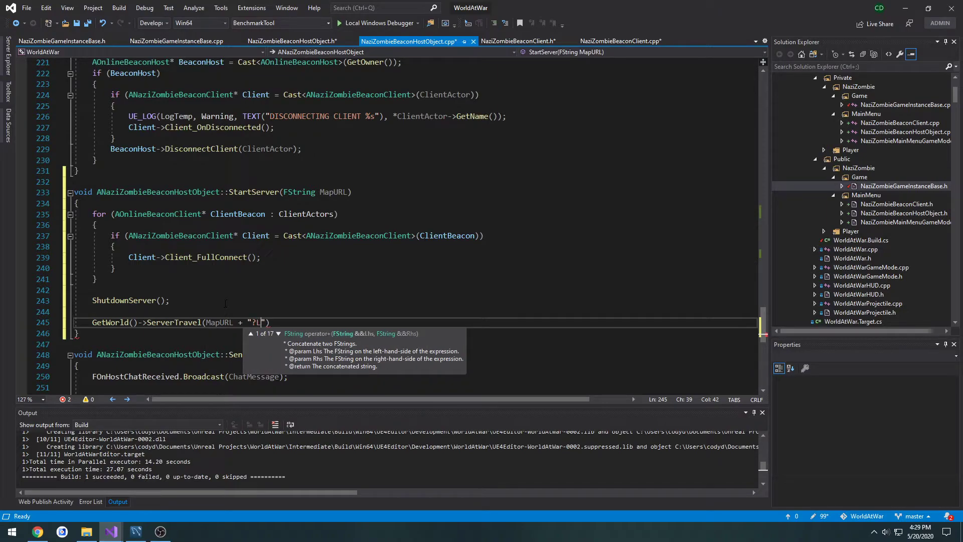
text(isten)
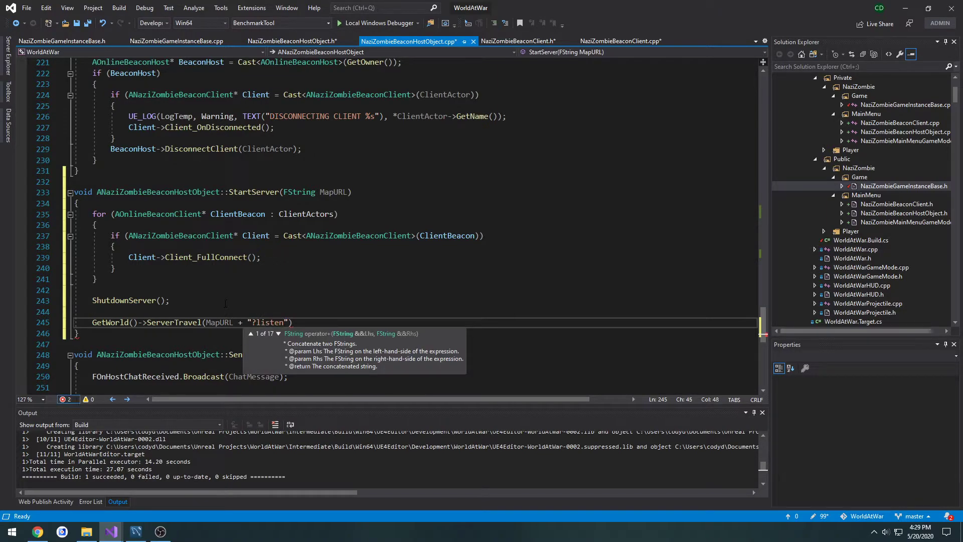
text(,)
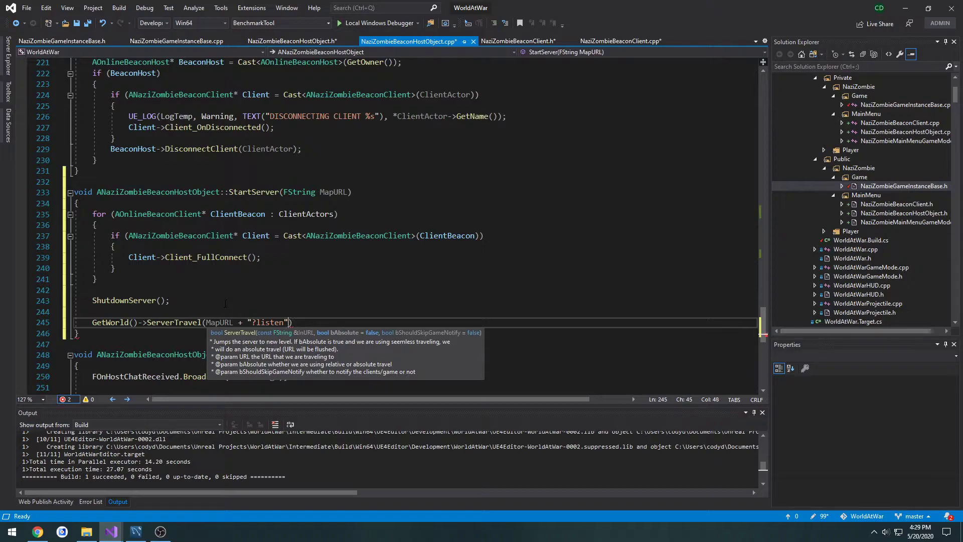
text();)
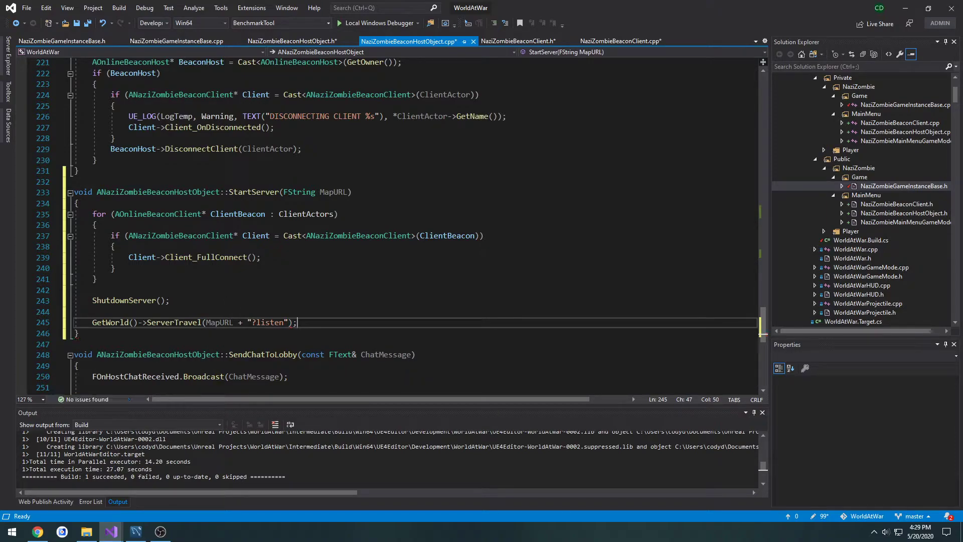
mouse_move(305, 192)
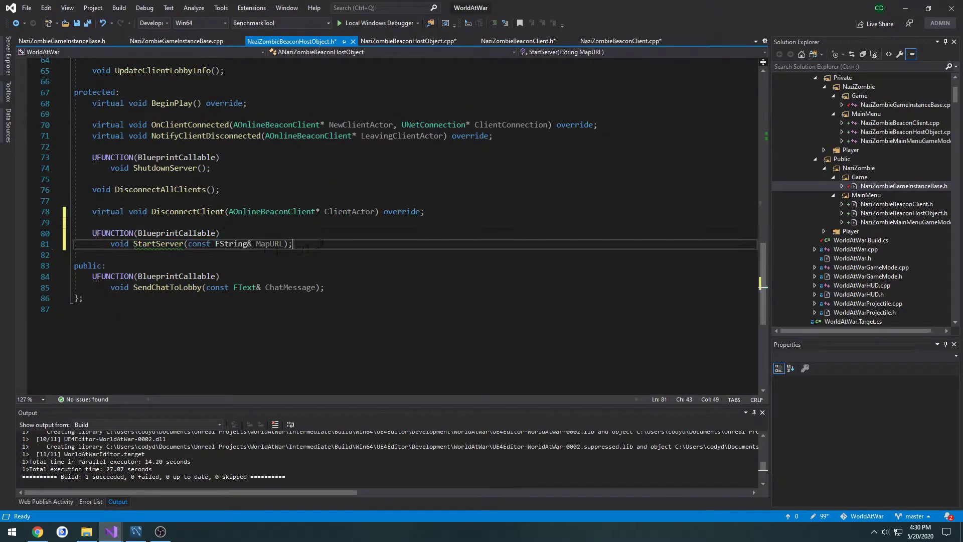
Change StartServer's parameter to const FString& MapURL in both host header and source.
click(407, 41)
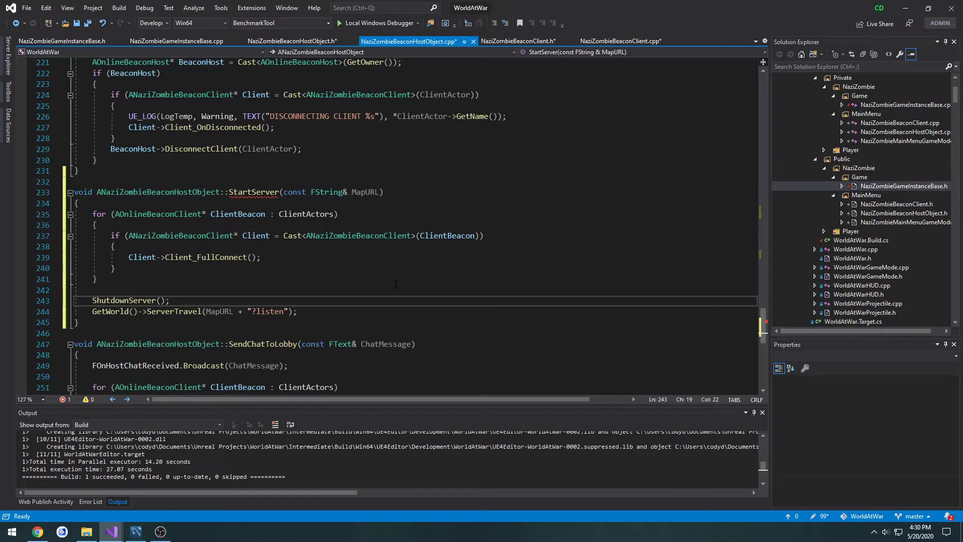
click(621, 41)
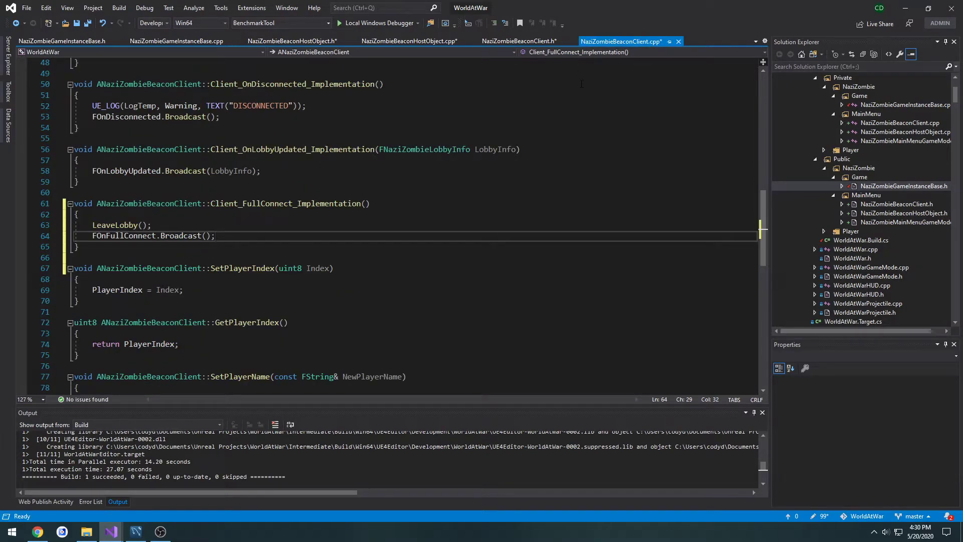
Declare UFUNCTION(BlueprintCallable) void FullConnectToServer(const FString& JoinAddress) and generate its definition.
click(518, 41)
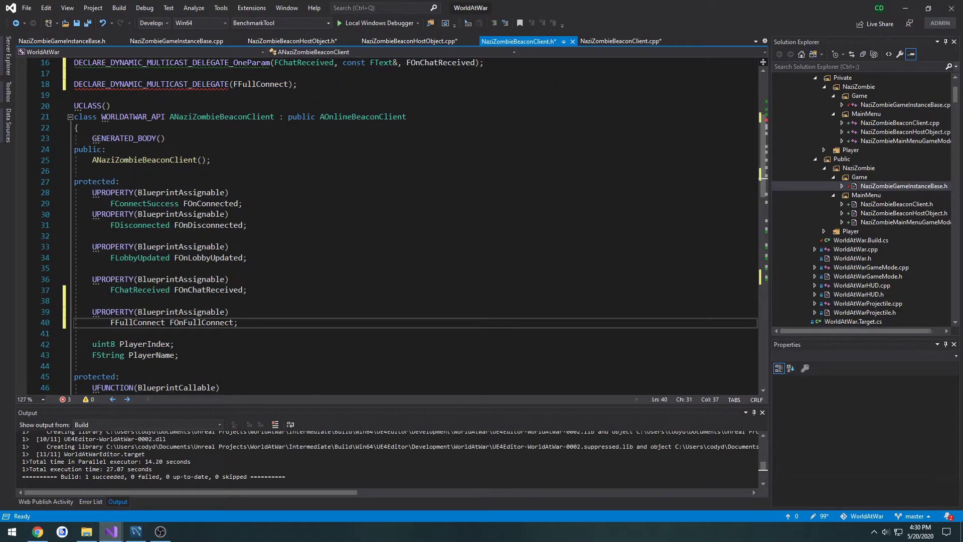
scroll(down, 3)
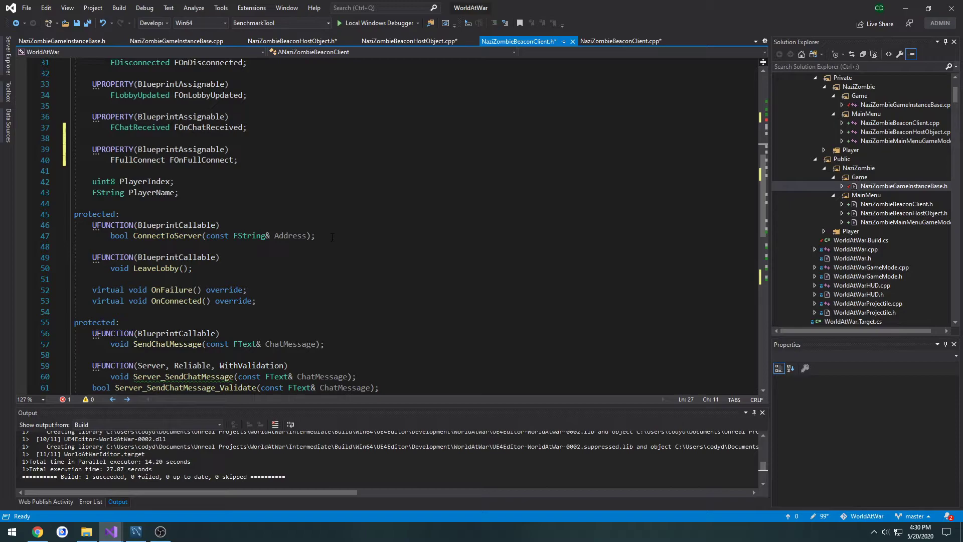
text(UFU)
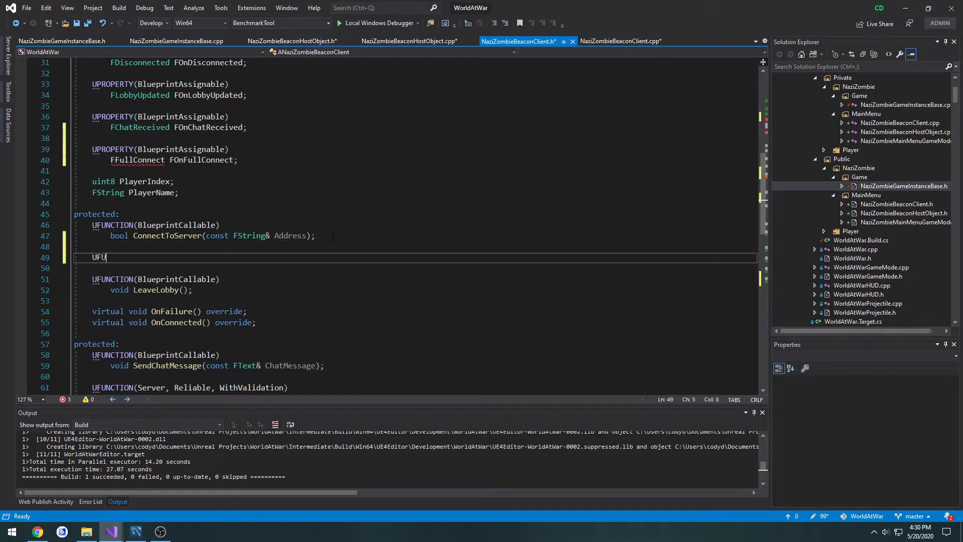
text(NCTION(Blueprint))
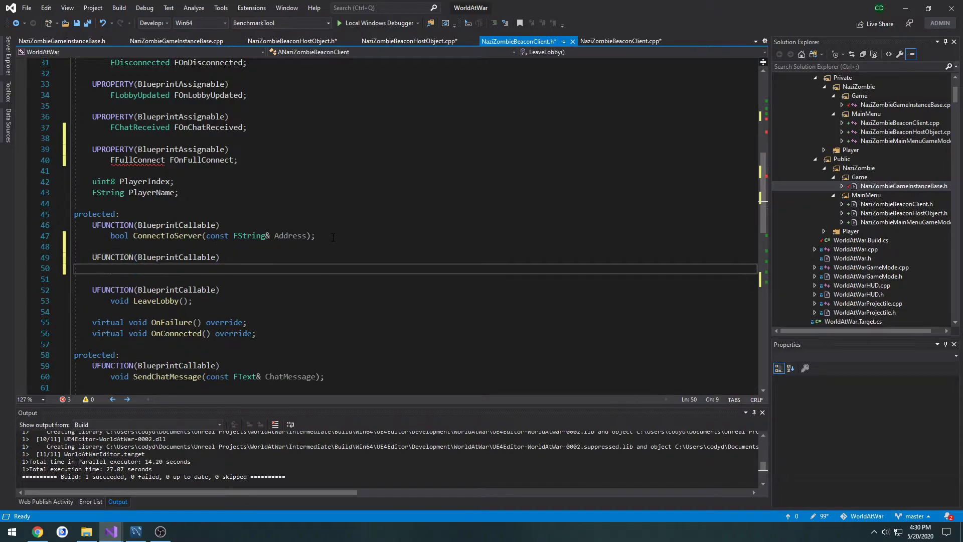
text(void FullConn)
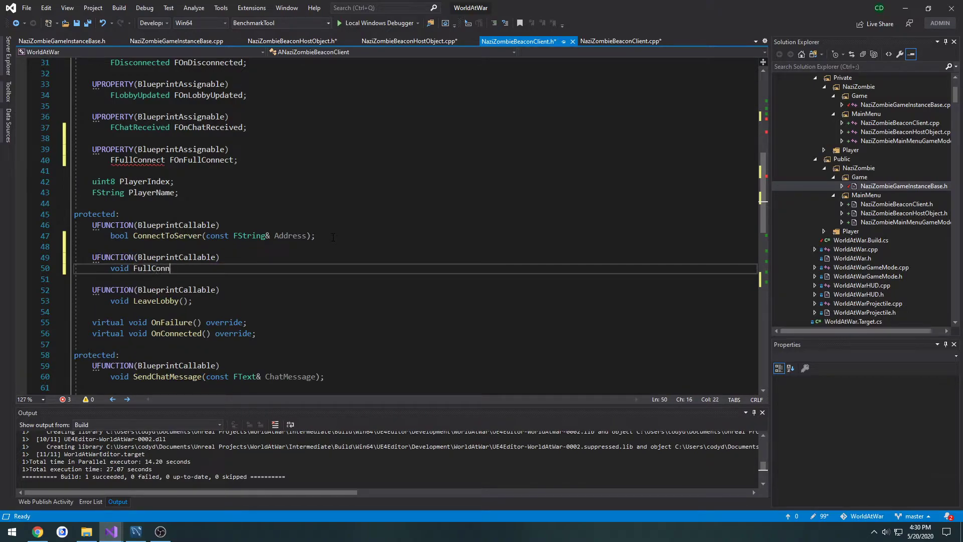
text(ectToServer())
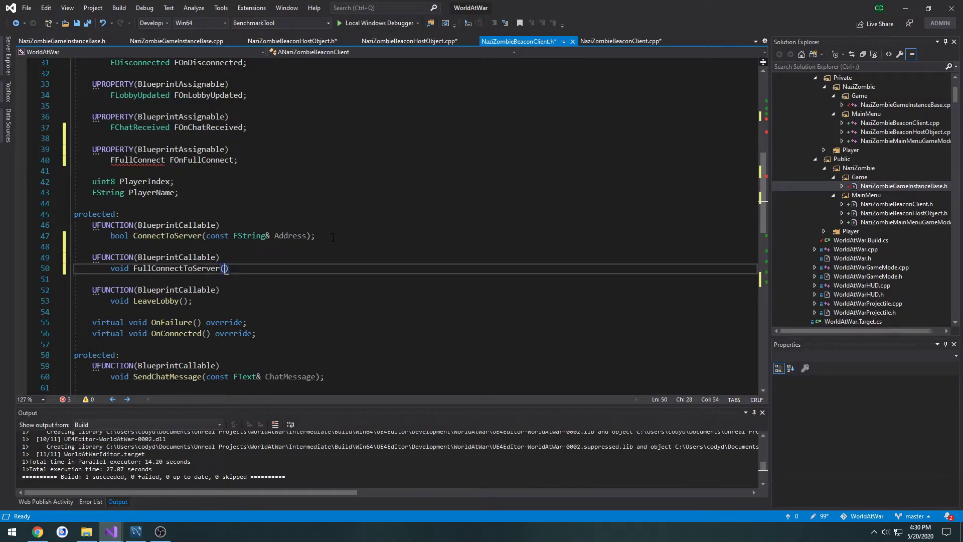
text(const FS)
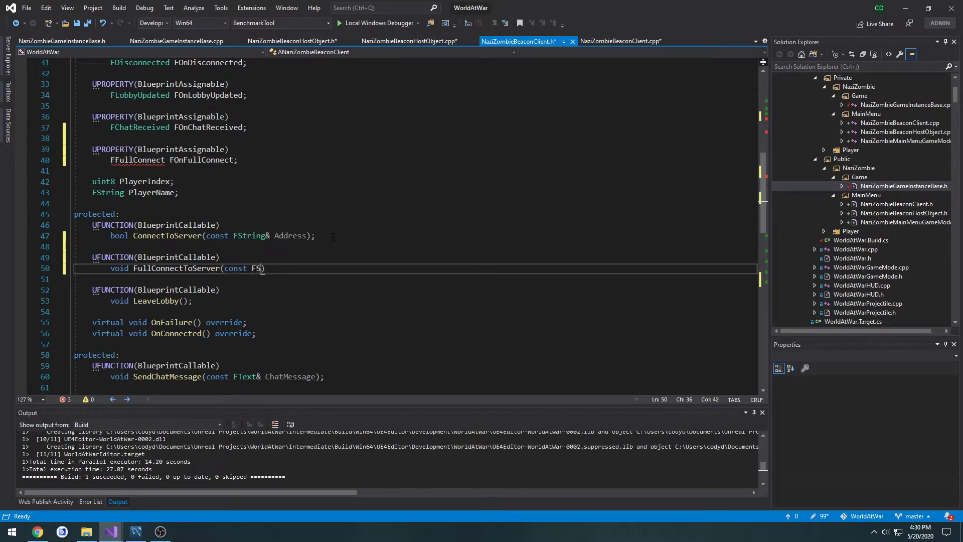
text(tring& J)
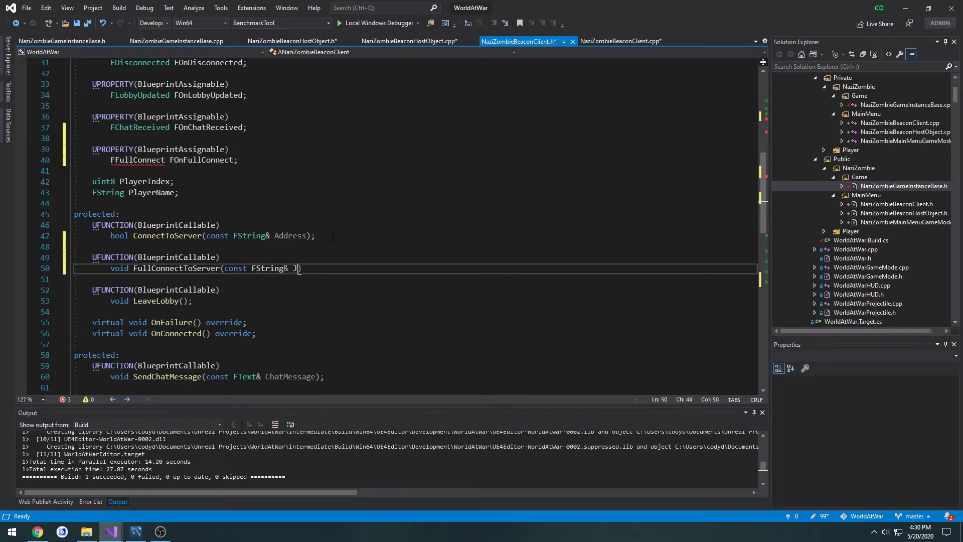
text(oinAddress)
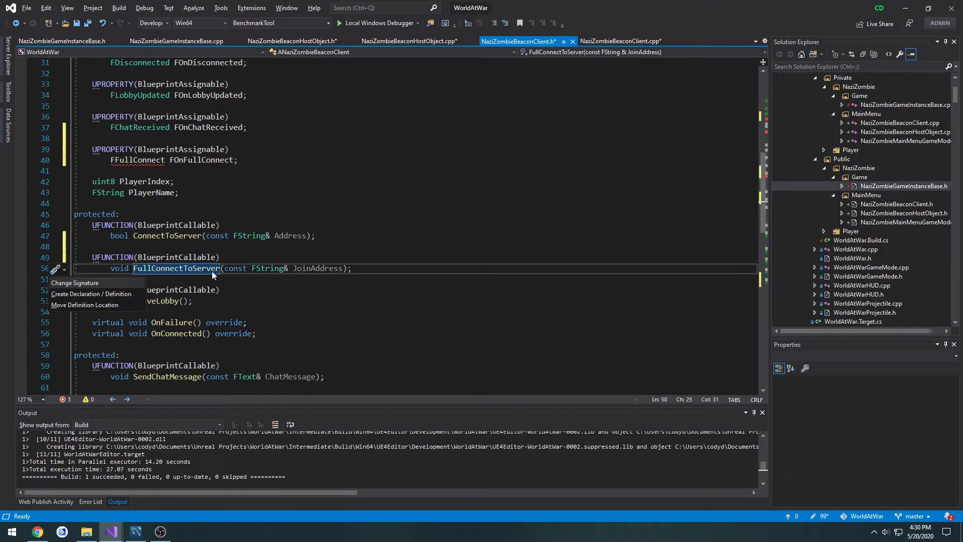
click(90, 293)
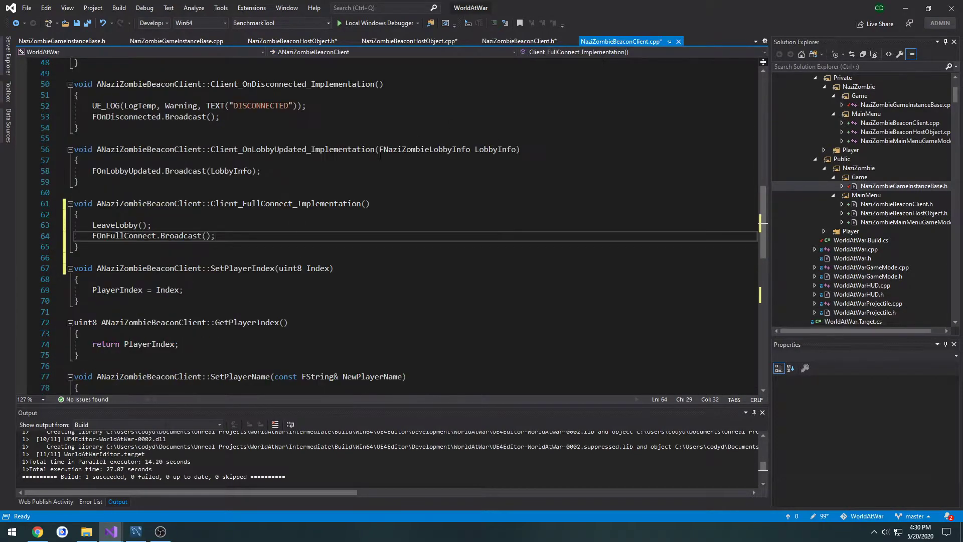
Move FullConnectToServer under Client_FullConnect_Implementation and fetch the world's first player controller.
scroll(down, 3)
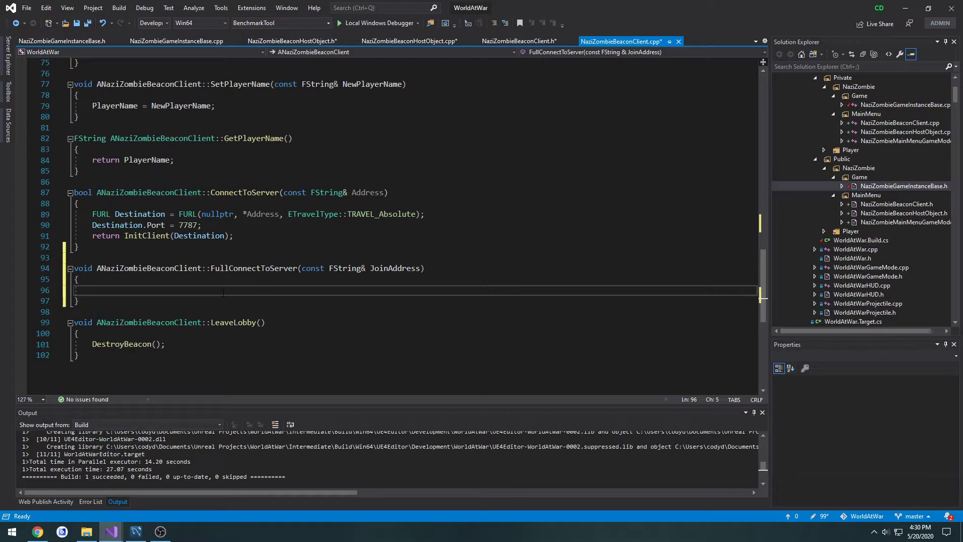
drag(74, 269, 74, 300)
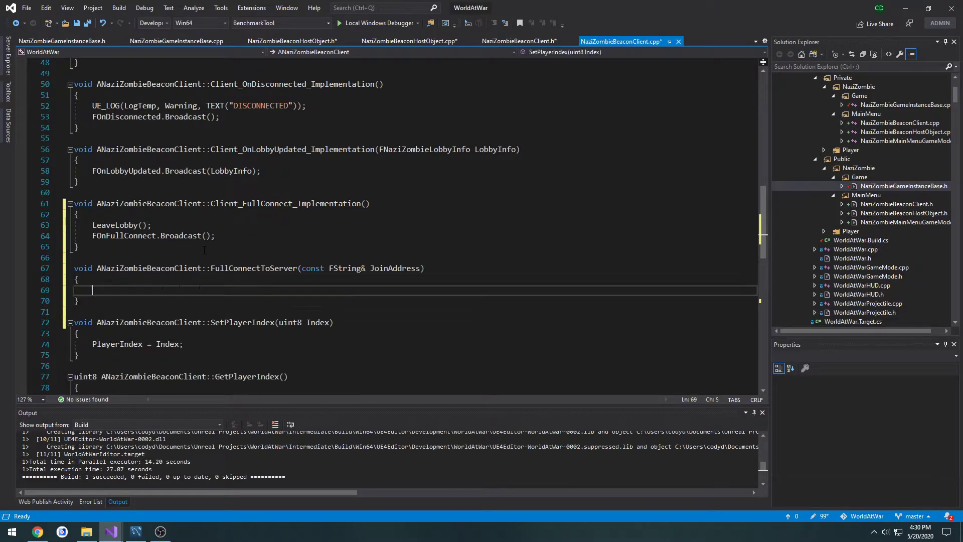
click(200, 290)
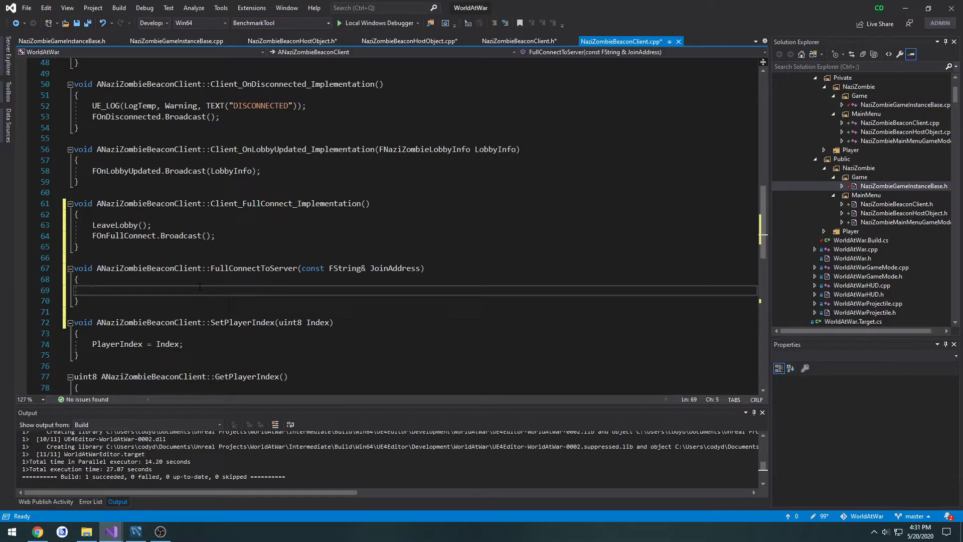
text(GetWorld()-)
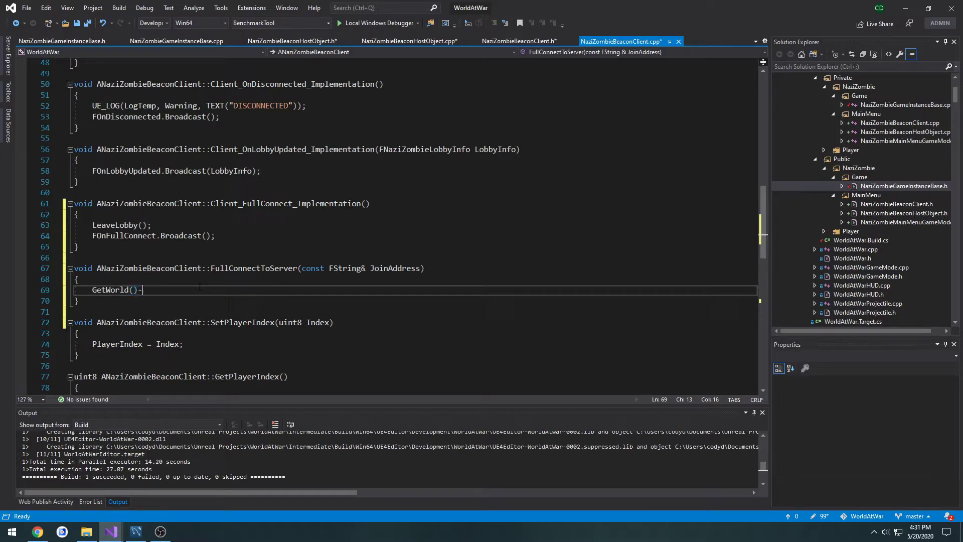
text(->GetFi)
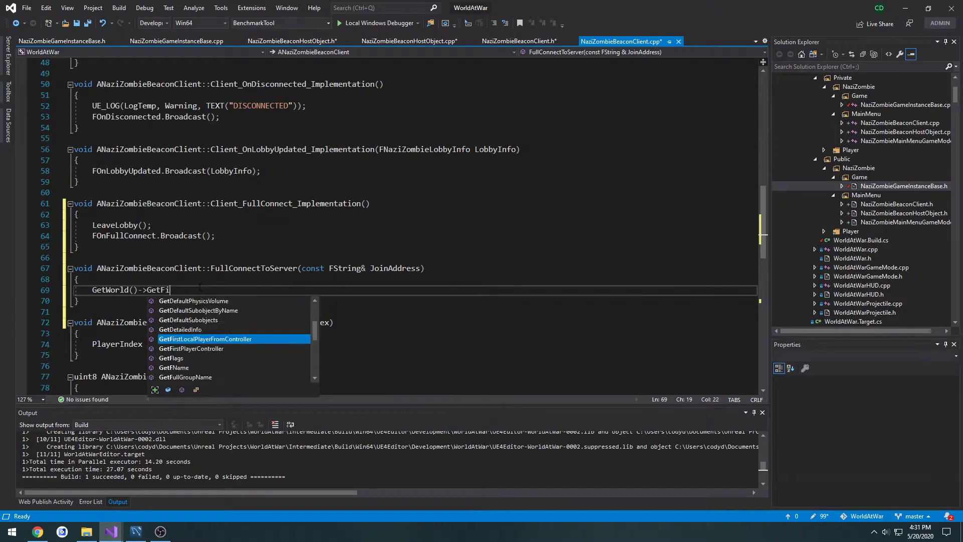
text(GetFirstPlayerController)
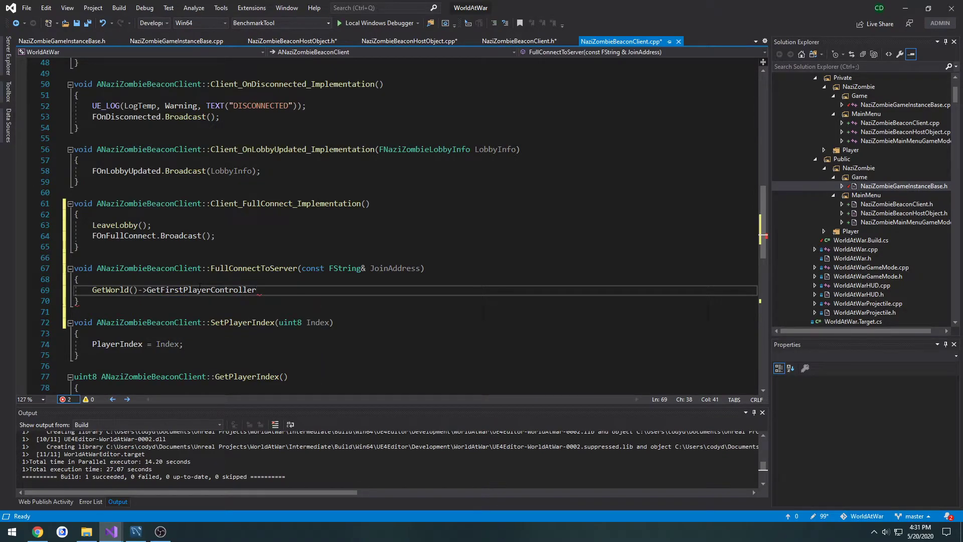
text(()))
text({)
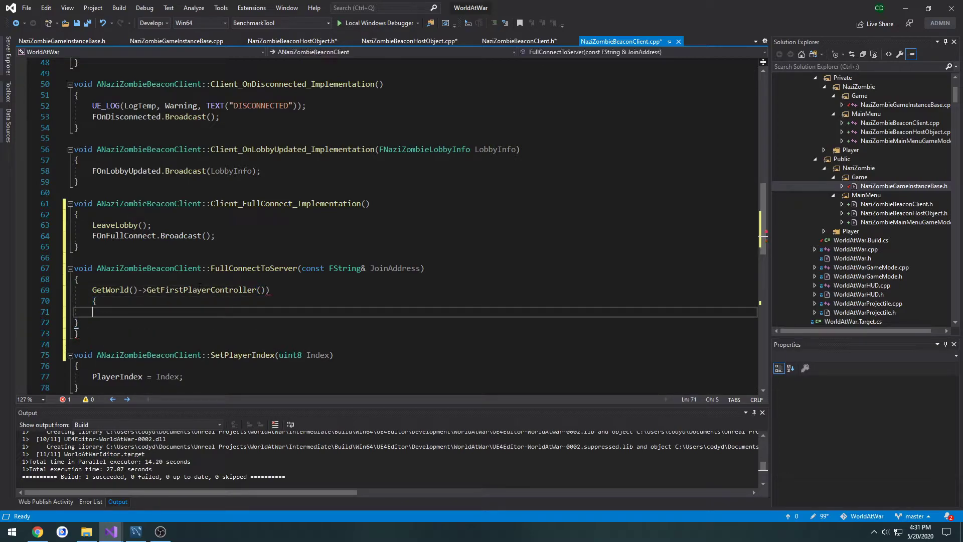
If the controller is valid, ClientTravel it to JoinAddress with TRAVEL_Absolute.
text(if (A)
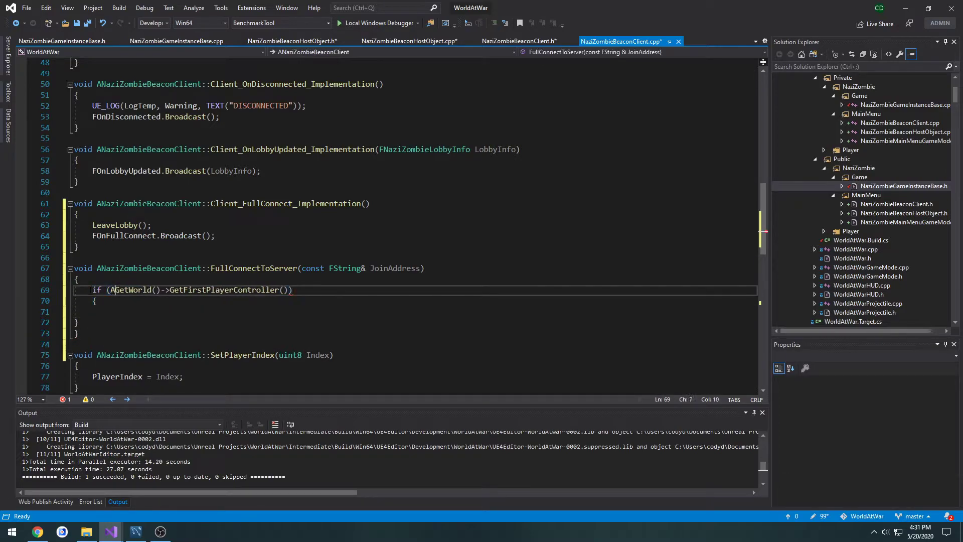
text(PlayerController)
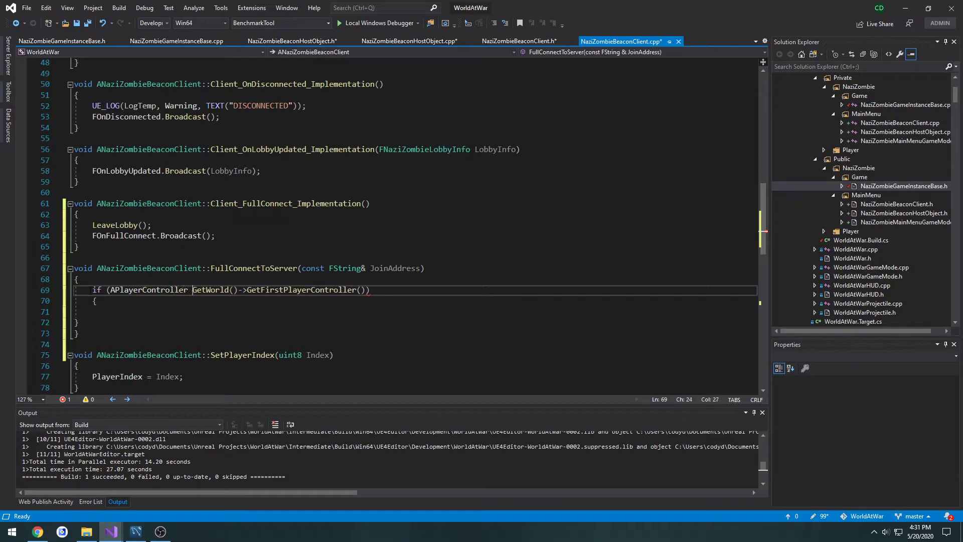
text(* PC =)
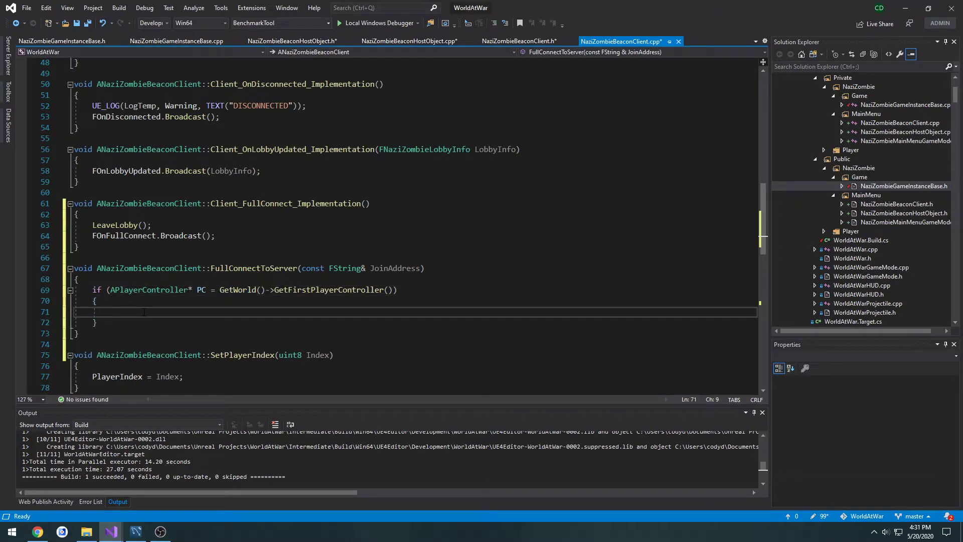
text(PC->Ser)
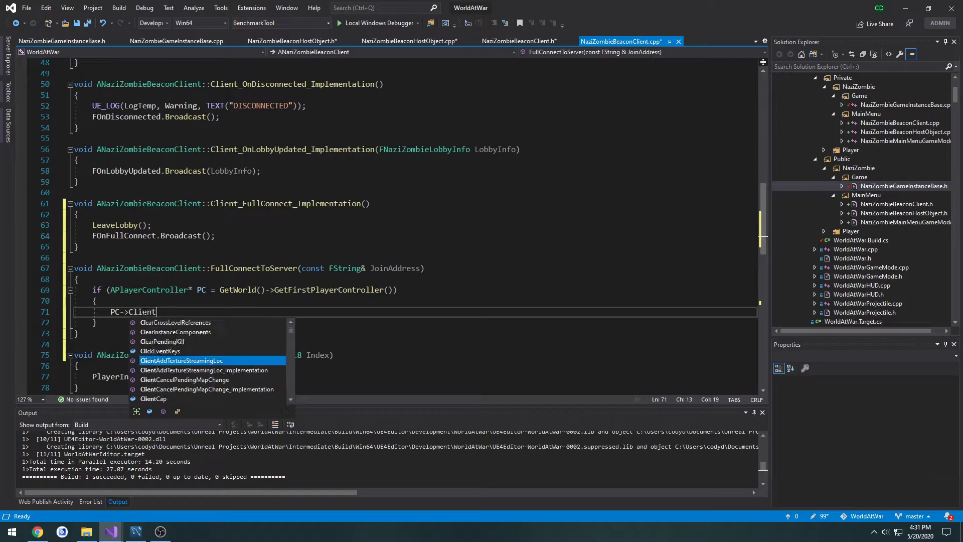
text(Travel()
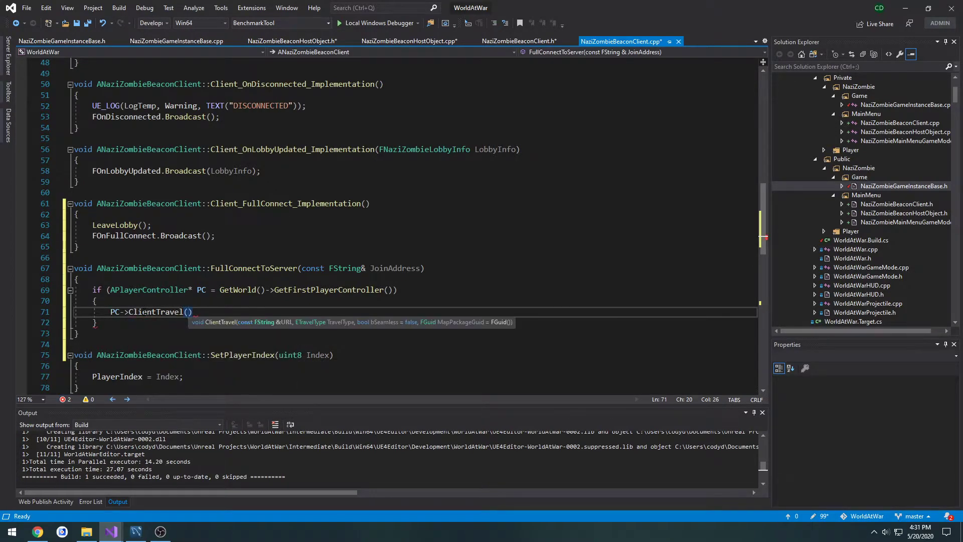
text(JoinAddress, ETravelType::TRAVEL_Absolute)
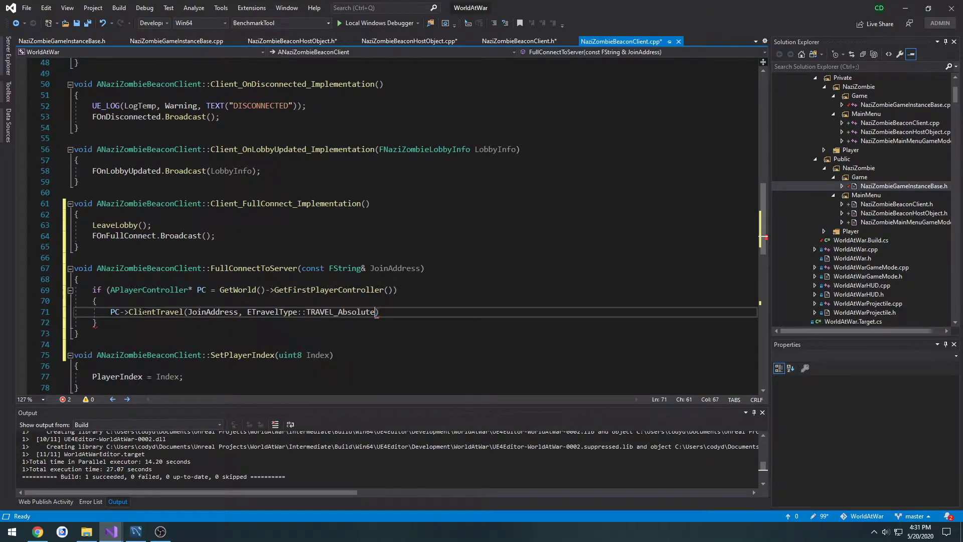
text(;)
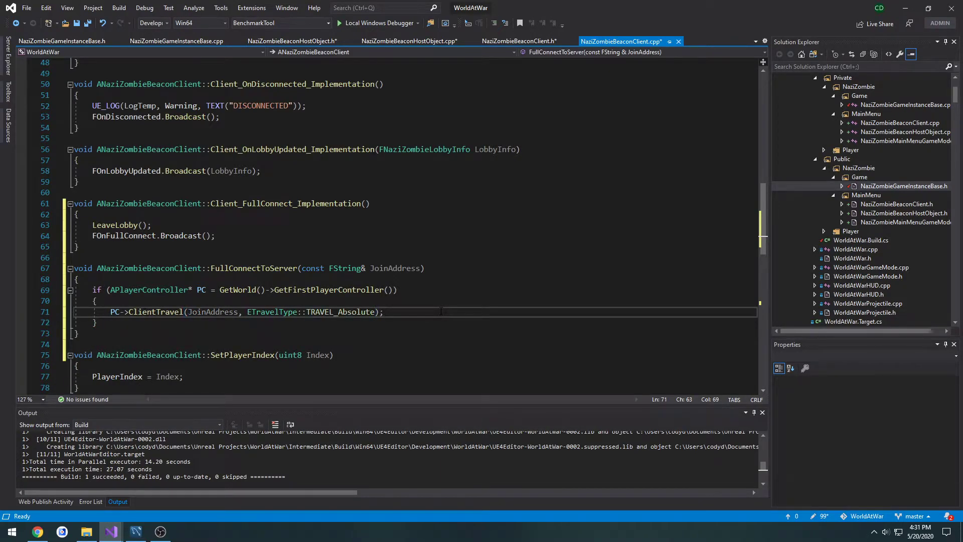
click(518, 41)
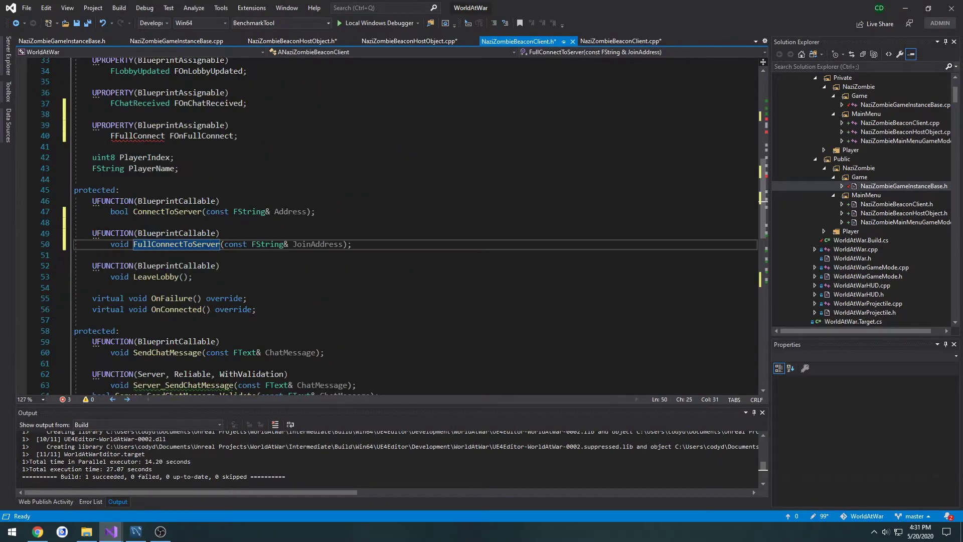
click(619, 41)
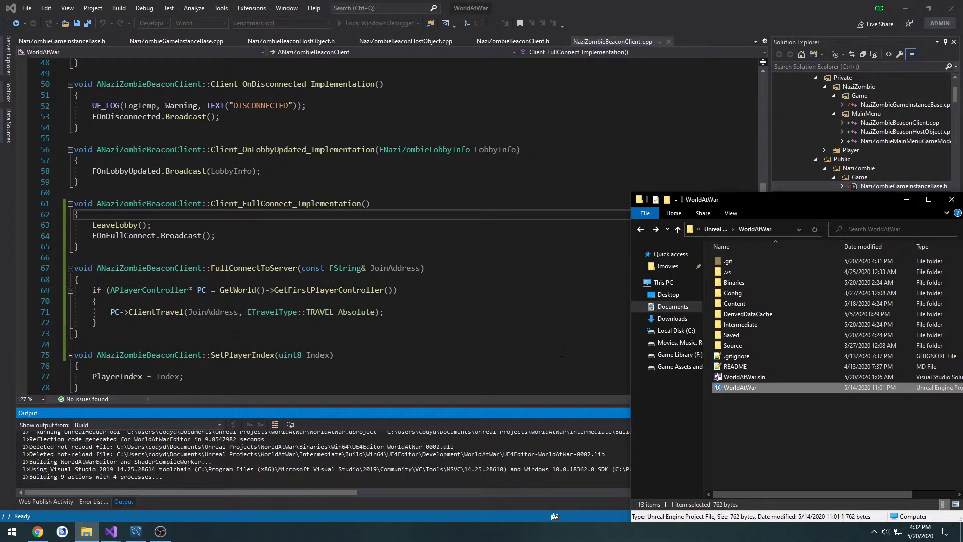
mouse_move(558, 352)
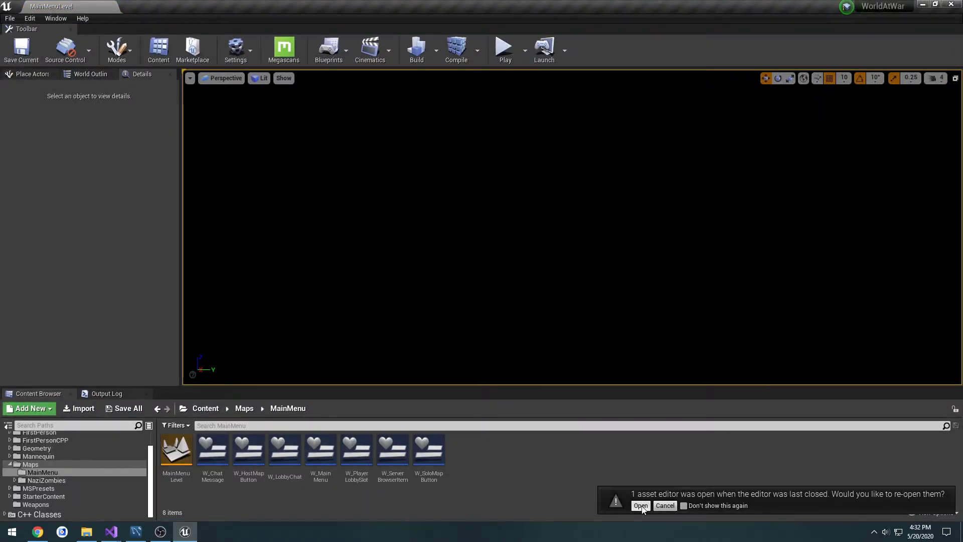
Reopen the editors left open last session, bringing back W_MainMenu's designer.
click(640, 505)
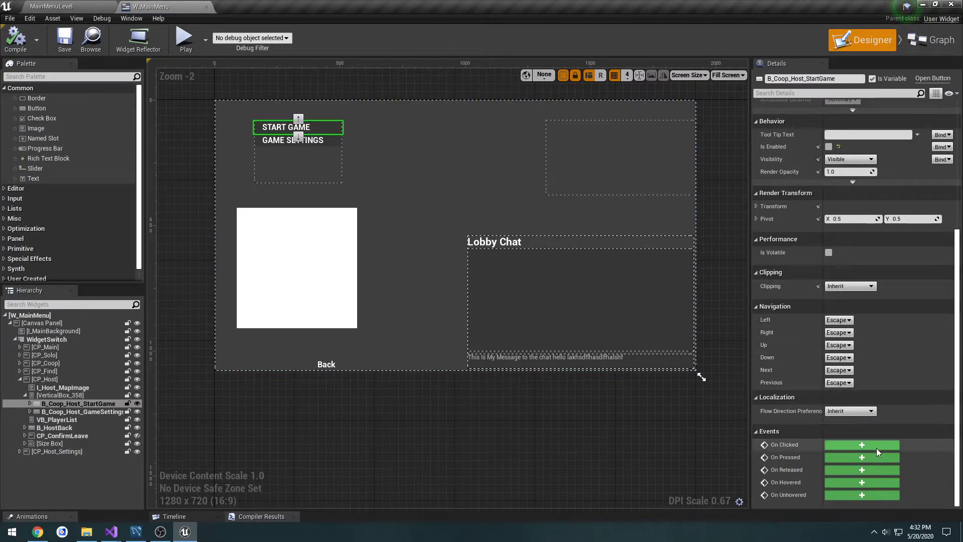
Make Start Game's On Clicked check HostBeacon with Is Valid, then call Start Server.
click(861, 444)
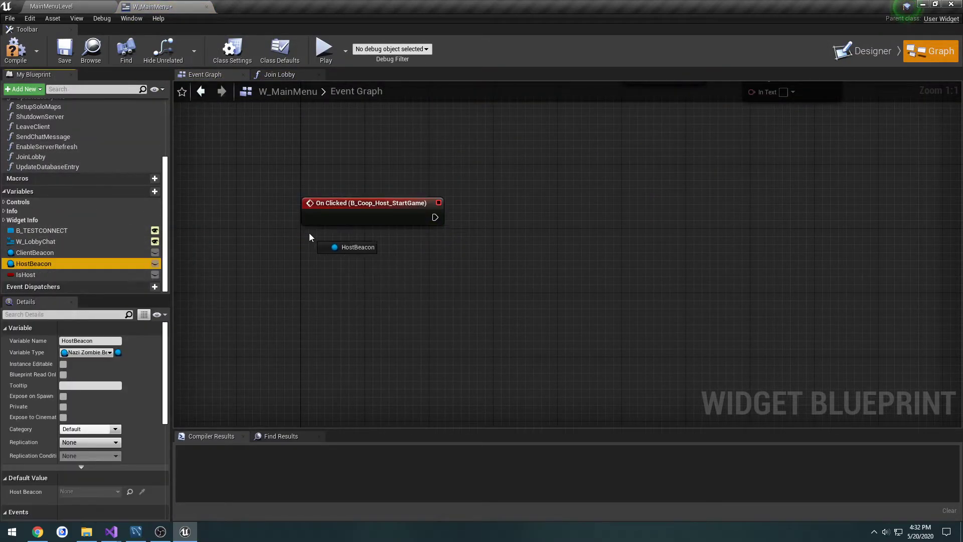
drag(370, 246, 487, 244)
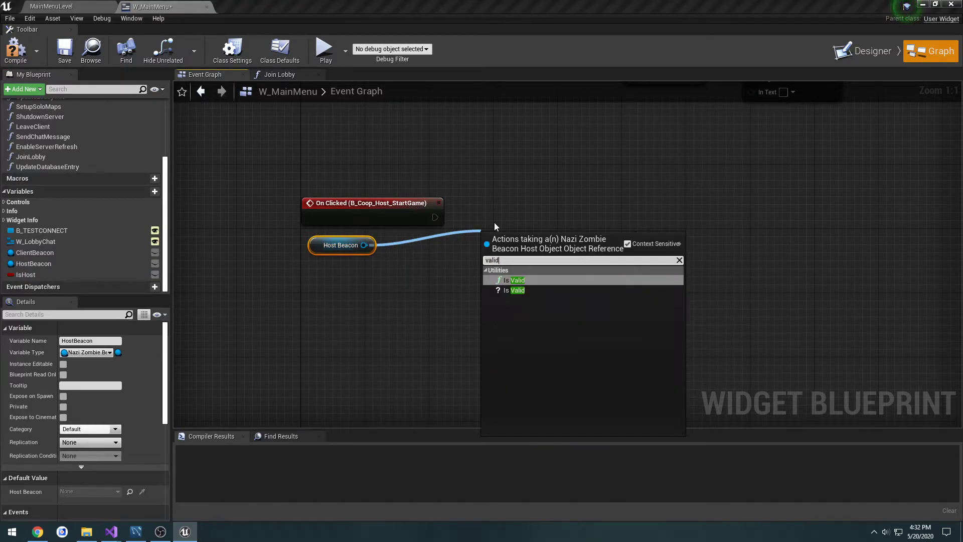
click(513, 290)
text(start)
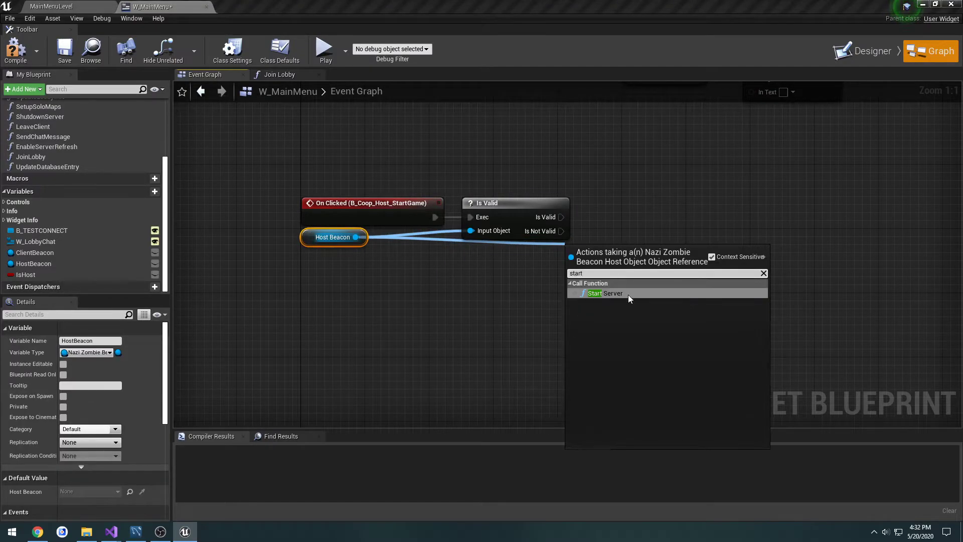
click(605, 293)
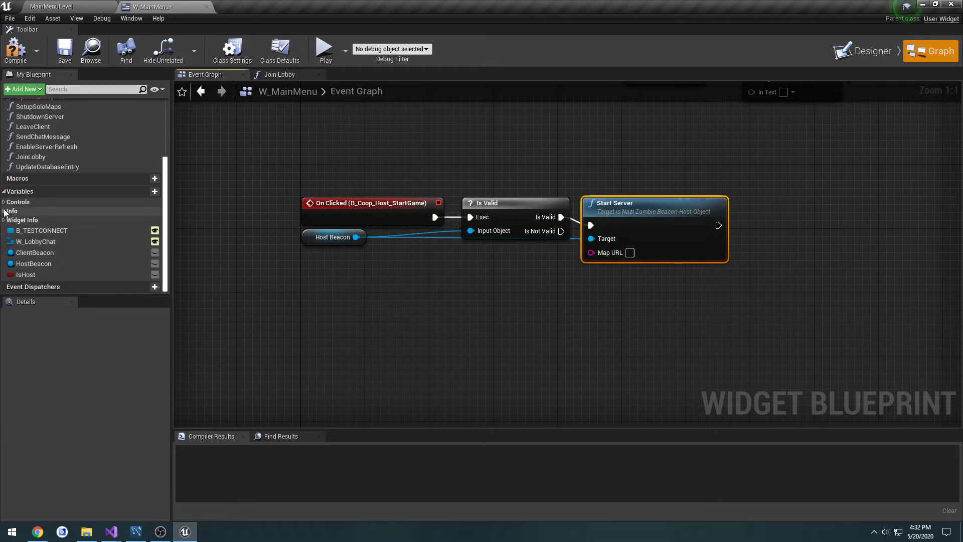
click(44, 232)
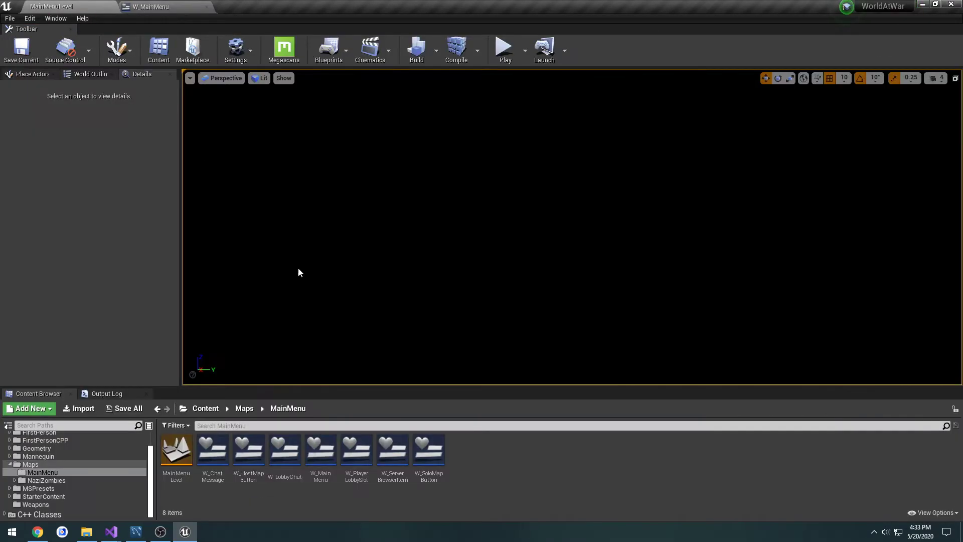
Open W_ServerBrowserItem from the Content Browser in its own editor tab.
double_click(392, 448)
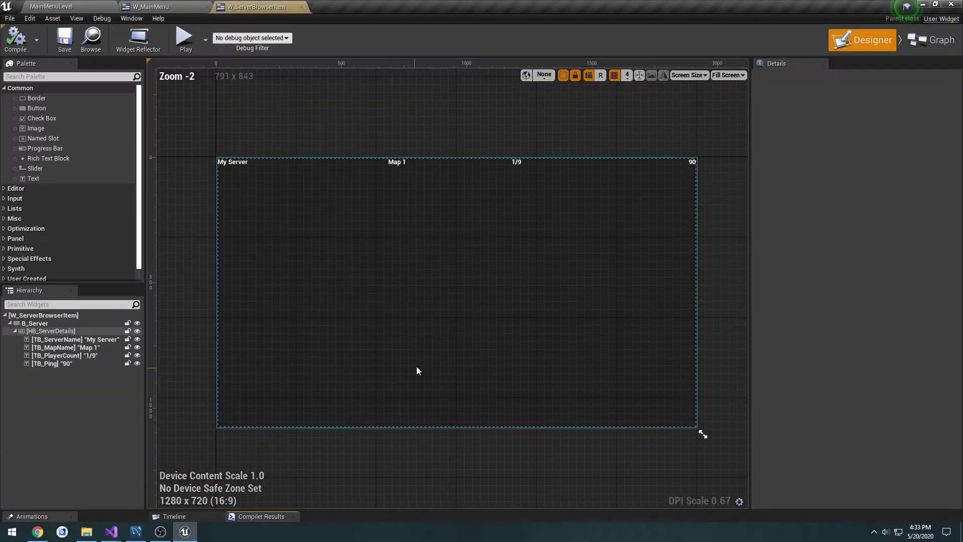
click(931, 51)
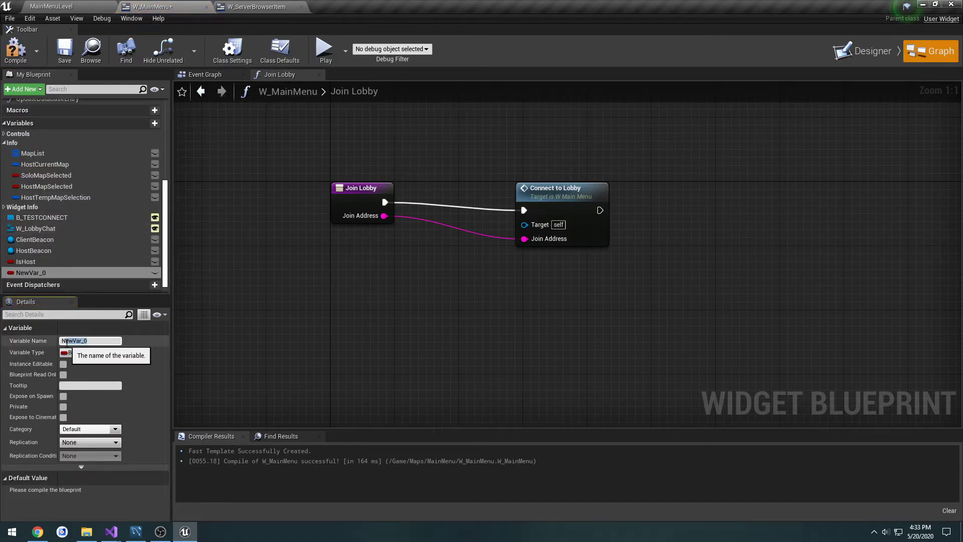
Make NewVar_0 an Info string named JoinAddress, set it before Connect to Lobby, and compile.
text(JoinAdd)
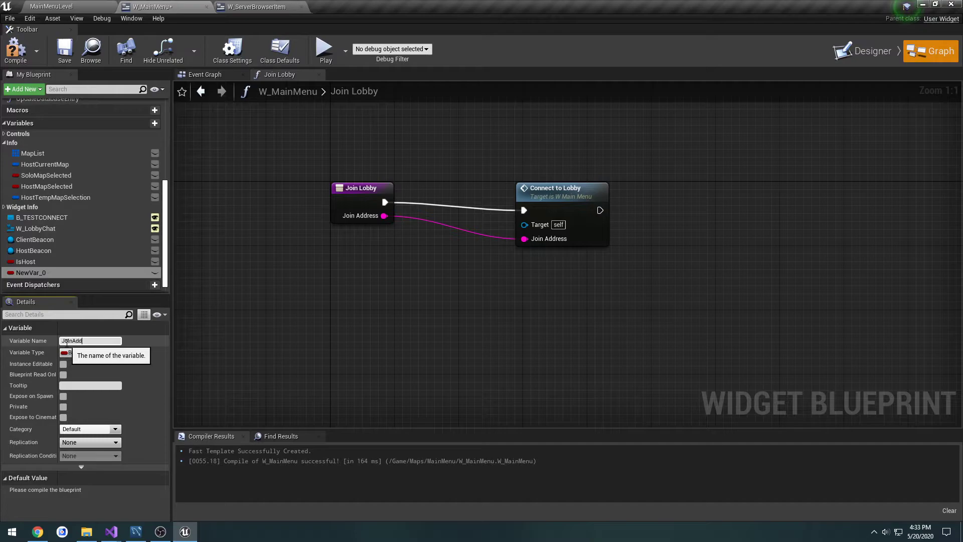
click(65, 352)
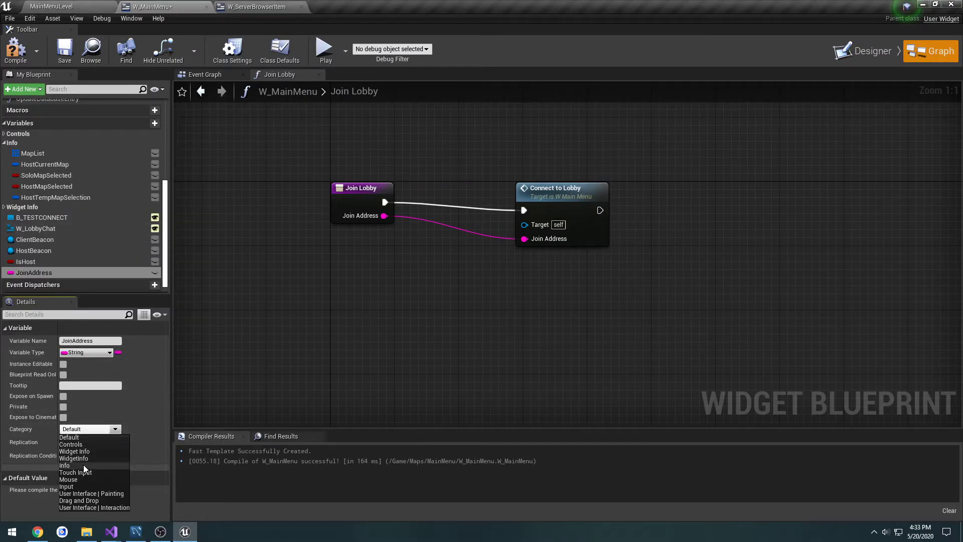
click(64, 465)
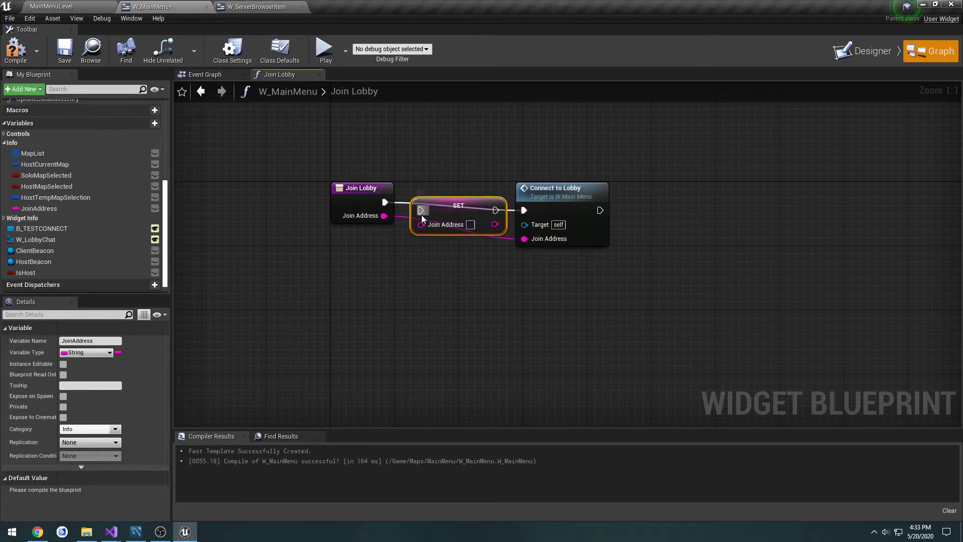
drag(495, 223, 523, 224)
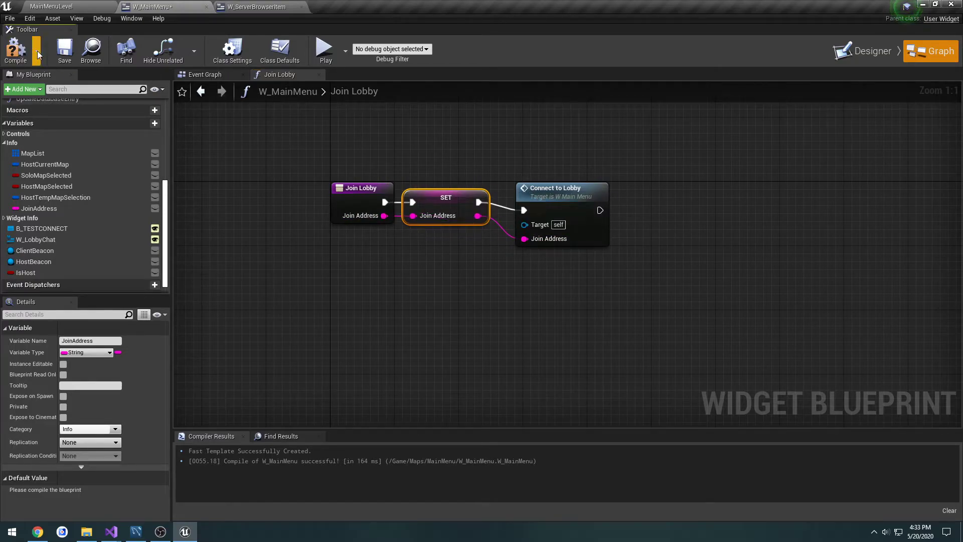
click(205, 74)
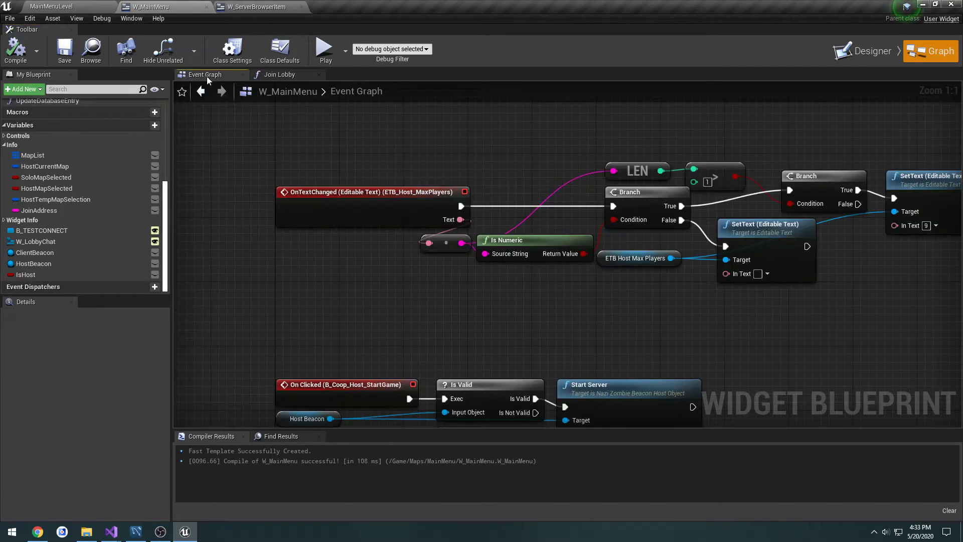
Bind Client Beacon's FOn Full Connect to a new custom event named OnFullConnect.
scroll(down, 3)
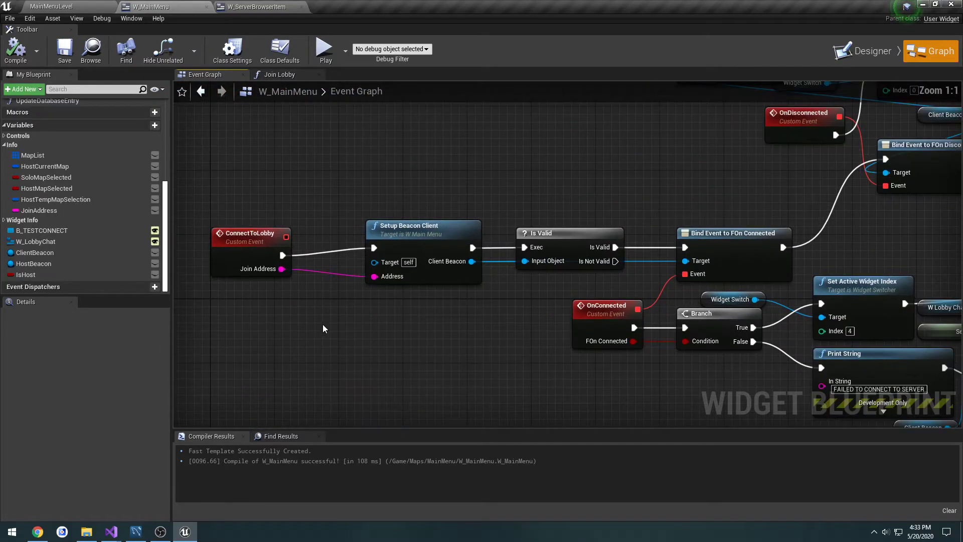
mouse_move(482, 331)
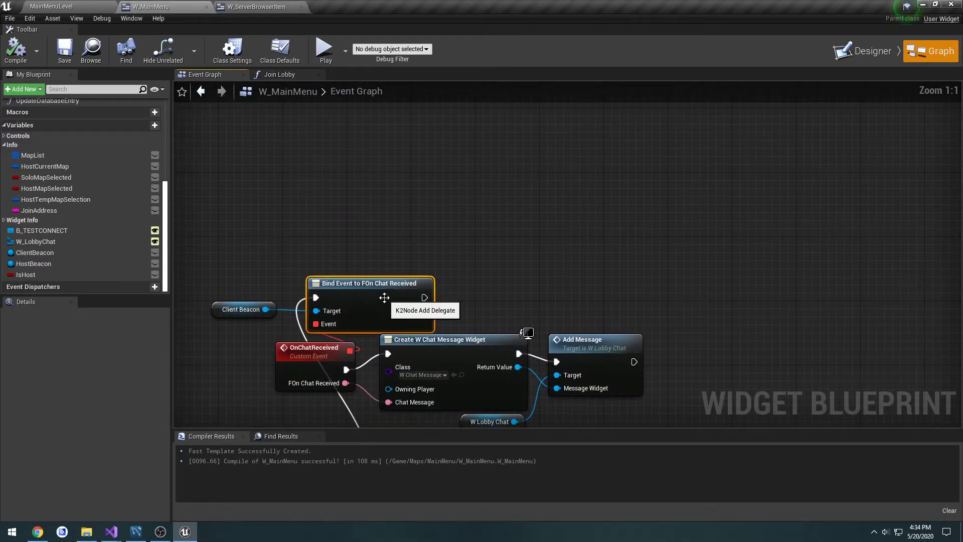
drag(266, 309, 511, 261)
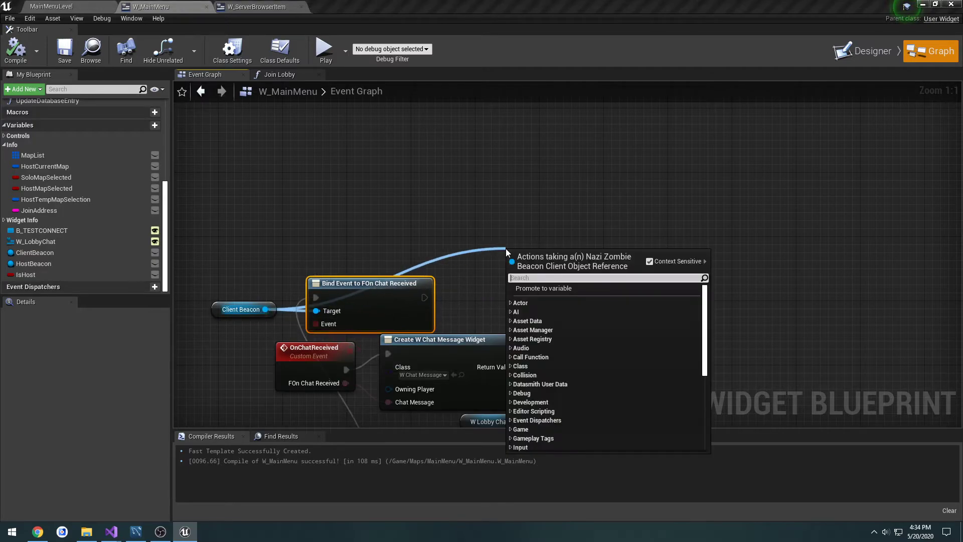
text(full)
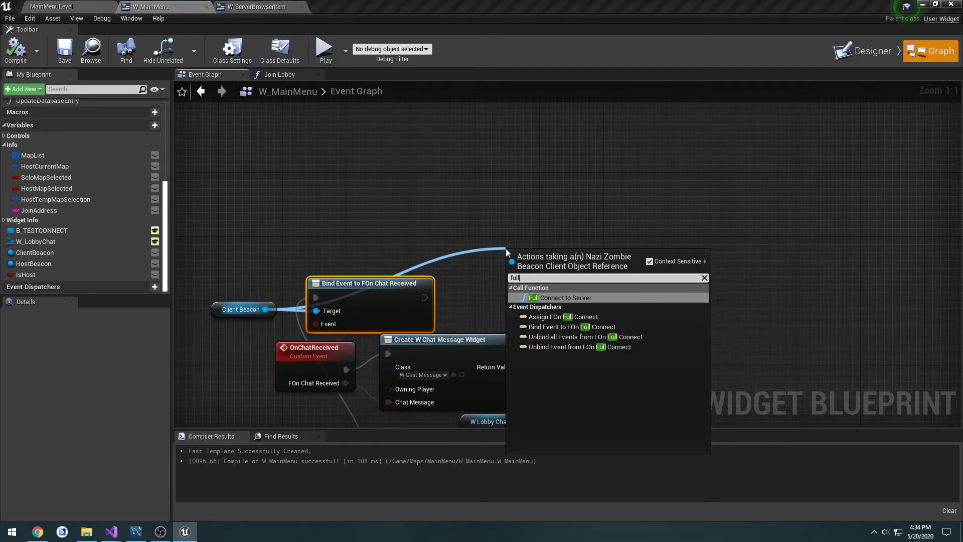
click(573, 326)
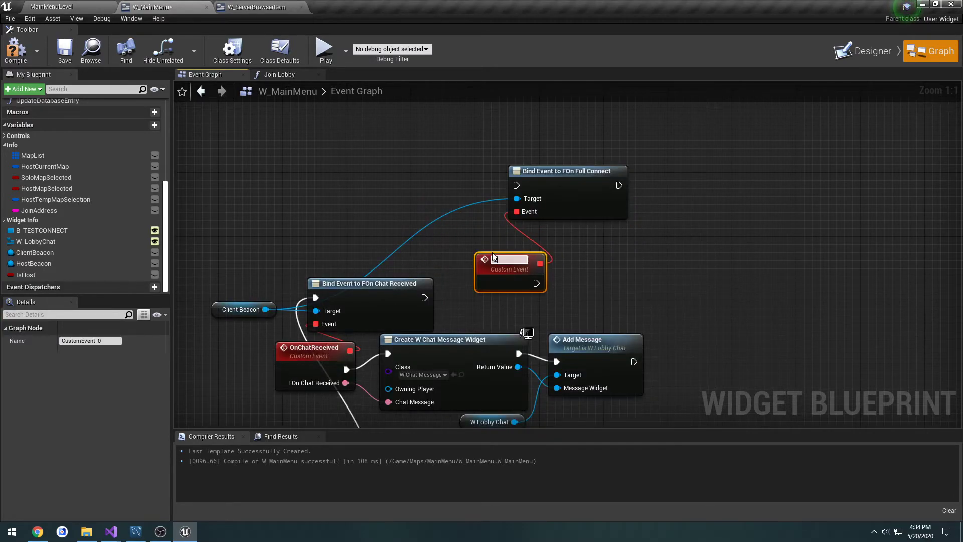
text(OnFullConnect)
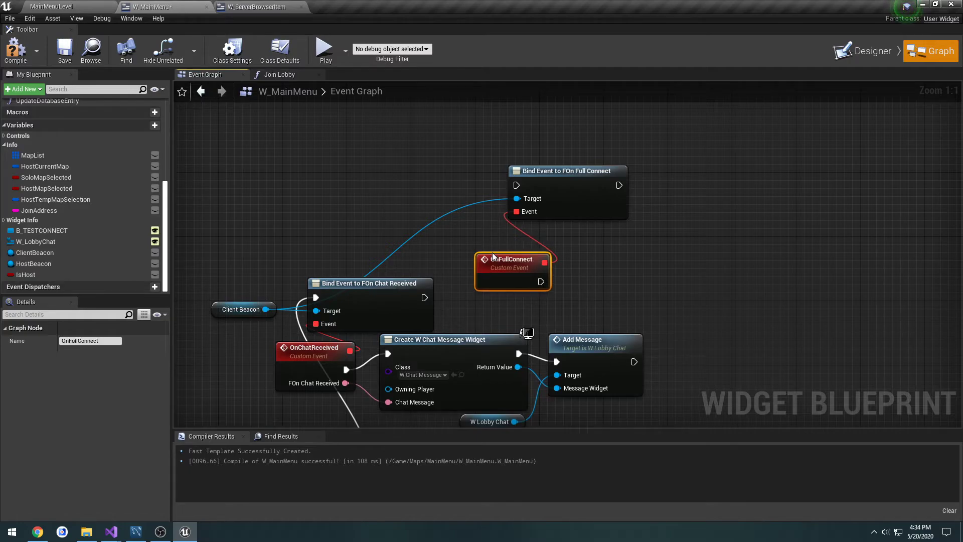
mouse_move(513, 259)
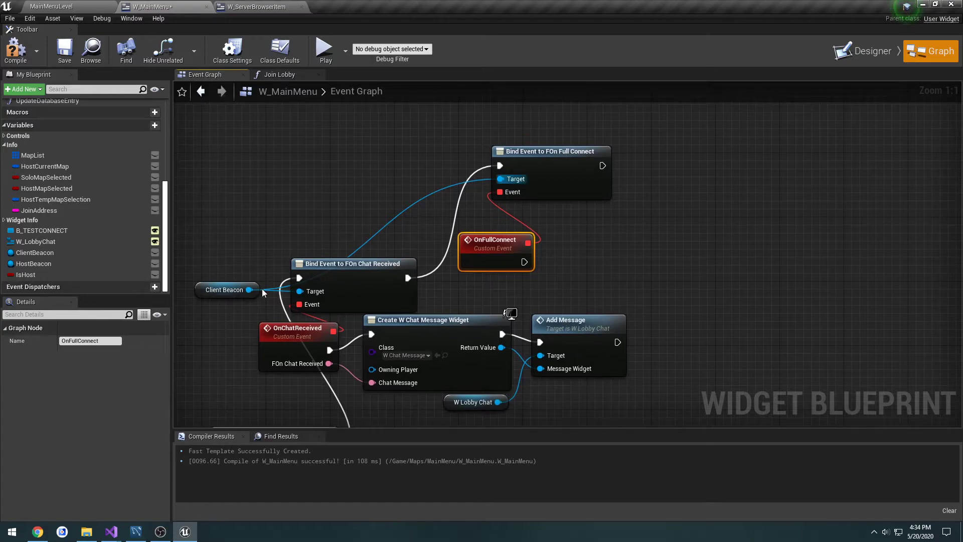
Have OnFullConnect call Full Connect to Server with JoinAddress and print MAKING FULL CONNECTION for 10.0 seconds.
click(110, 531)
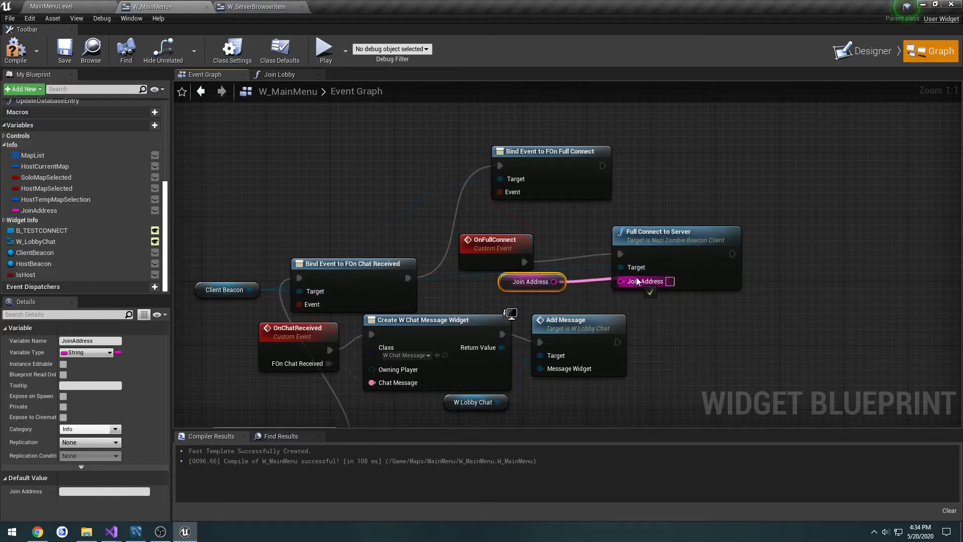
drag(531, 281, 499, 282)
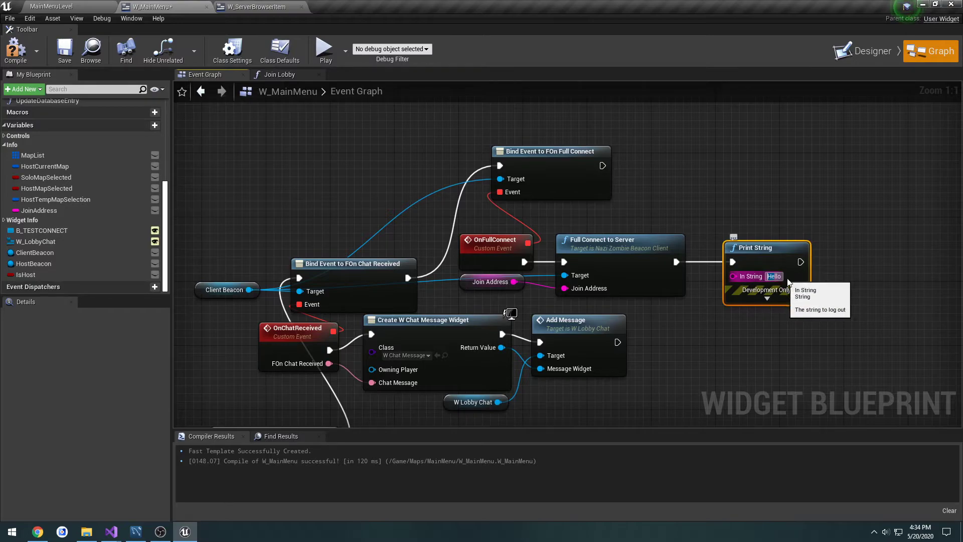
text(MAKING FULL CONNECTION)
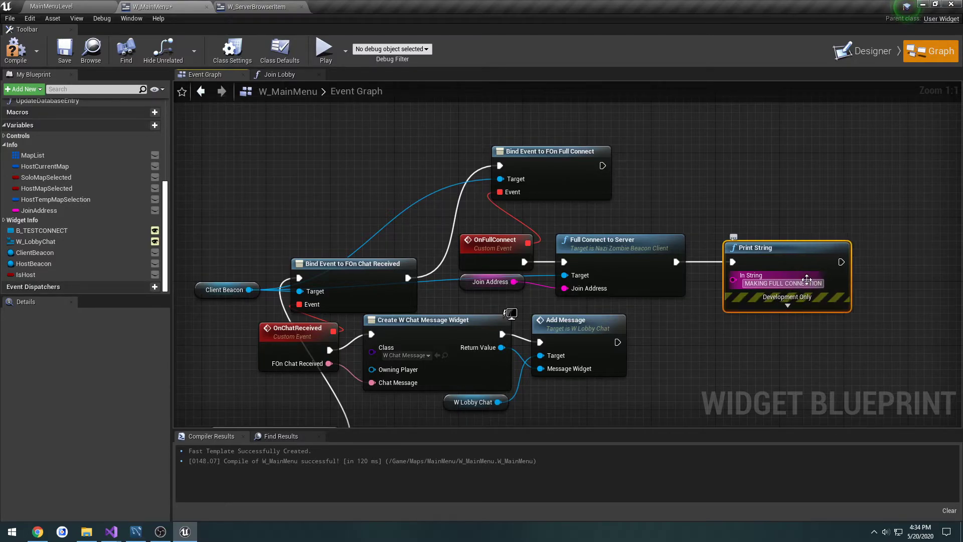
click(787, 306)
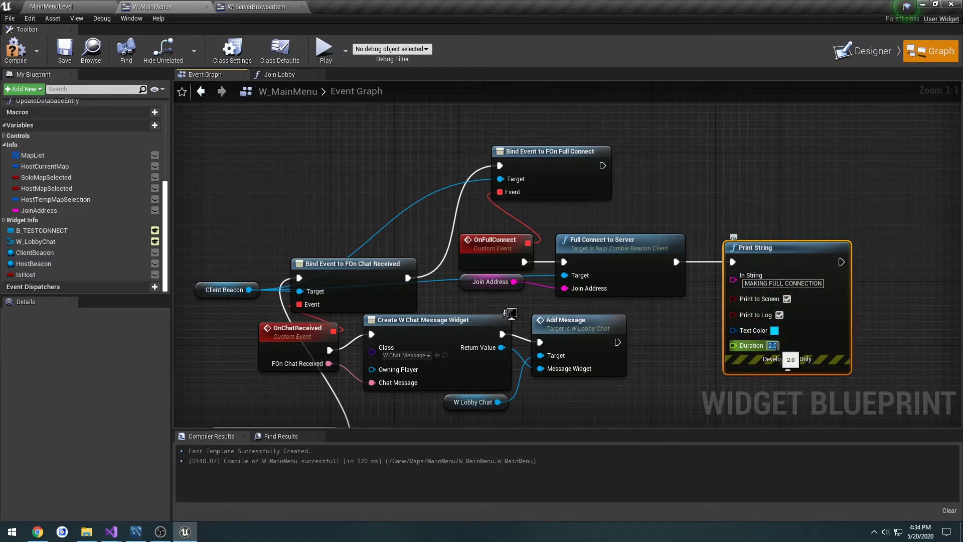
text(10.0)
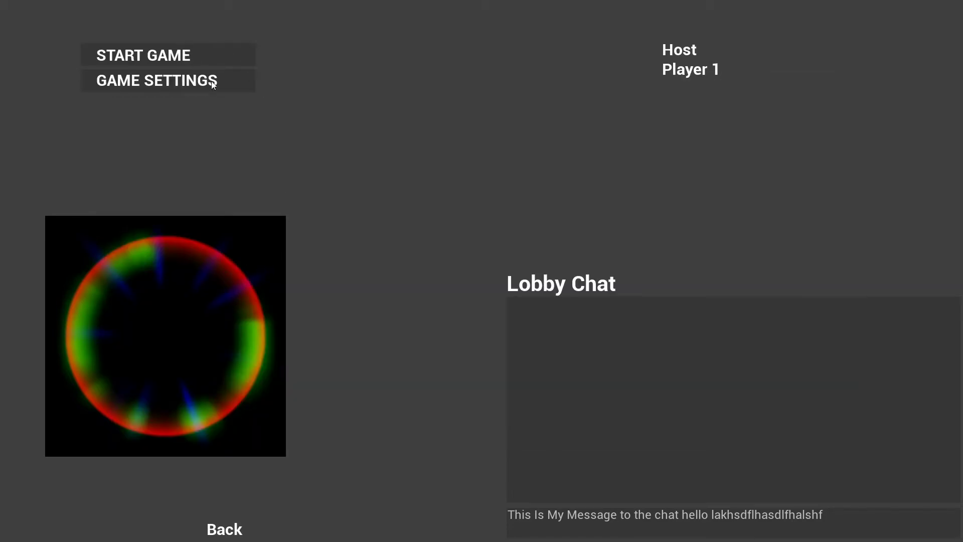
Test starting the match and read the client log's pending-kill beacon warning.
key(Alt+Tab)
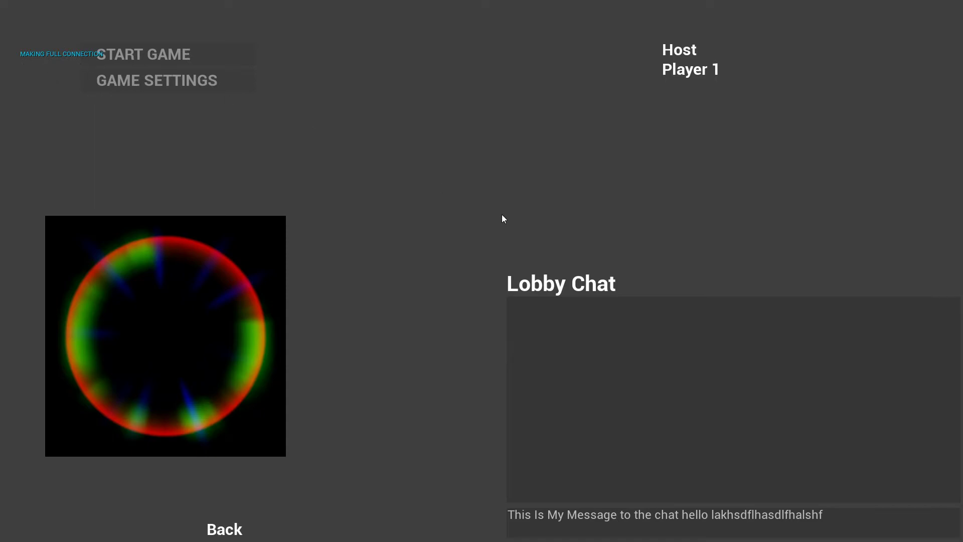
mouse_move(644, 504)
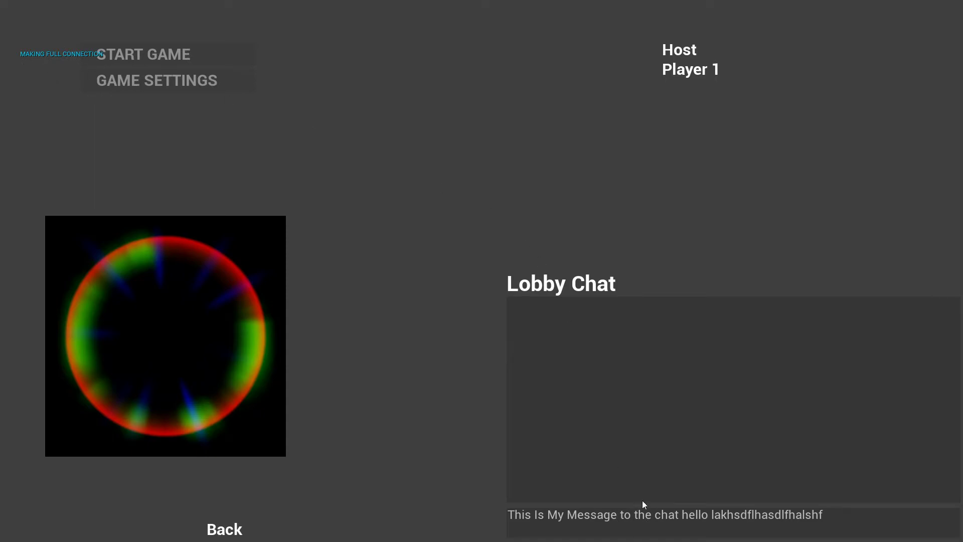
key(alt+tab)
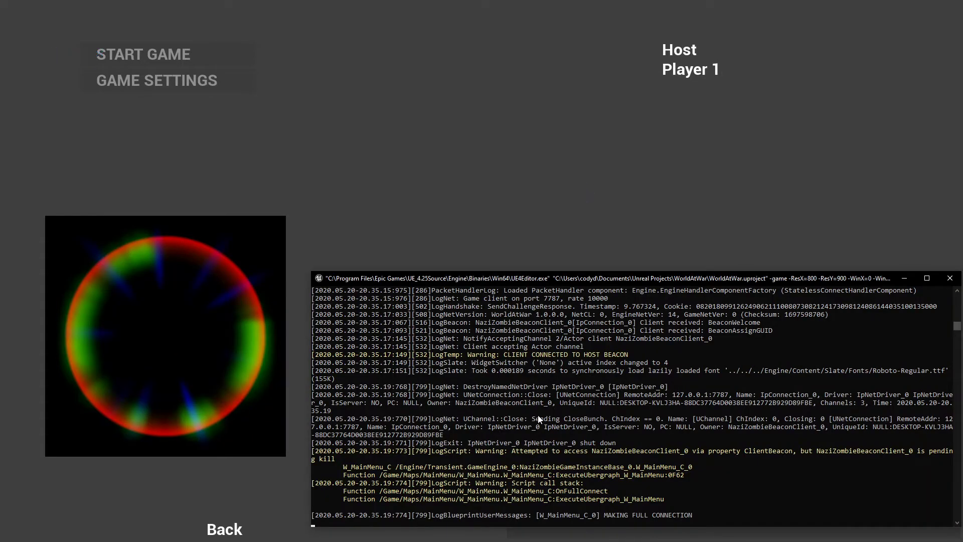
mouse_move(712, 470)
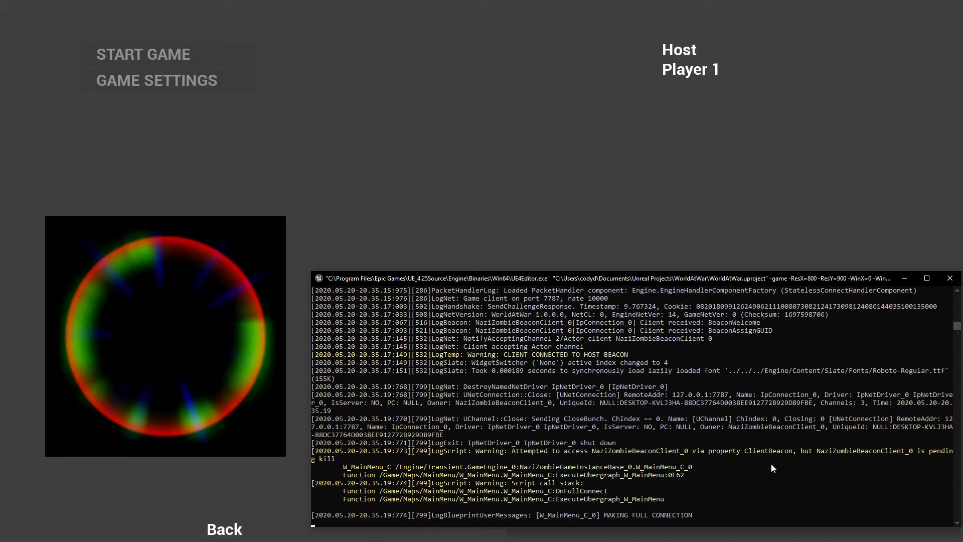
mouse_move(850, 468)
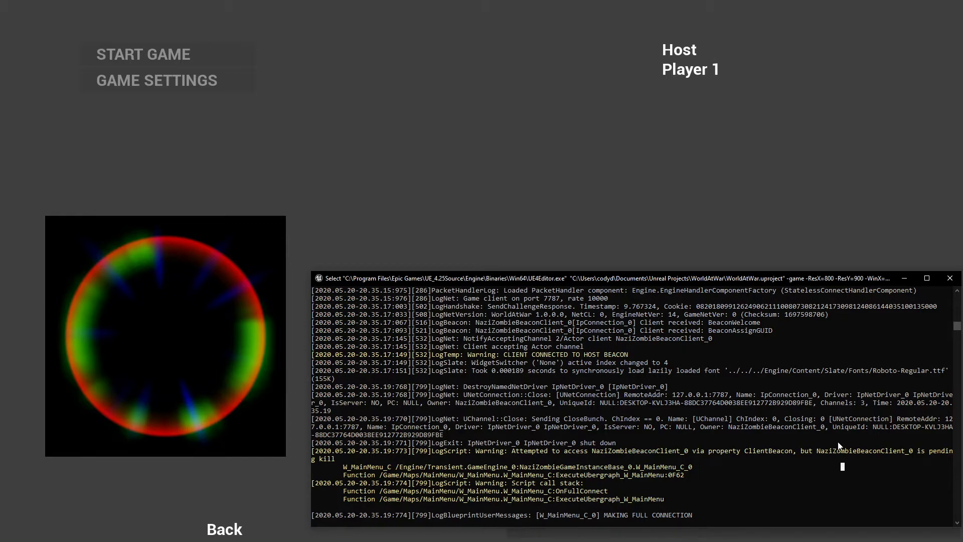
click(142, 55)
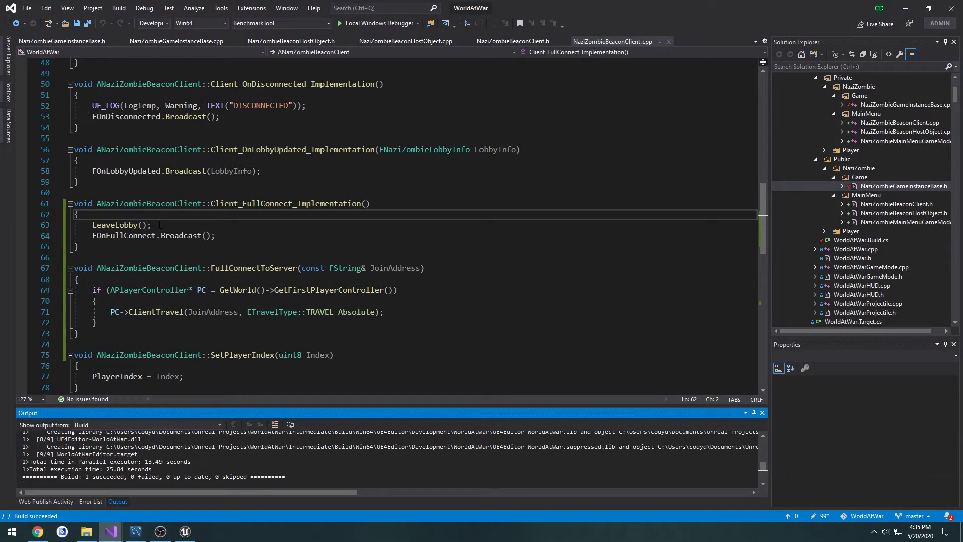
Move the LeaveLobby() call from Client_FullConnect_Implementation into FullConnectToServer.
scroll(down, 3)
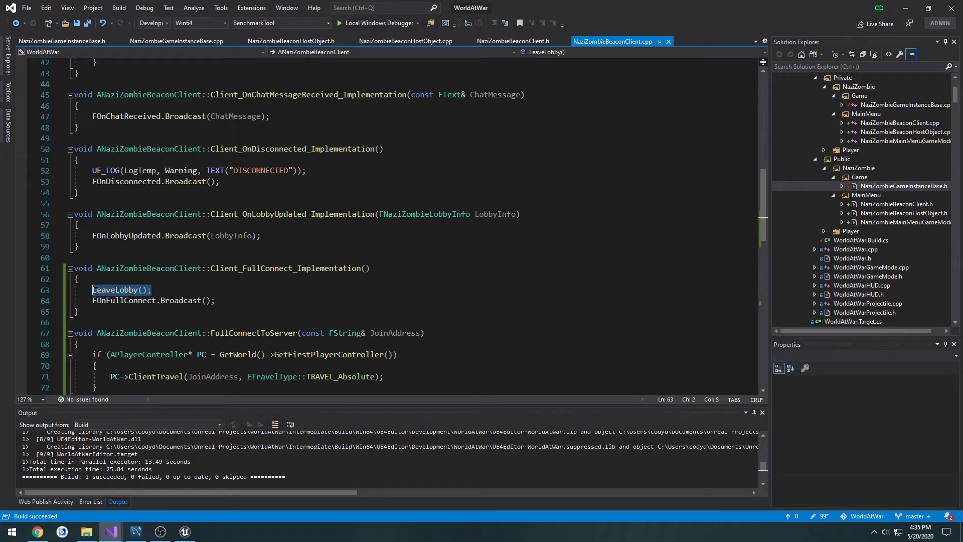
key(Delete)
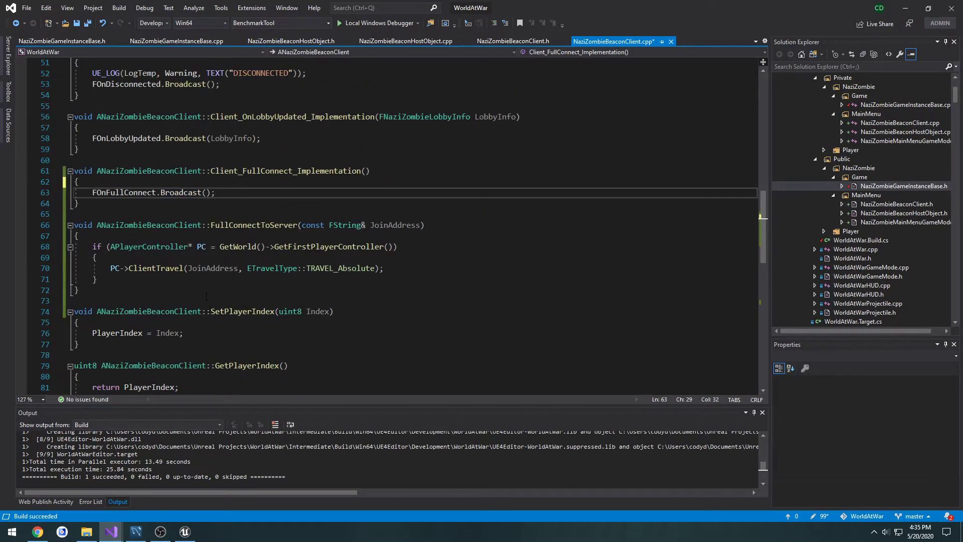
text(LeaveLobby();)
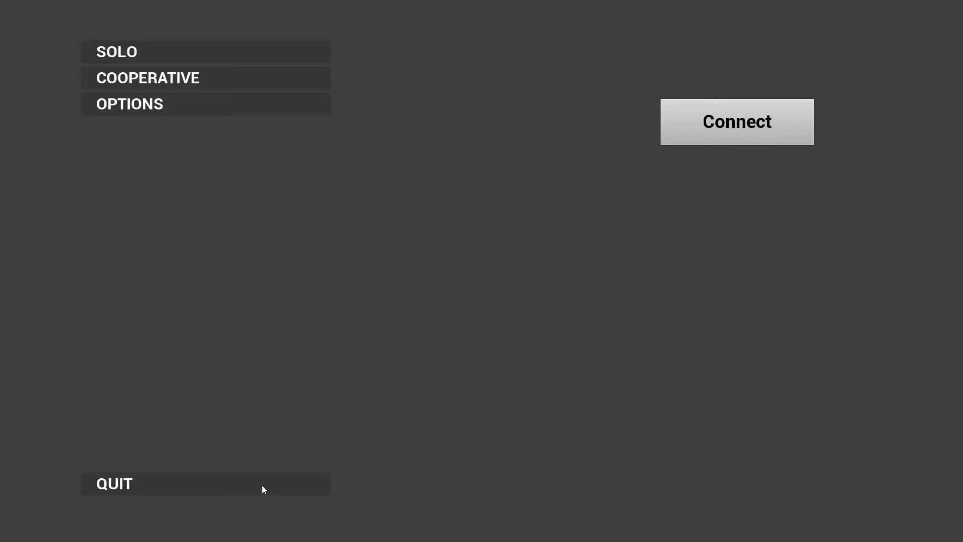
Refresh the server browser, join the Custom Server Name server, then close the game.
click(736, 121)
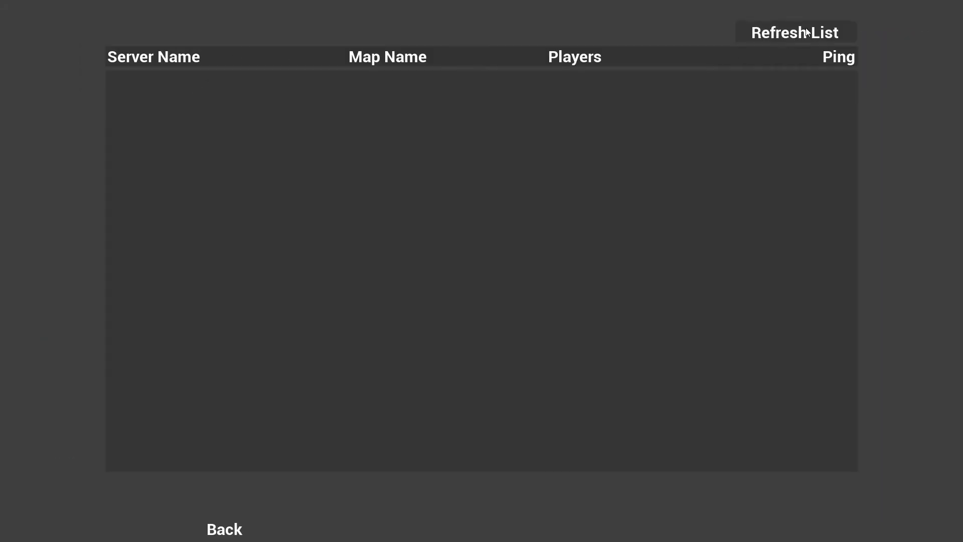
click(793, 32)
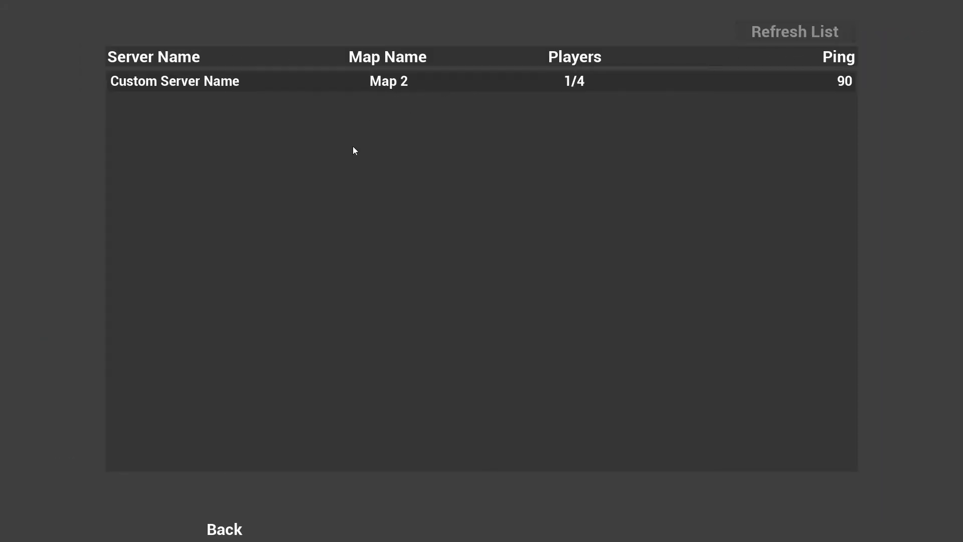
double_click(175, 80)
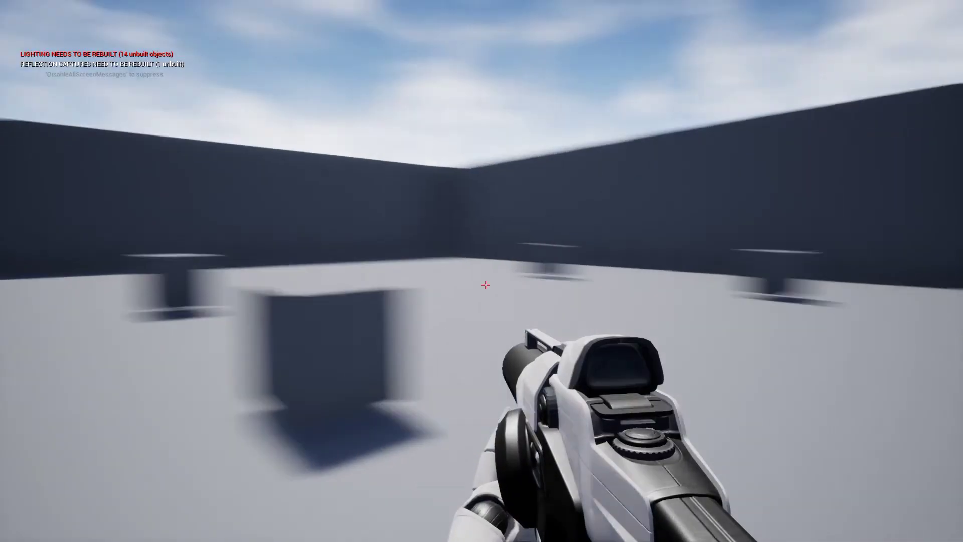
key(alt+tab)
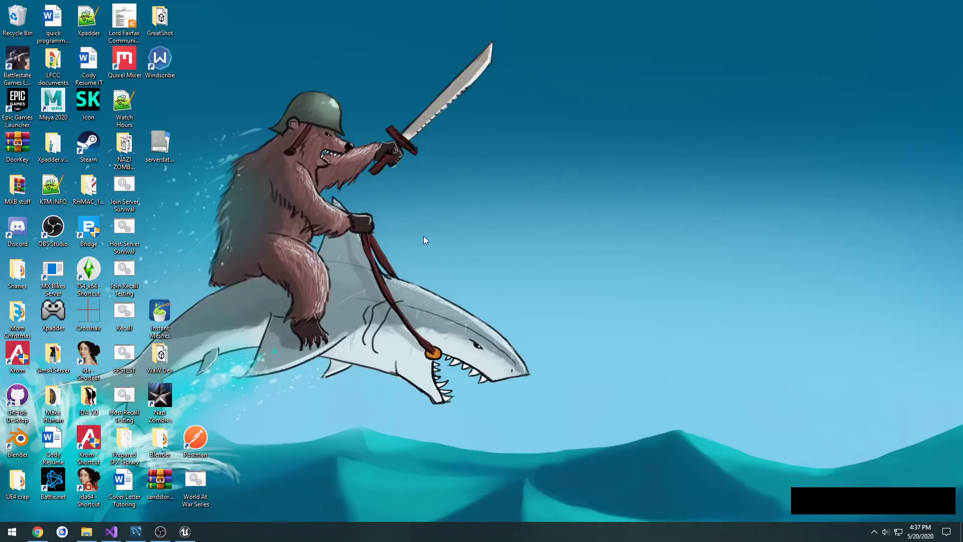
click(209, 531)
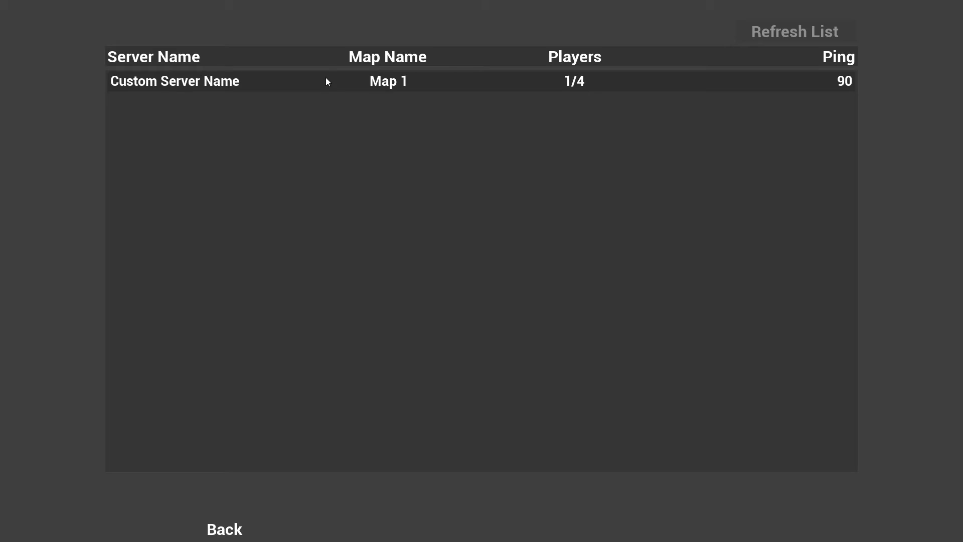
click(174, 80)
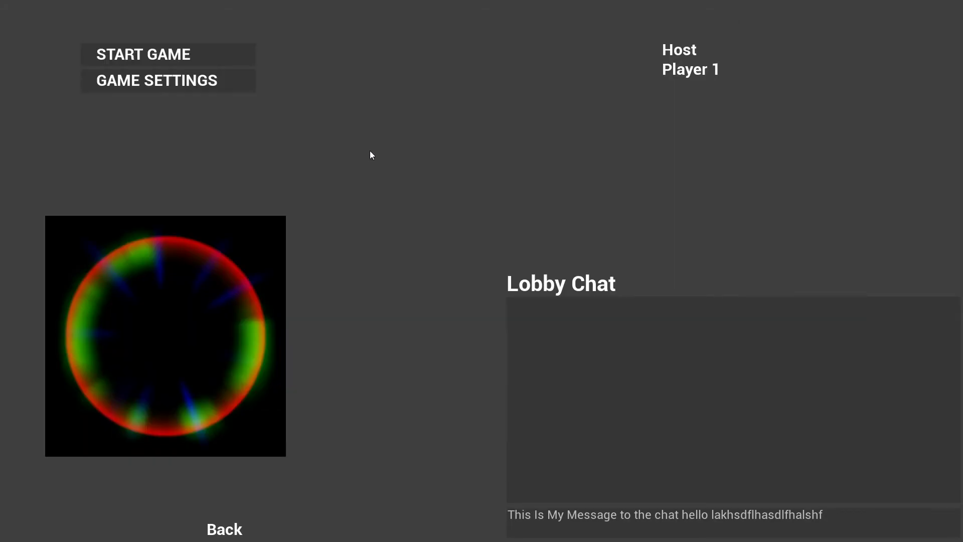
click(143, 54)
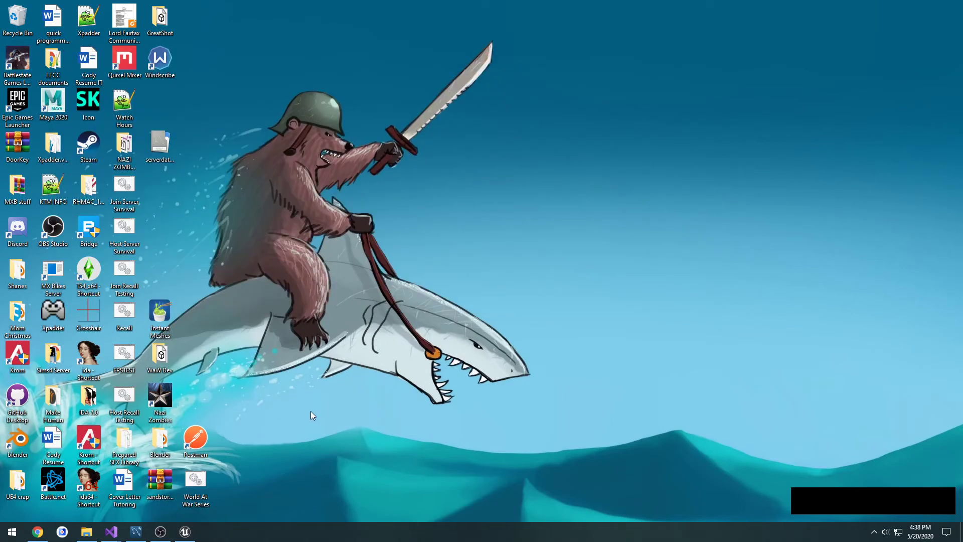
mouse_move(301, 423)
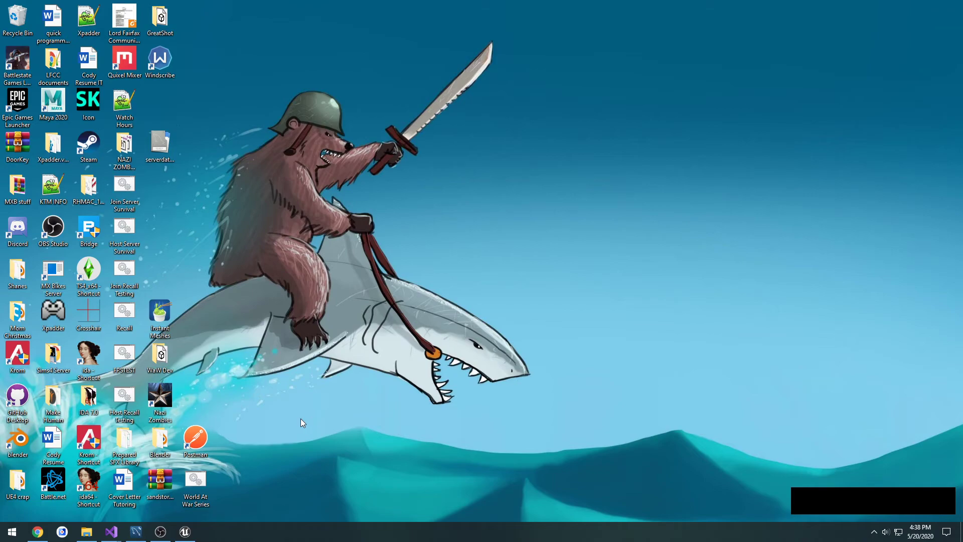
click(185, 531)
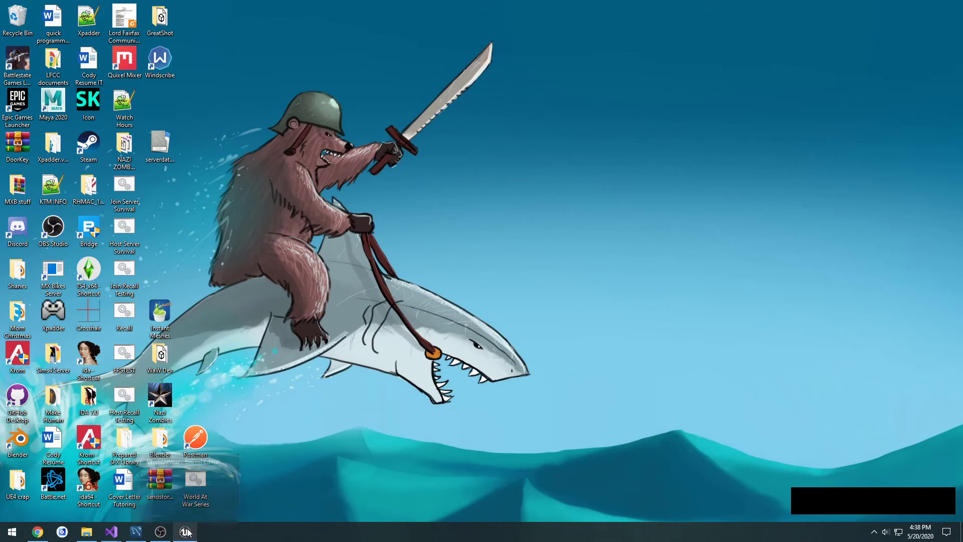
double_click(195, 481)
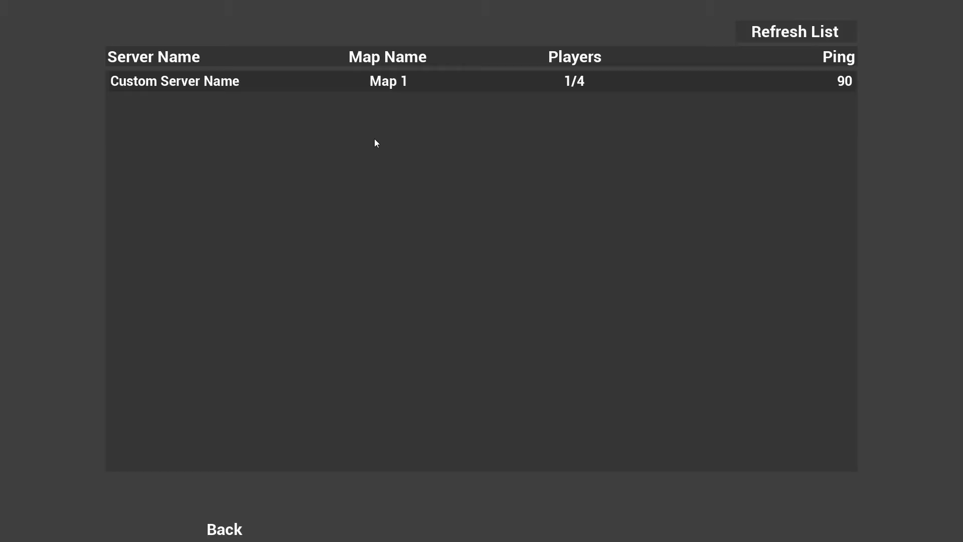
click(794, 31)
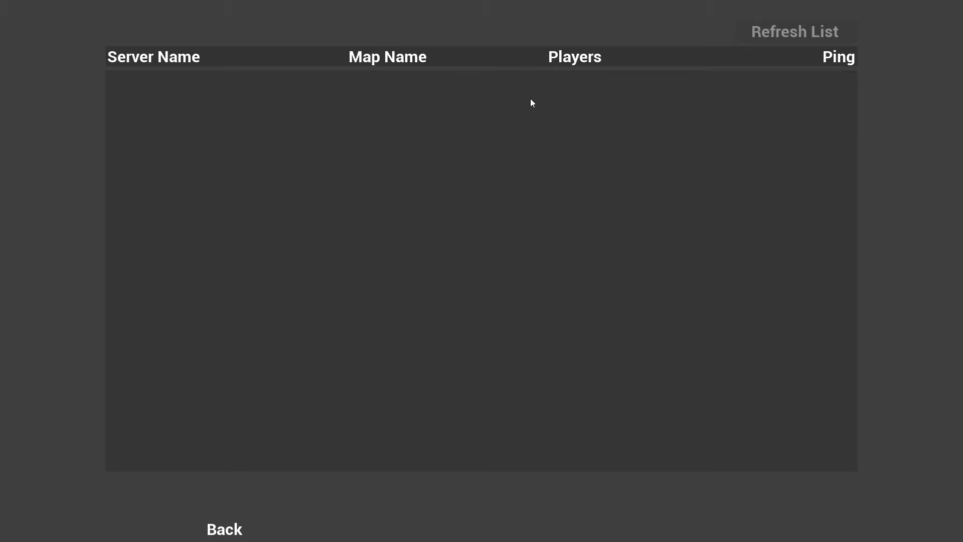
mouse_move(432, 126)
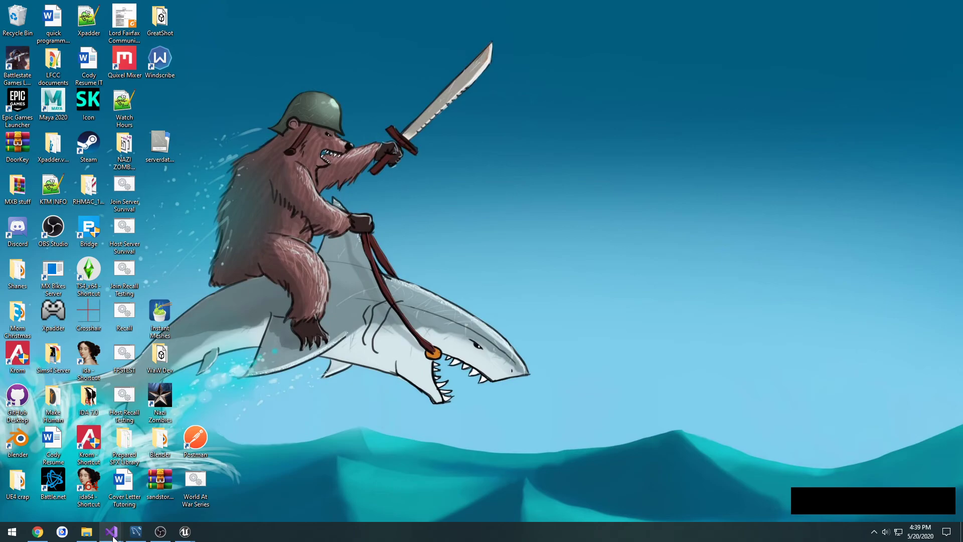
Bring Visual Studio to the front from the taskbar.
click(111, 531)
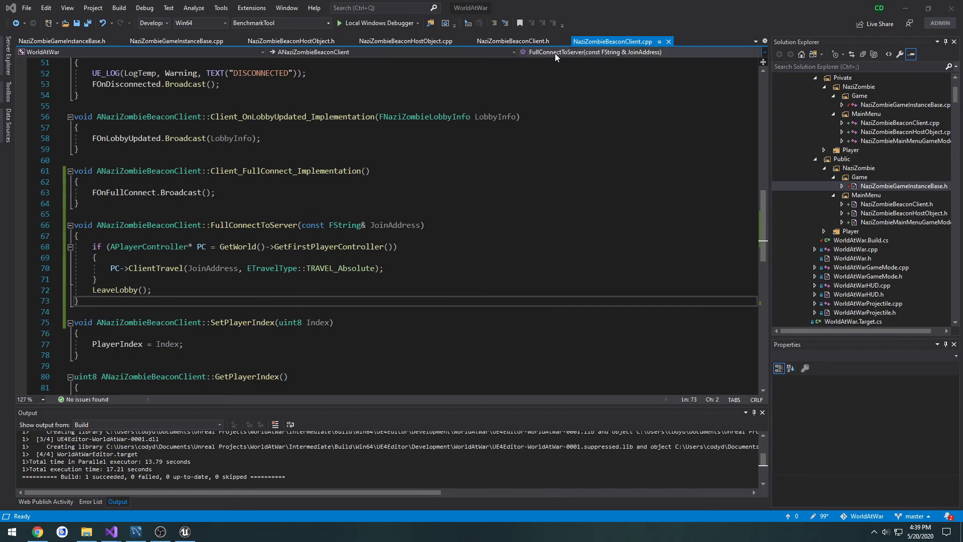
Show StartServer in NaziZombieBeaconHostObject.cpp, which full-connects clients and travels with ?listen.
click(403, 41)
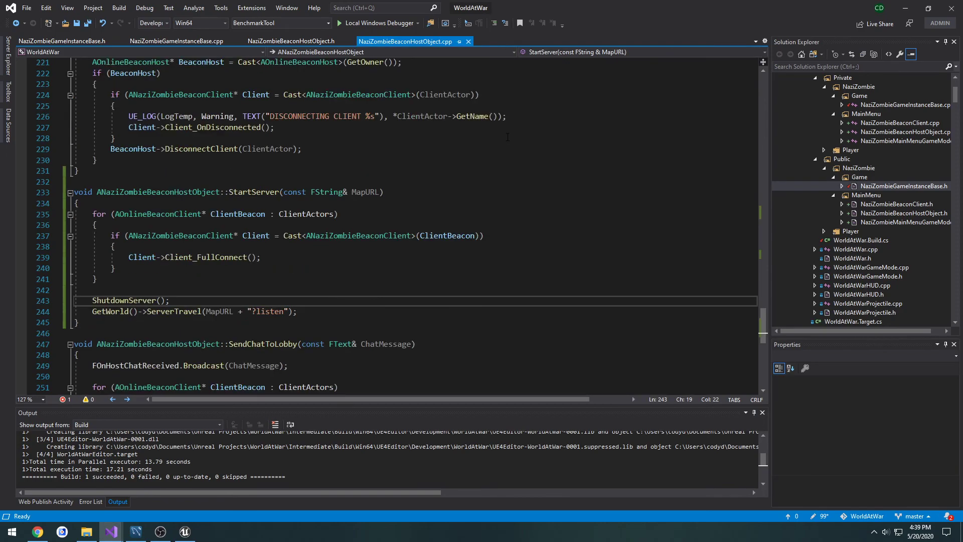